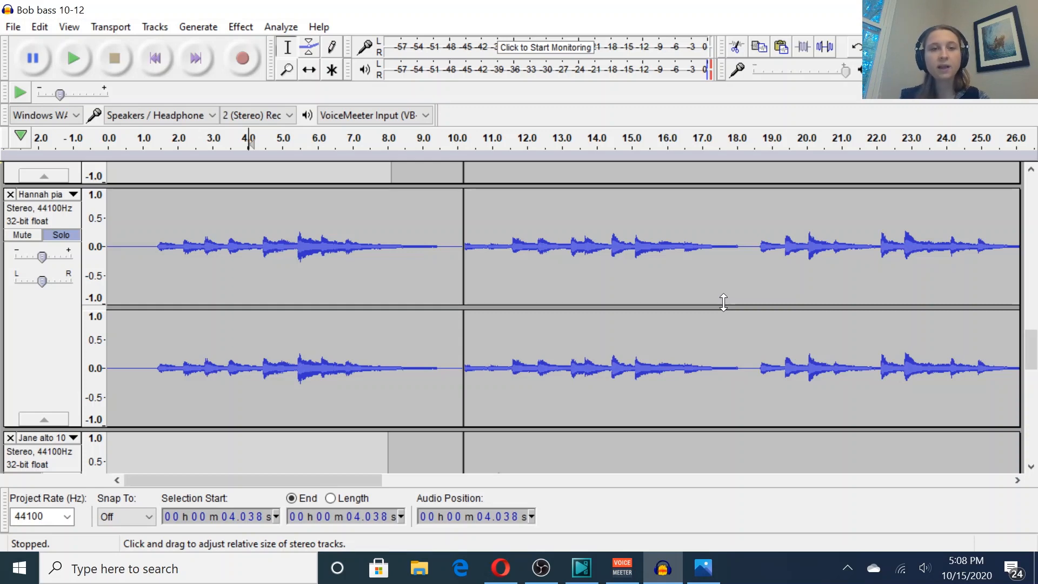
{"action": "mouse_move", "coordinate": [455, 291]}
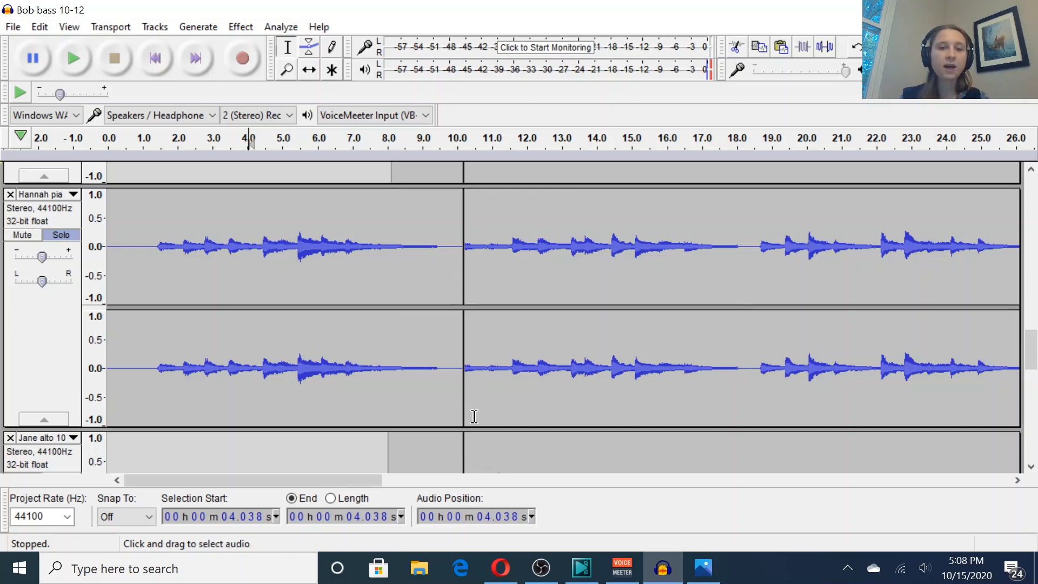
{"action": "mouse_move", "coordinate": [475, 372]}
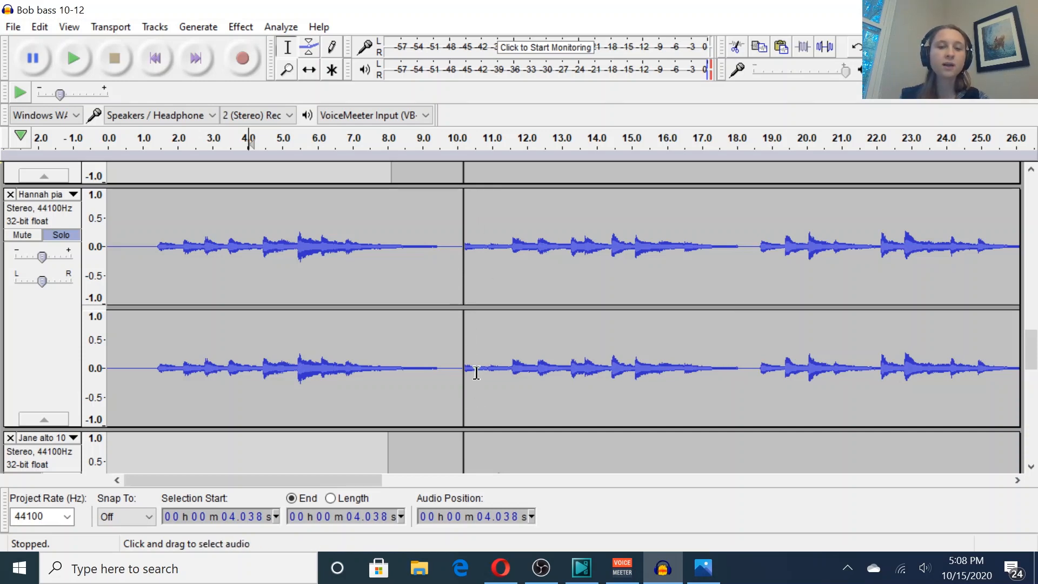
{"action": "mouse_move", "coordinate": [474, 331]}
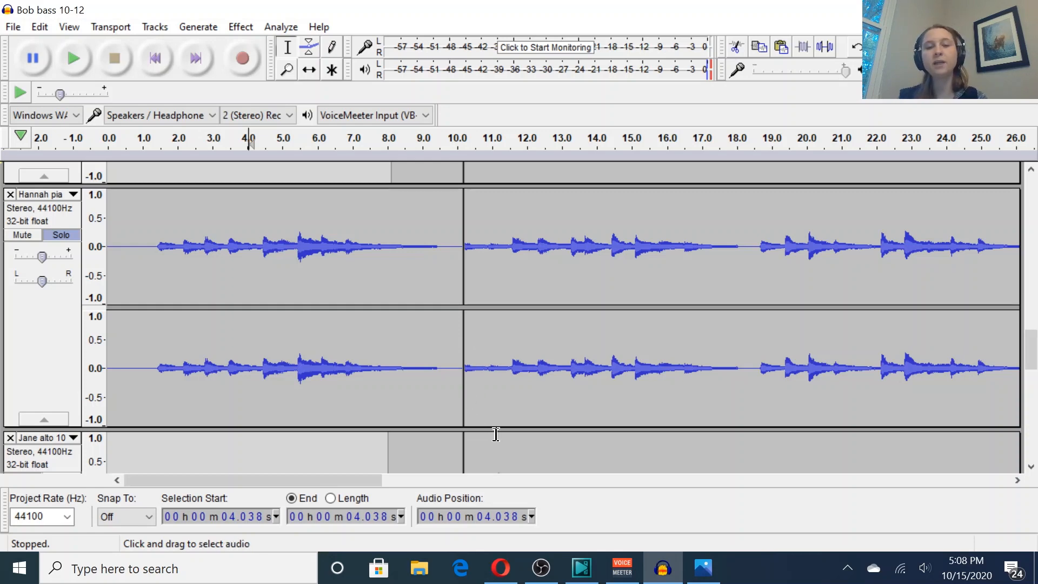
{"action": "mouse_move", "coordinate": [526, 399]}
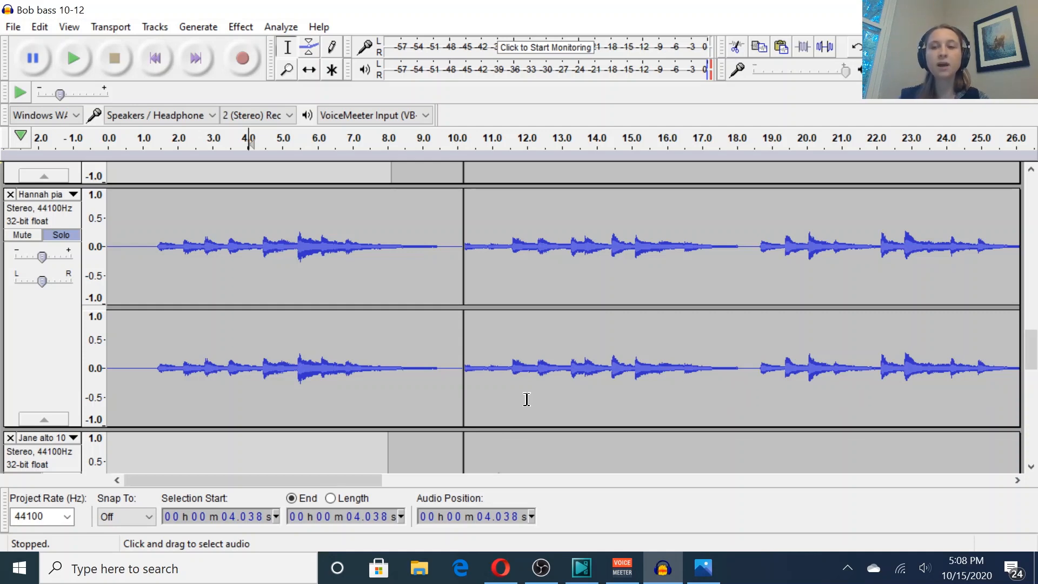
{"action": "mouse_move", "coordinate": [953, 367]}
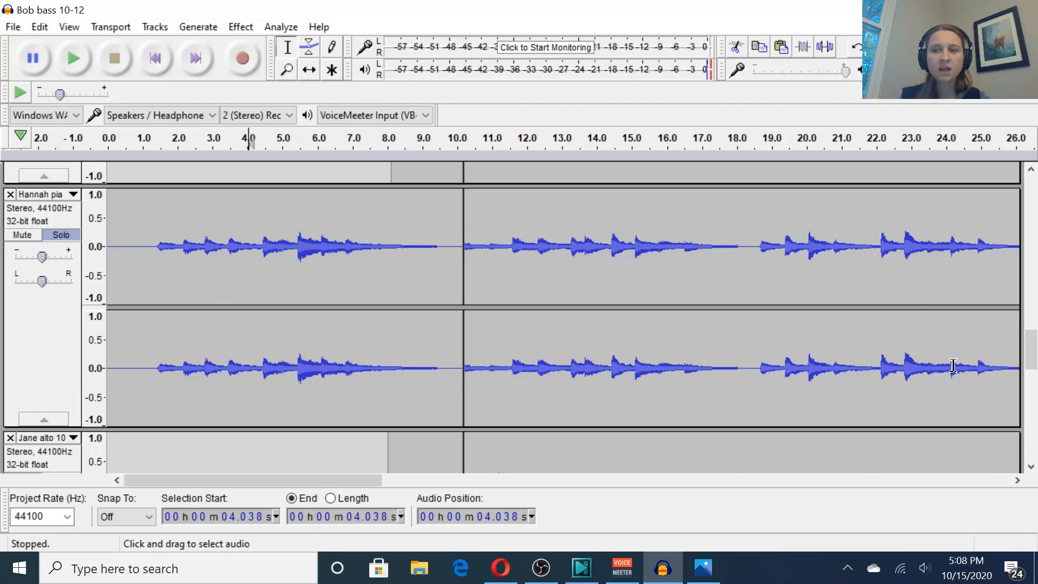
Scroll through the tracks and audition the mix from about 27 and 35.6 seconds
{"action": "scroll", "scroll_direction": "down", "scroll_amount": 3}
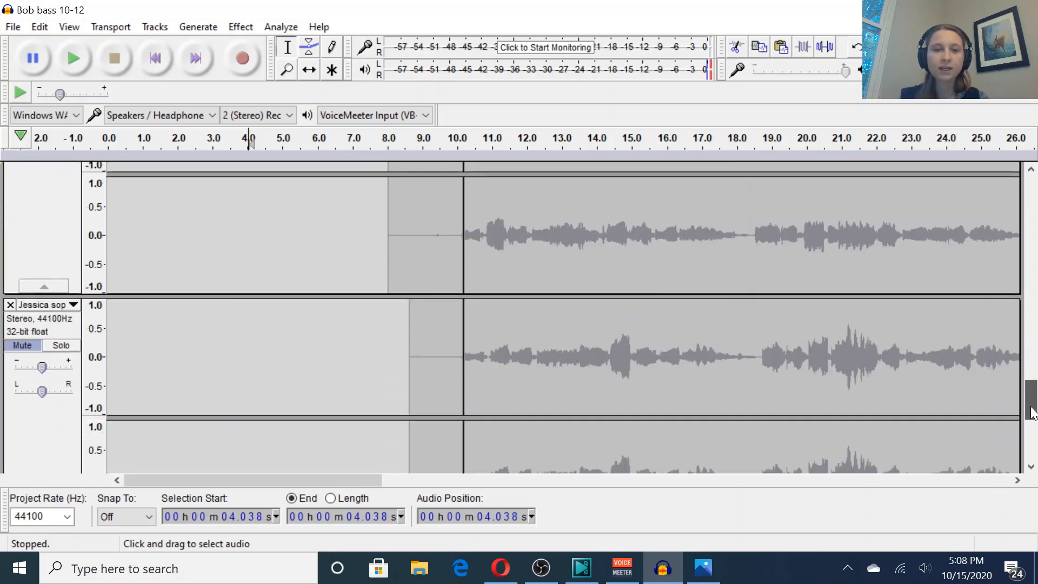
{"action": "scroll", "scroll_direction": "down", "scroll_amount": 3}
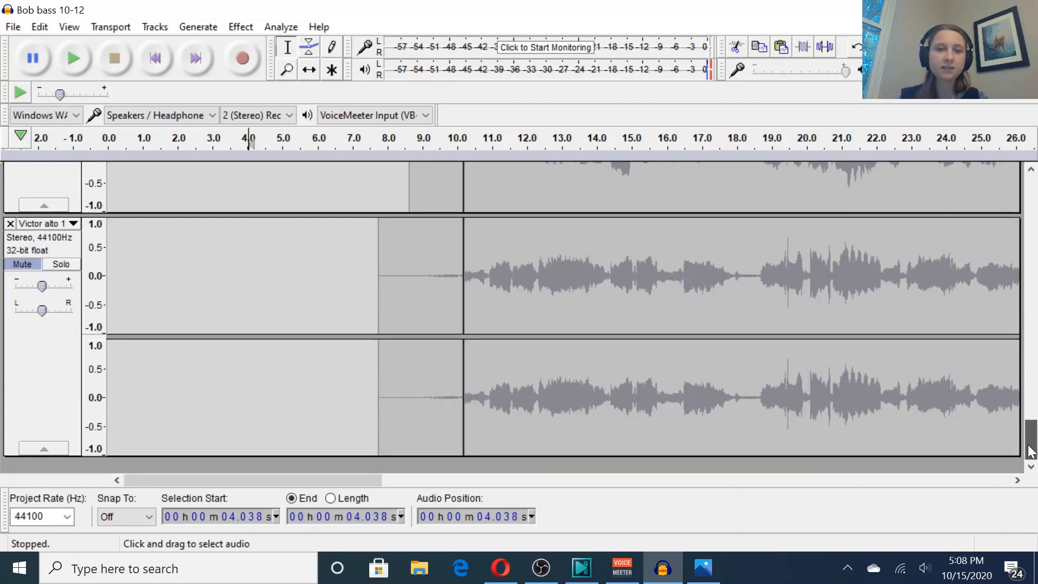
{"action": "scroll", "scroll_direction": "down", "scroll_amount": 3}
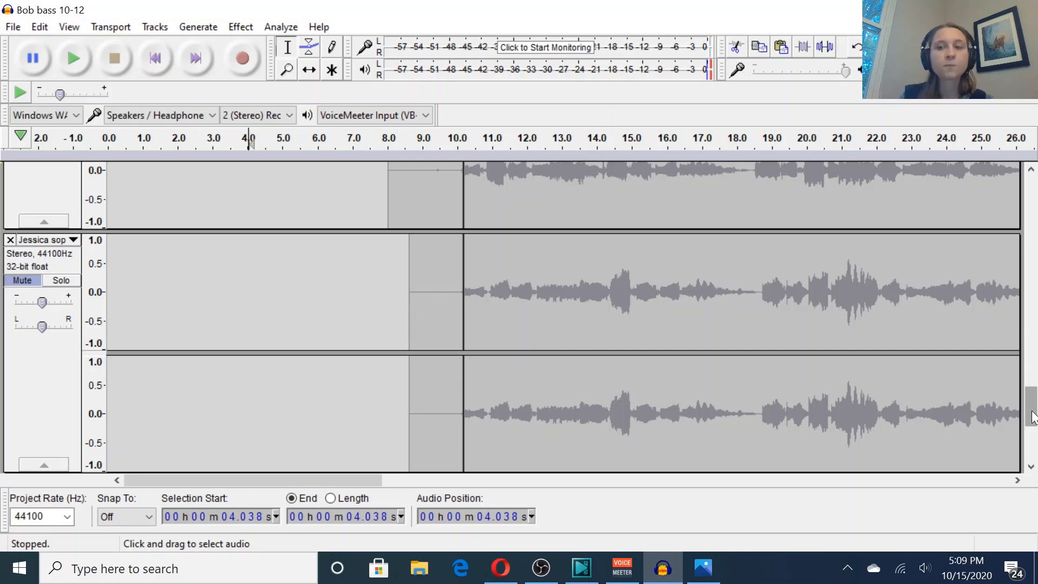
{"action": "scroll", "scroll_direction": "down", "scroll_amount": 3}
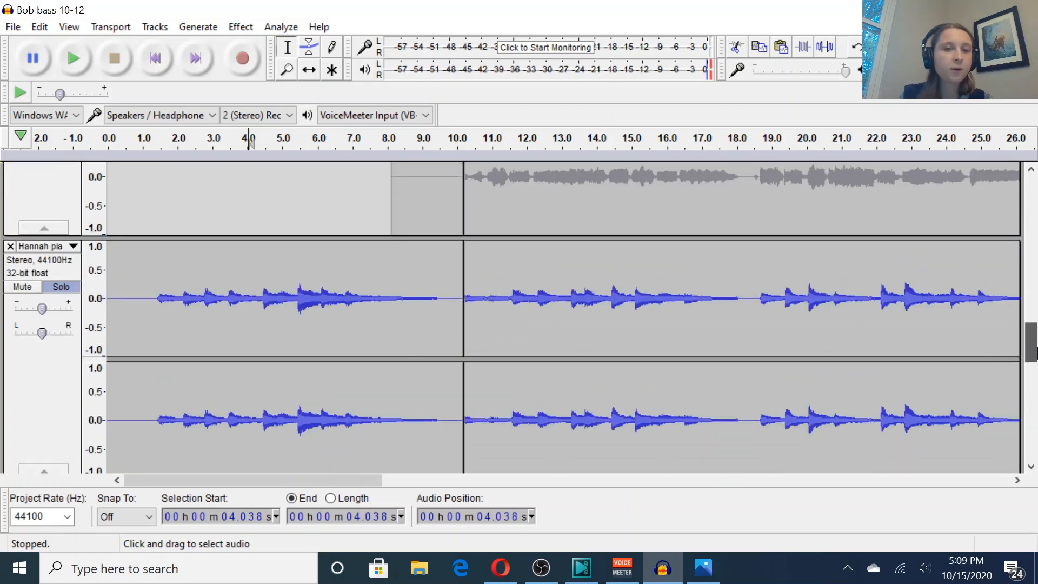
{"action": "scroll", "scroll_direction": "down", "scroll_amount": 3}
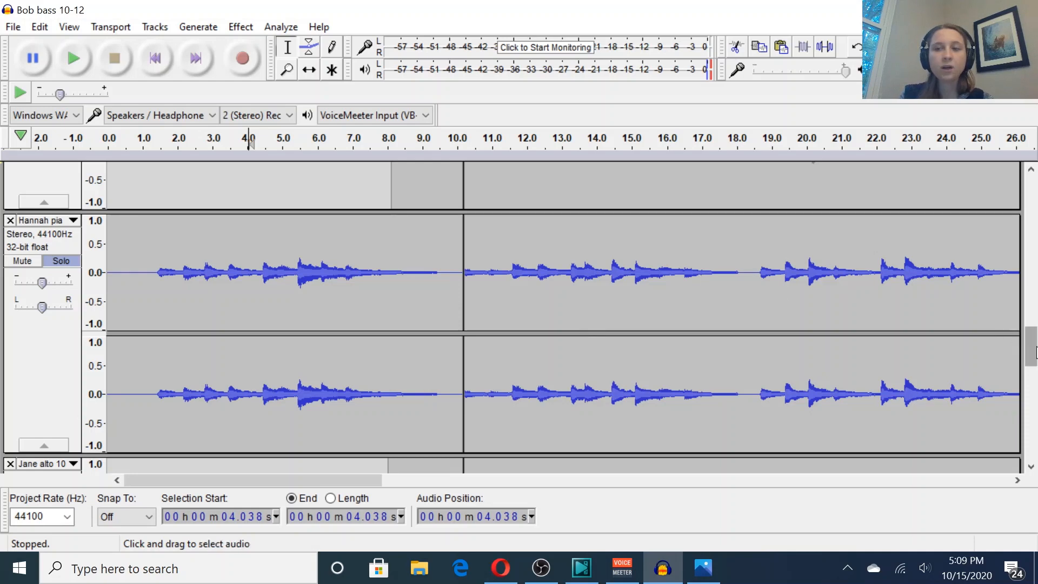
{"action": "scroll", "scroll_direction": "down", "scroll_amount": 3}
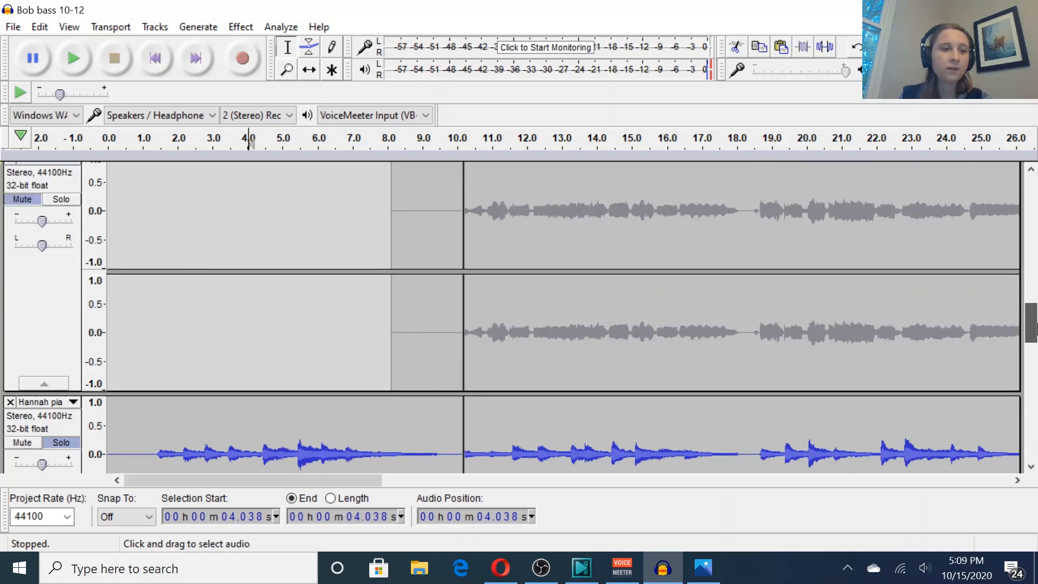
{"action": "scroll", "scroll_direction": "down", "scroll_amount": 3}
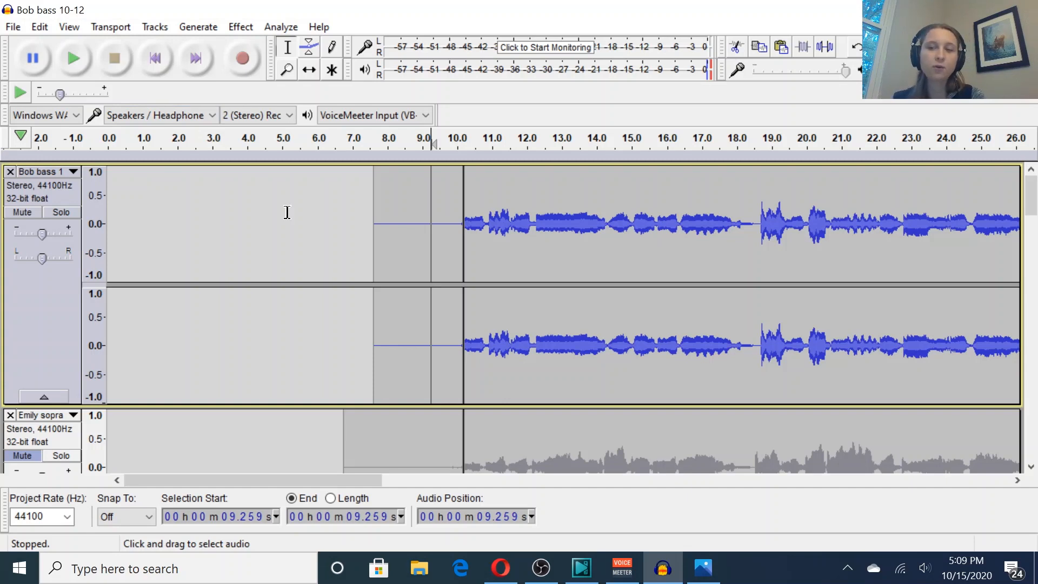
{"action": "mouse_move", "coordinate": [144, 188]}
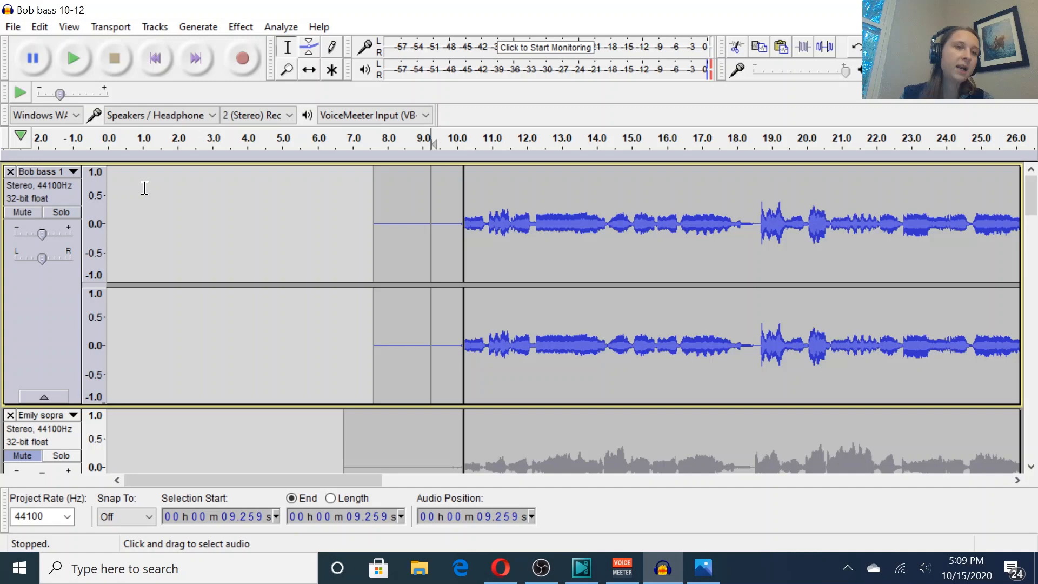
{"action": "mouse_move", "coordinate": [44, 179]}
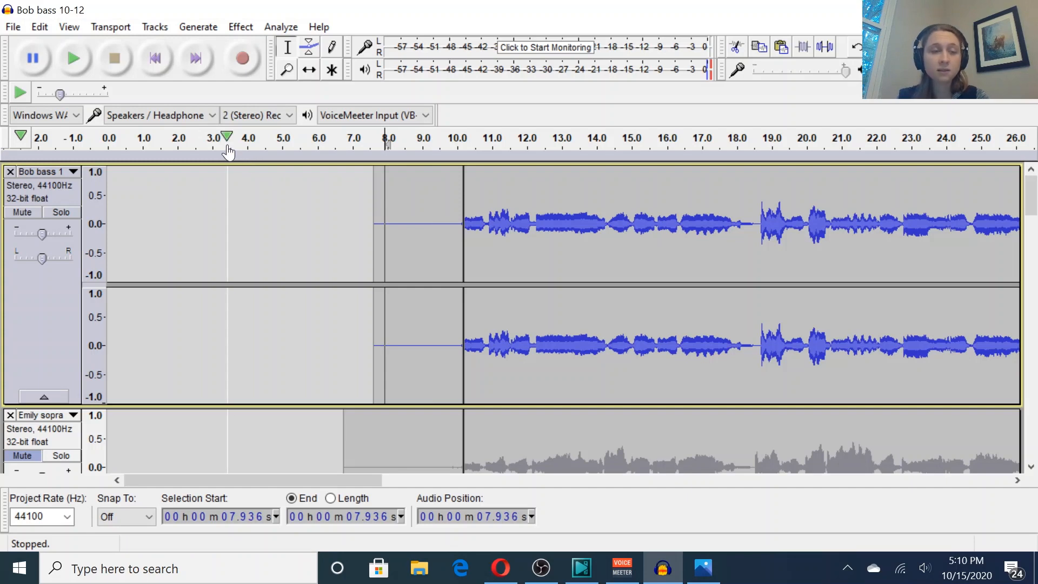
{"action": "mouse_move", "coordinate": [129, 91]}
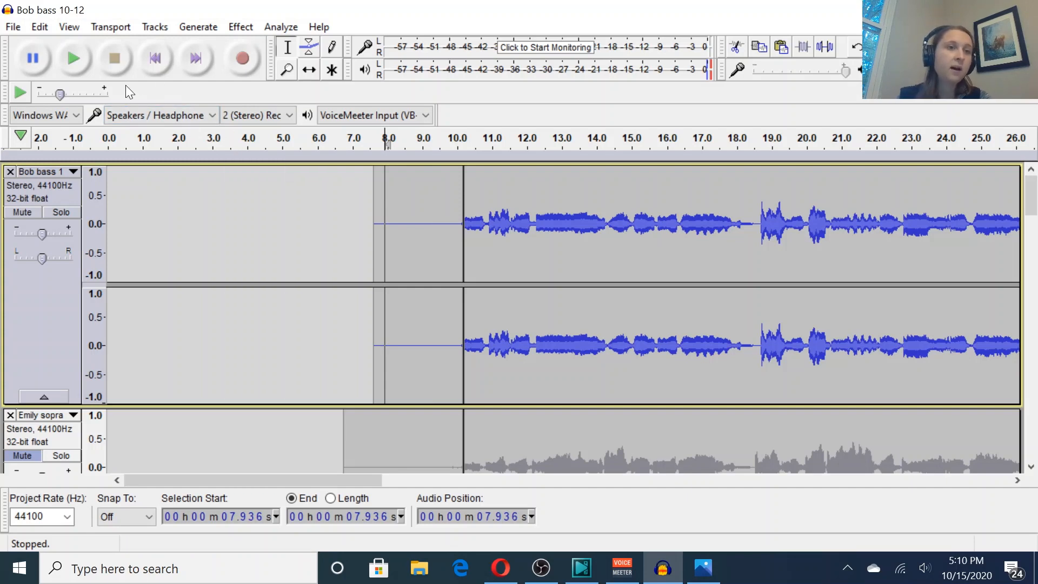
{"action": "mouse_move", "coordinate": [75, 59]}
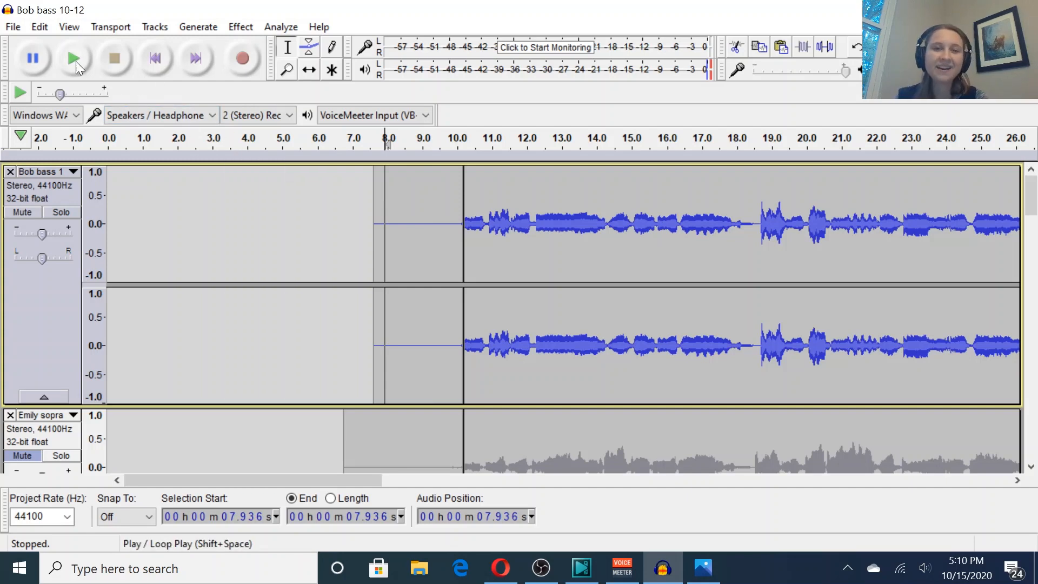
{"action": "left_click", "coordinate": [73, 58]}
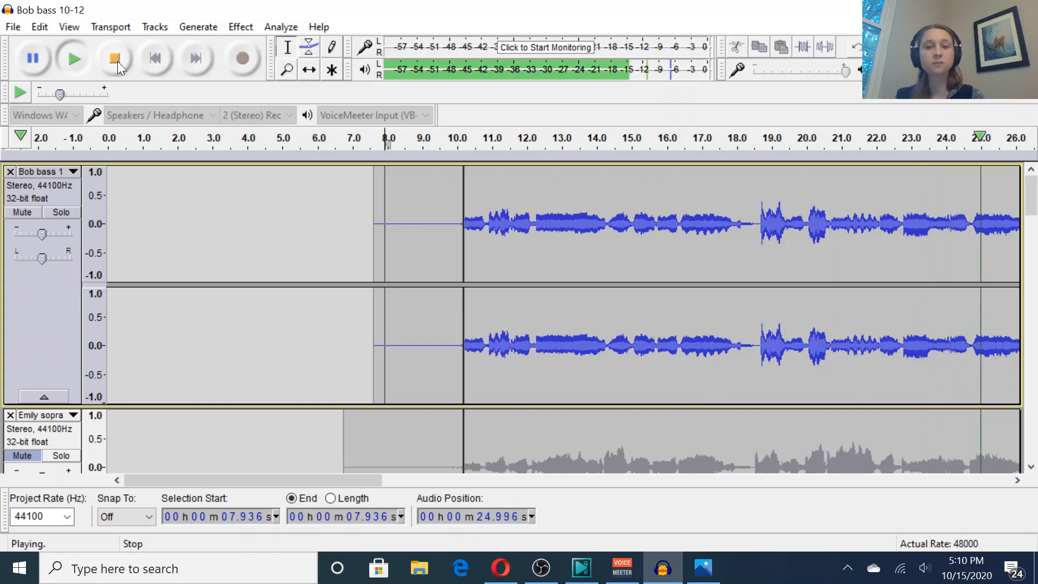
{"action": "left_click", "coordinate": [115, 59]}
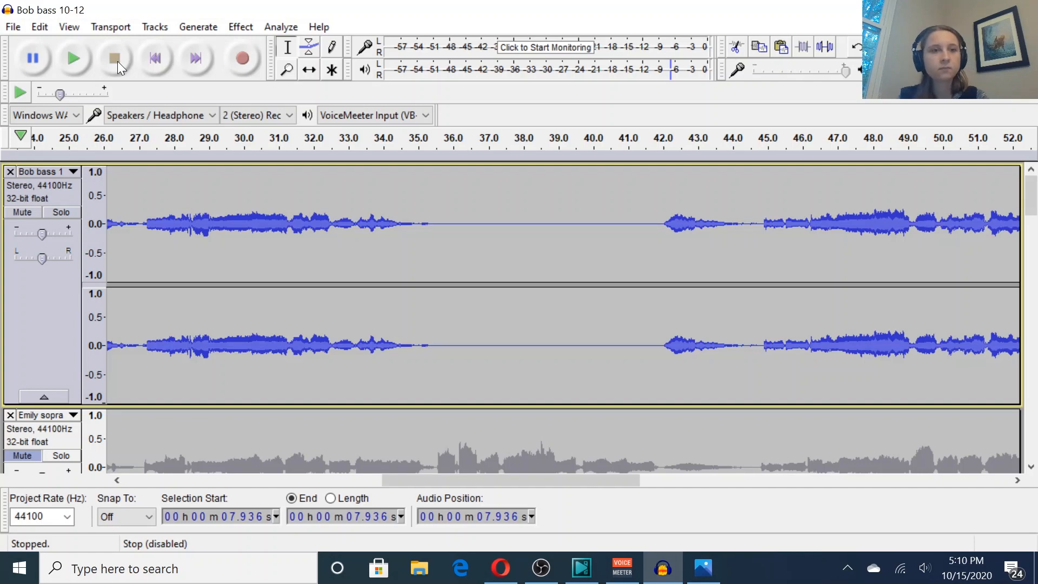
{"action": "left_click", "coordinate": [74, 58]}
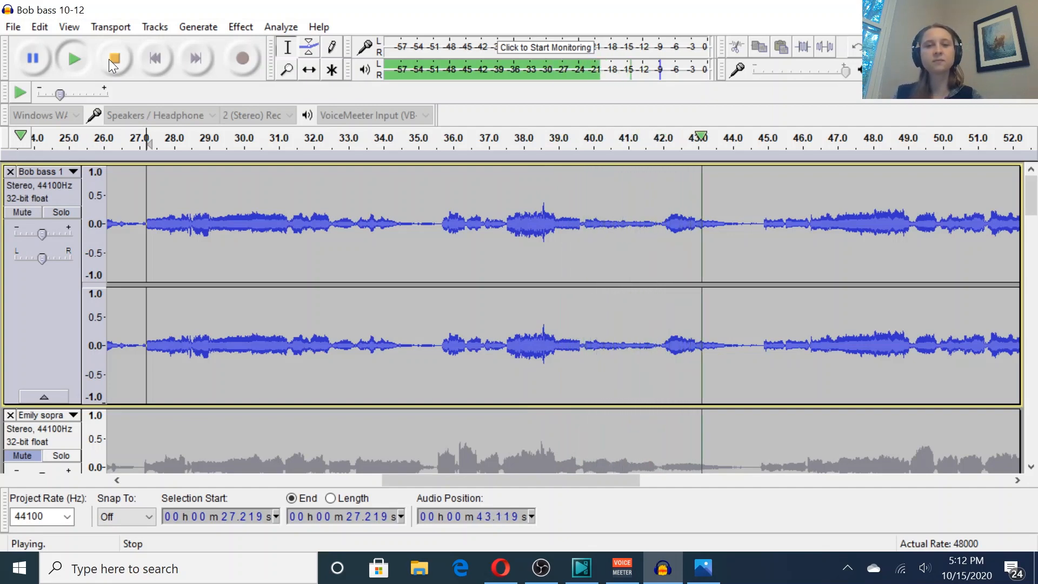
{"action": "left_click", "coordinate": [114, 58]}
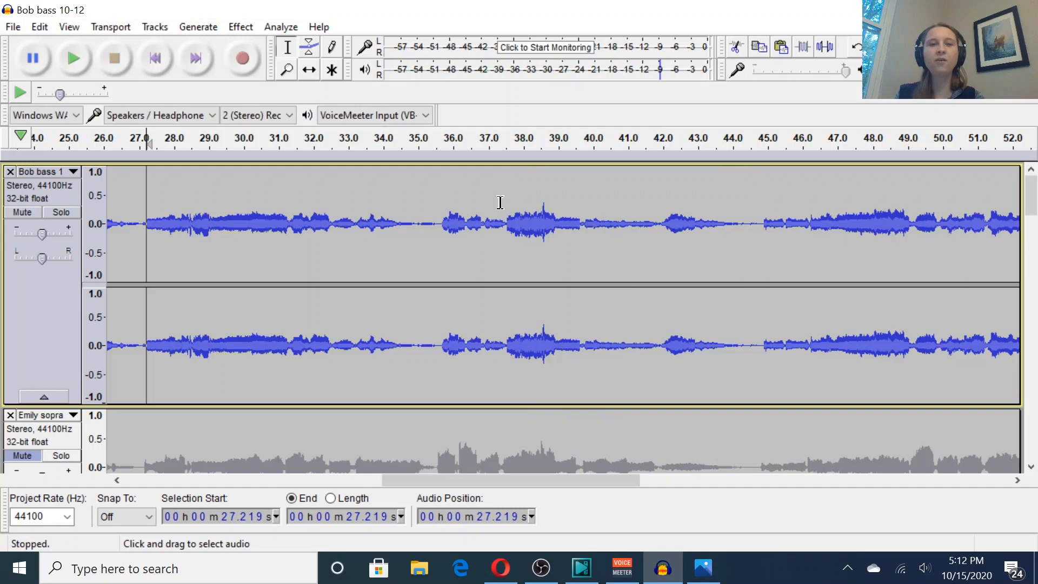
{"action": "mouse_move", "coordinate": [484, 221]}
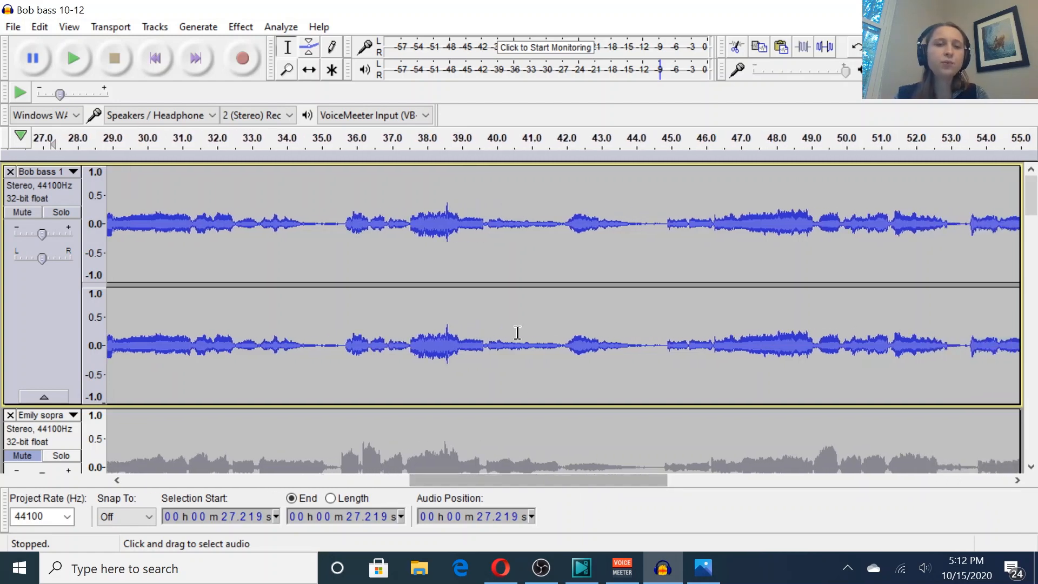
{"action": "mouse_move", "coordinate": [424, 297]}
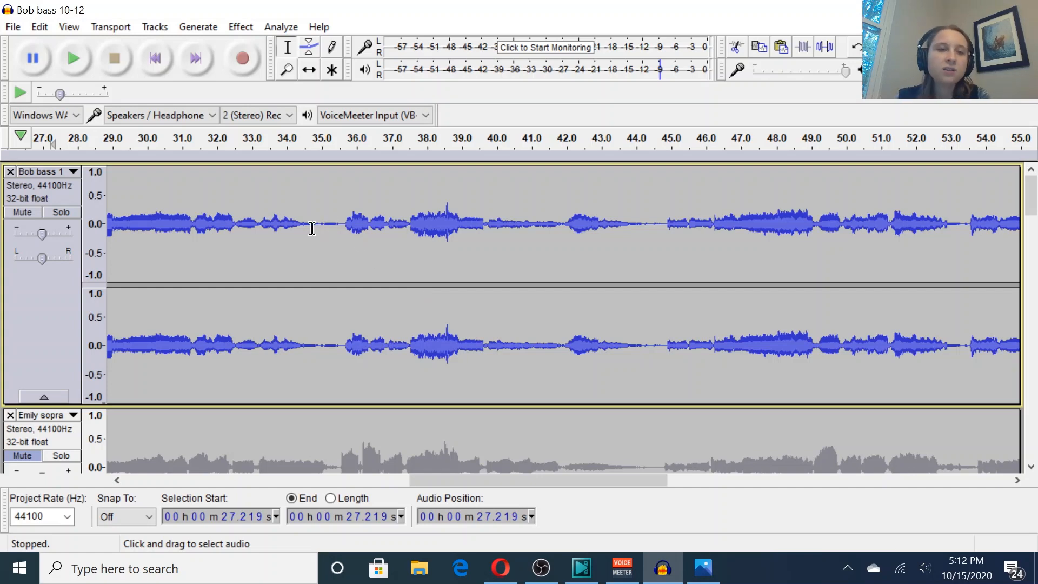
{"action": "mouse_move", "coordinate": [341, 224]}
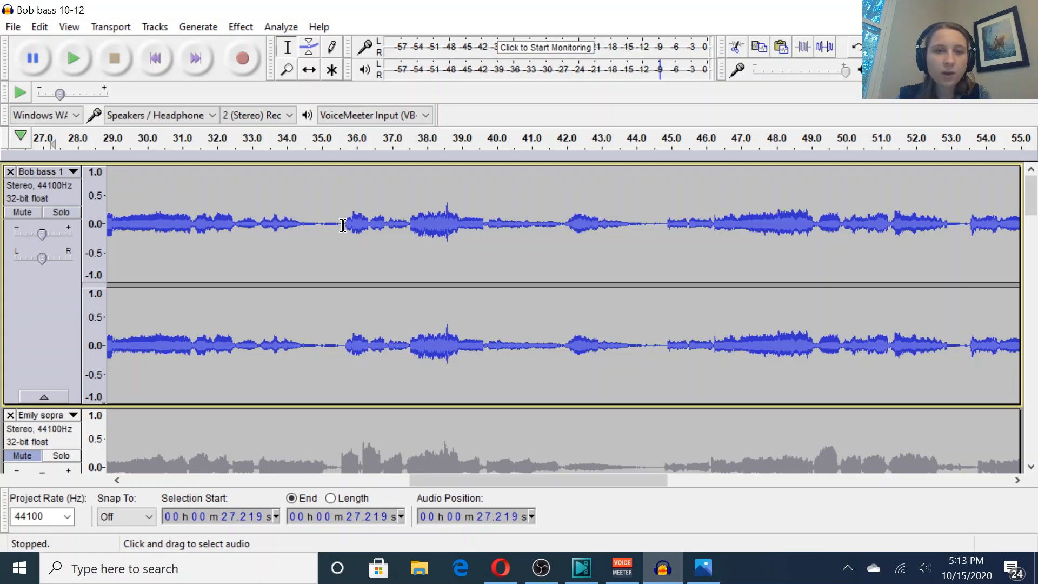
{"action": "left_click", "coordinate": [74, 58]}
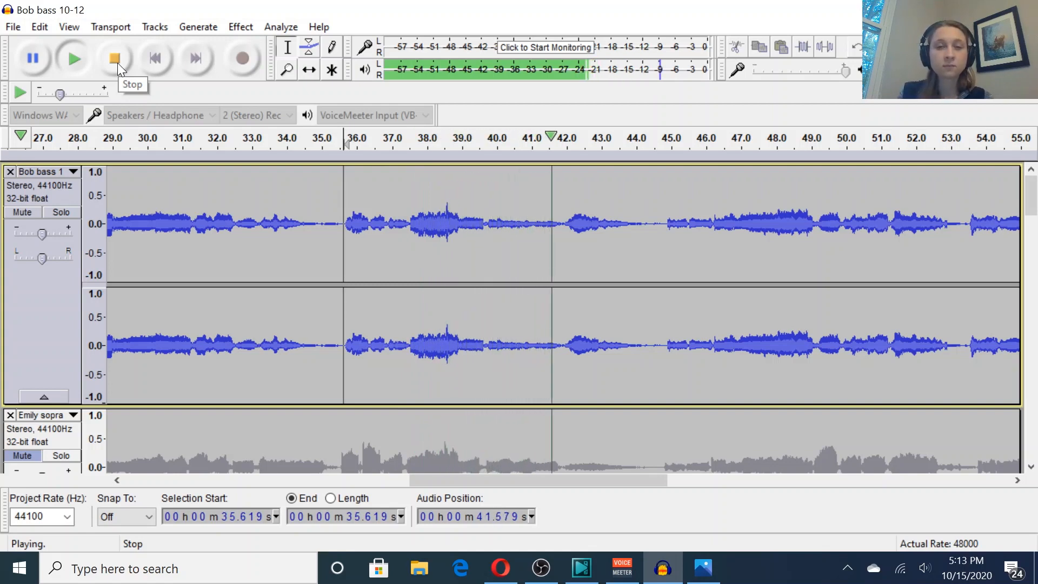
{"action": "left_click", "coordinate": [114, 58]}
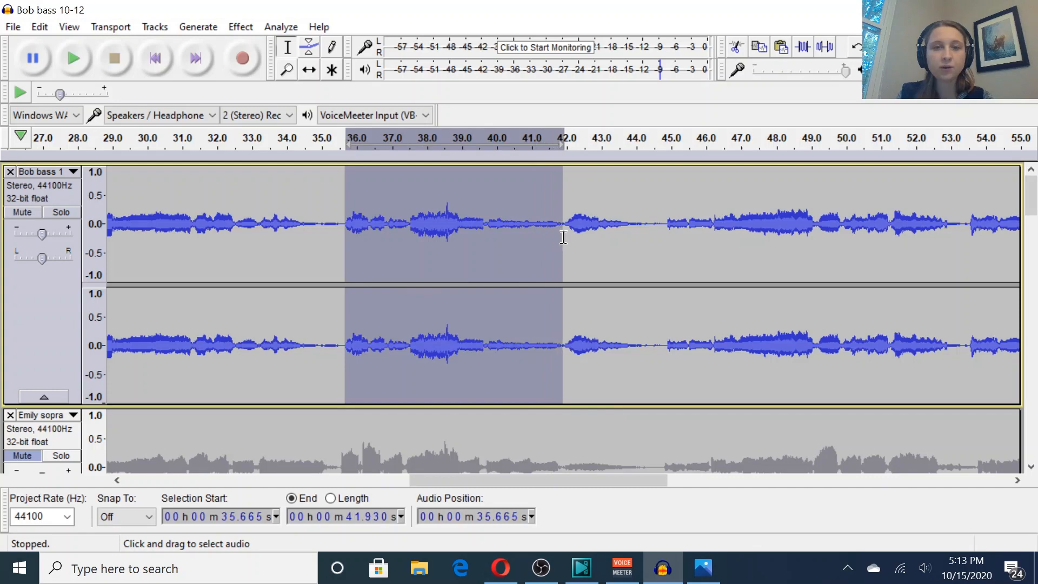
{"action": "mouse_move", "coordinate": [552, 242]}
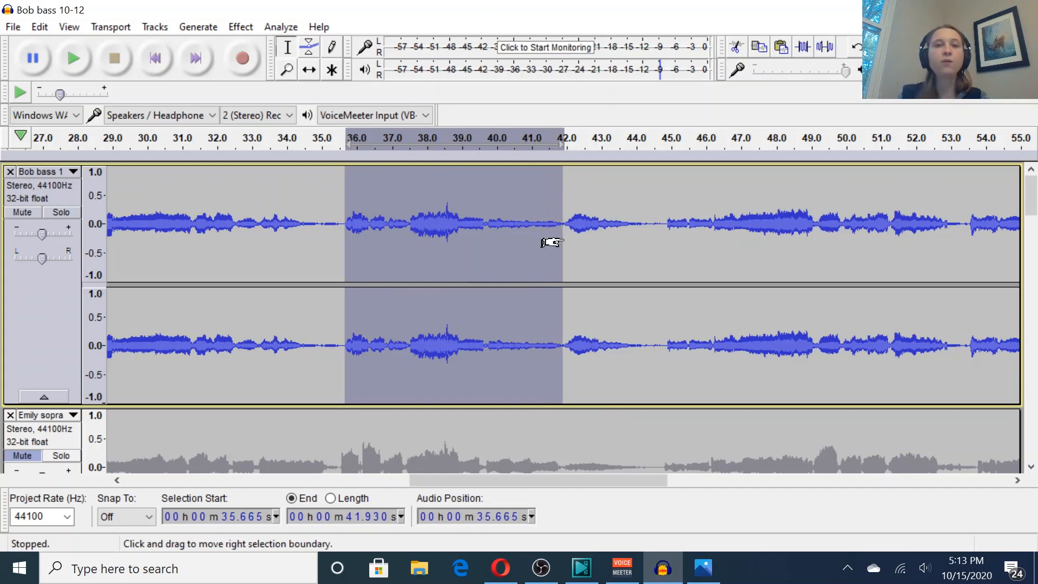
{"action": "mouse_move", "coordinate": [803, 97]}
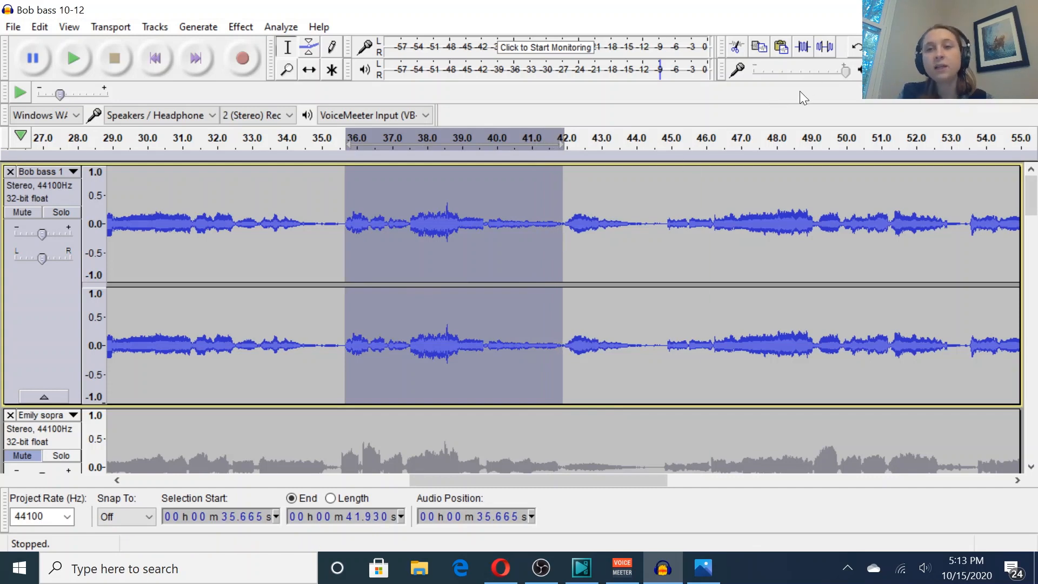
{"action": "mouse_move", "coordinate": [826, 46]}
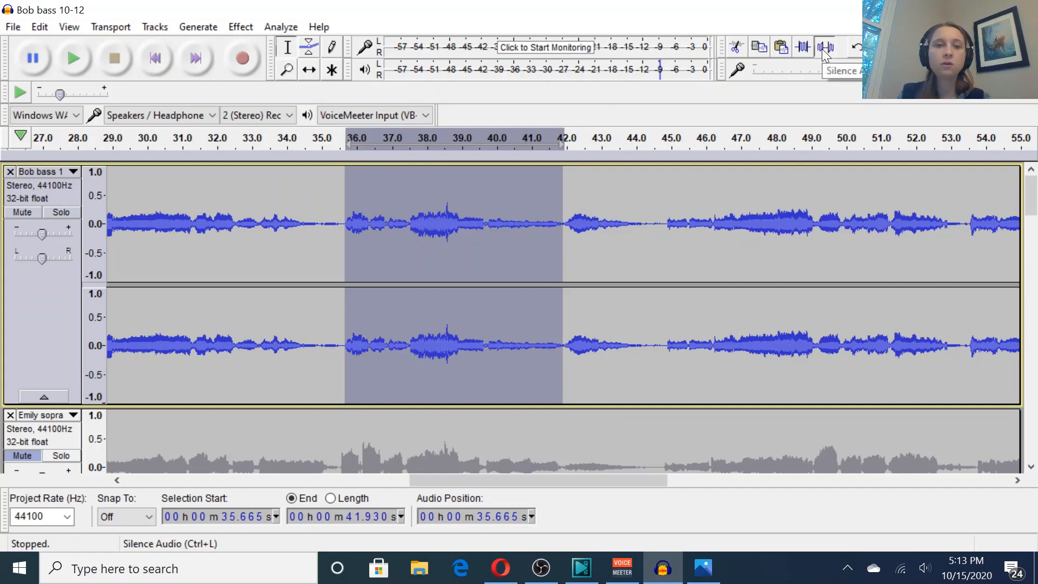
Fade out the bass tail from about 35.7 to 41.9 seconds and replay from 33 seconds
{"action": "left_click", "coordinate": [825, 47]}
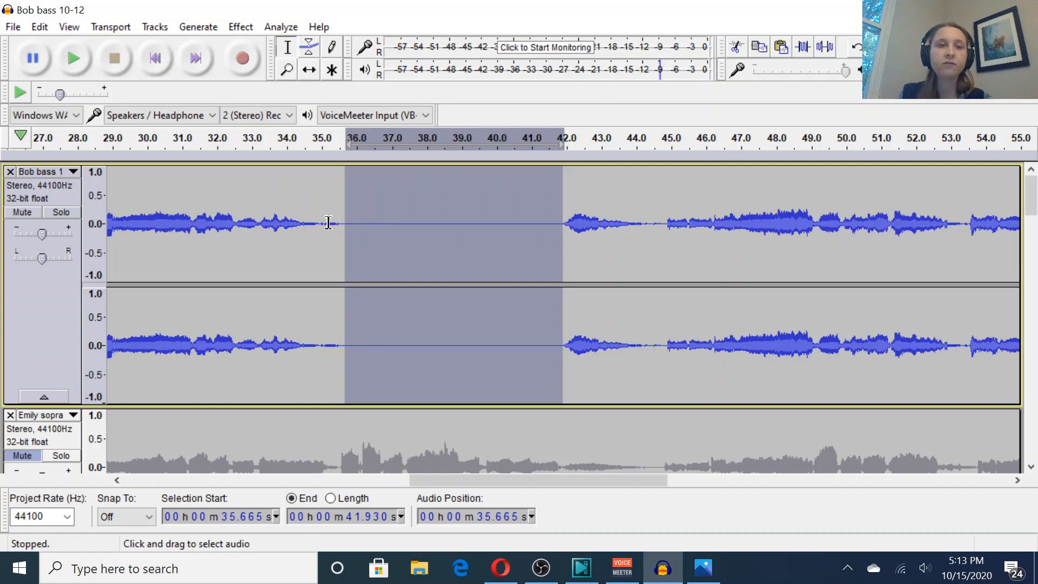
{"action": "left_click", "coordinate": [320, 223]}
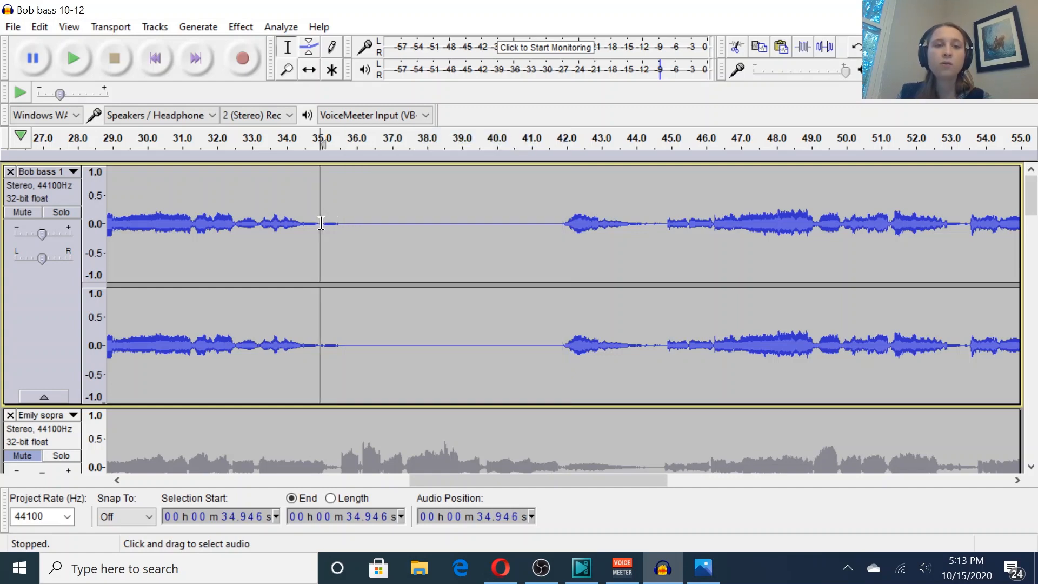
{"action": "left_click", "coordinate": [239, 26]}
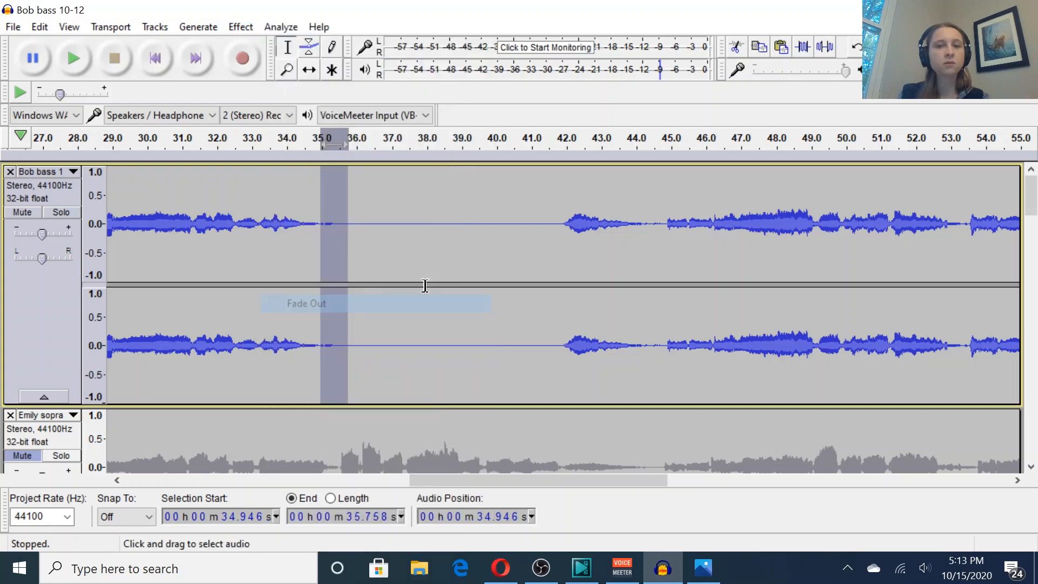
{"action": "left_click", "coordinate": [573, 223]}
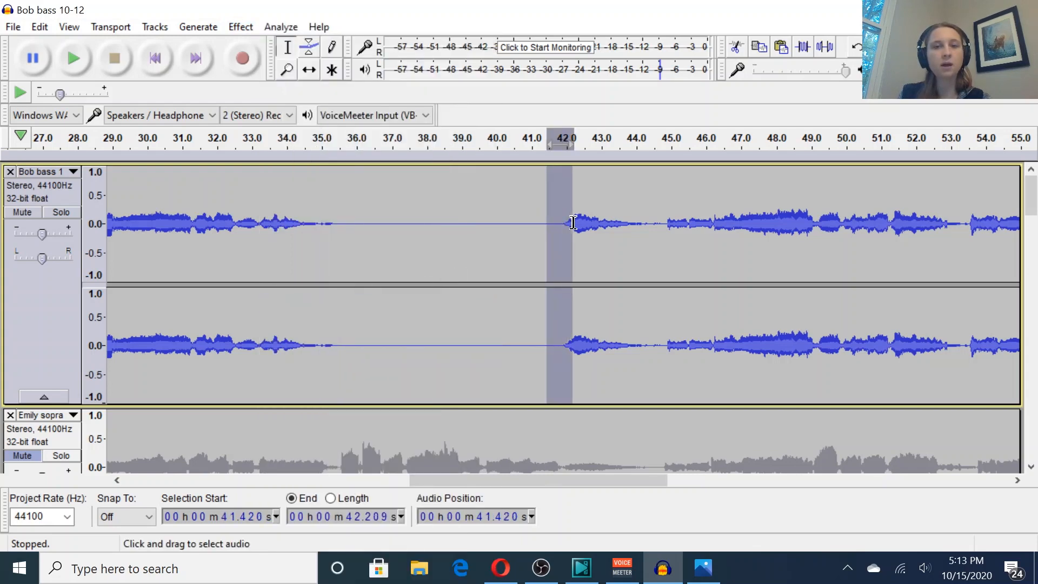
{"action": "left_click", "coordinate": [240, 27]}
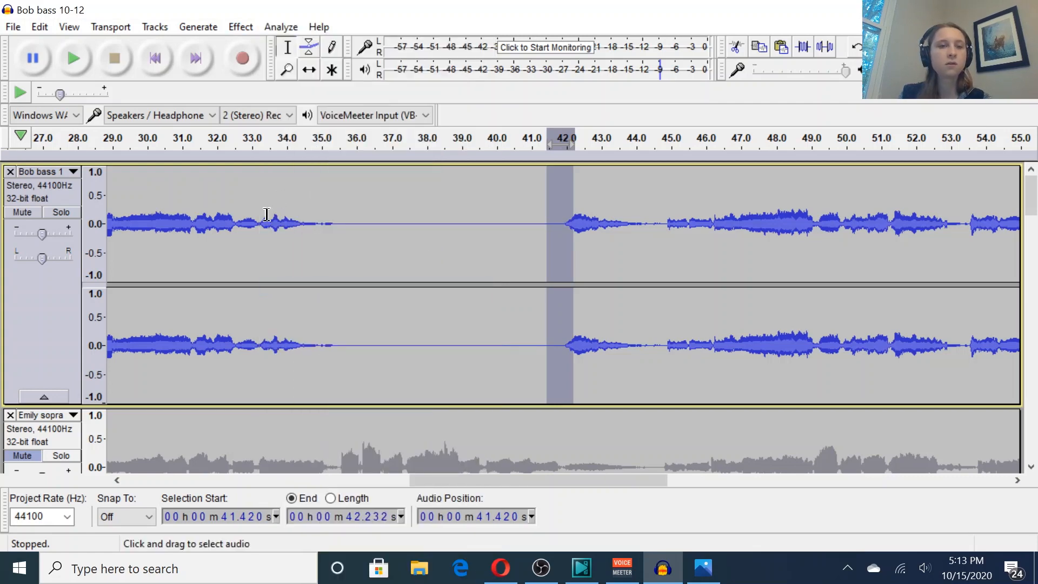
{"action": "left_click", "coordinate": [74, 58]}
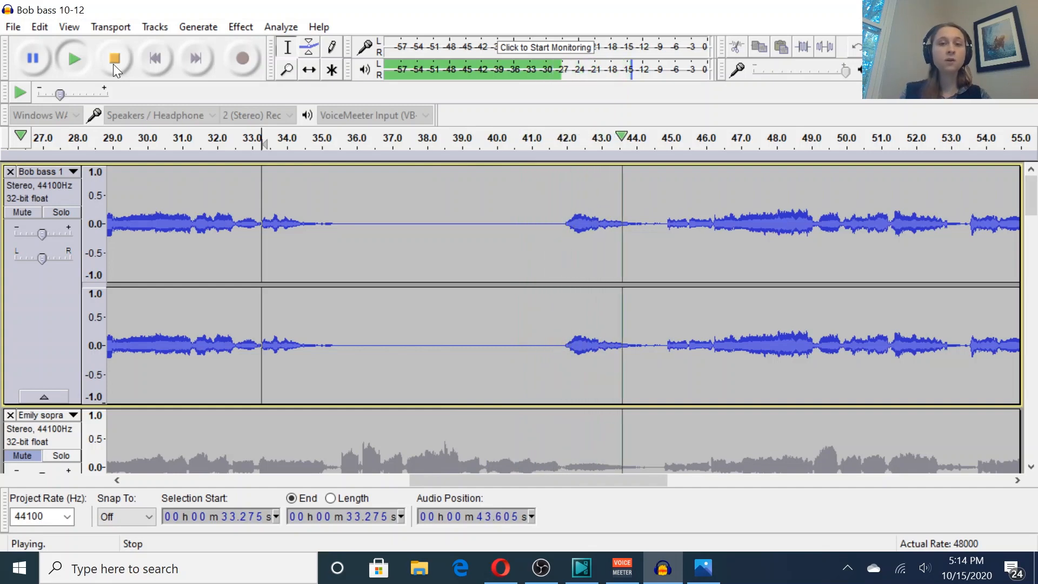
{"action": "left_click", "coordinate": [113, 59]}
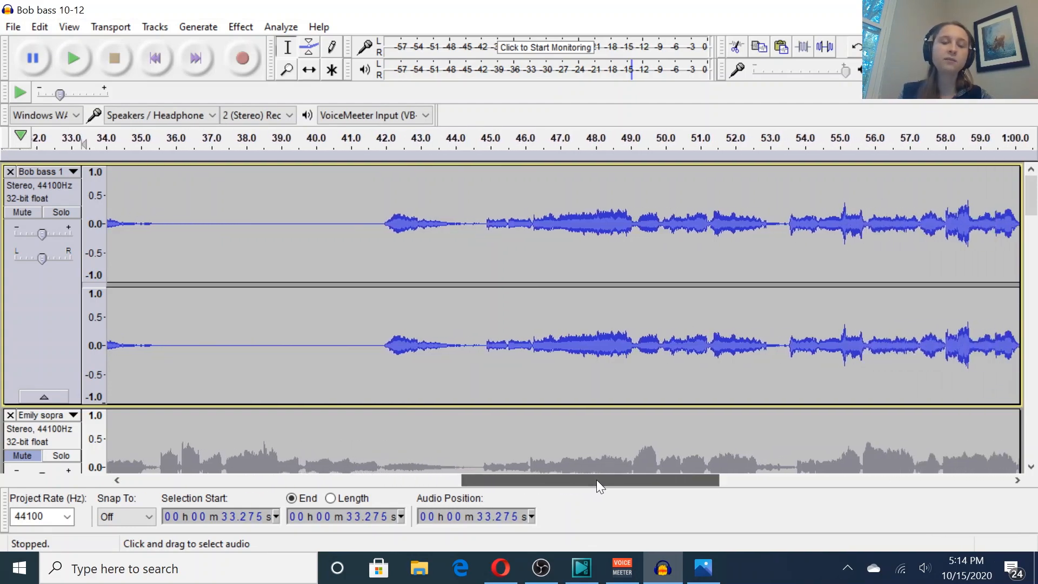
Audition Emily soprano and extend the selection around the blip at 52.7–53.1 seconds
{"action": "scroll", "scroll_direction": "down", "scroll_amount": 3}
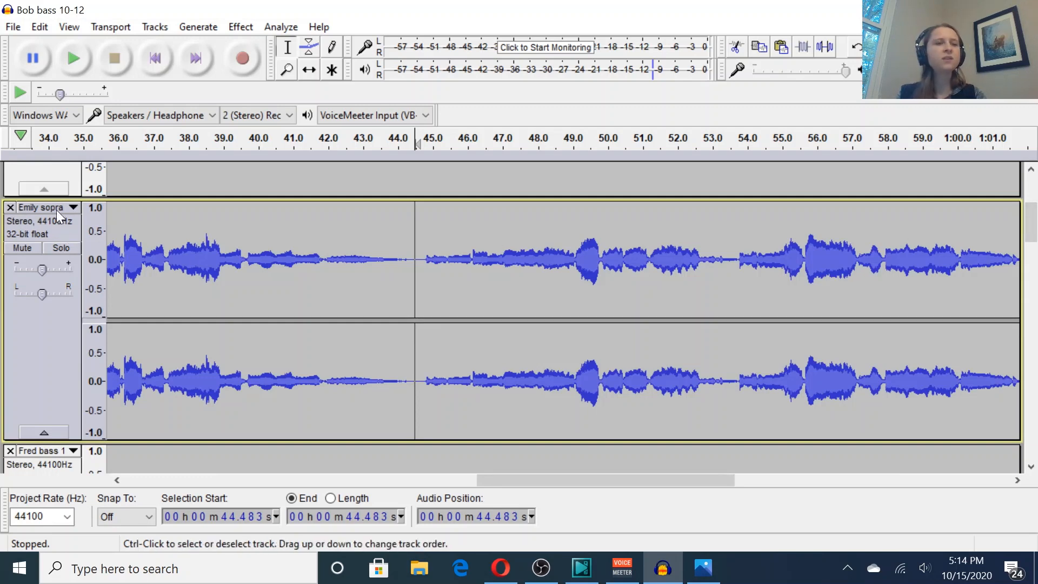
{"action": "mouse_move", "coordinate": [204, 79]}
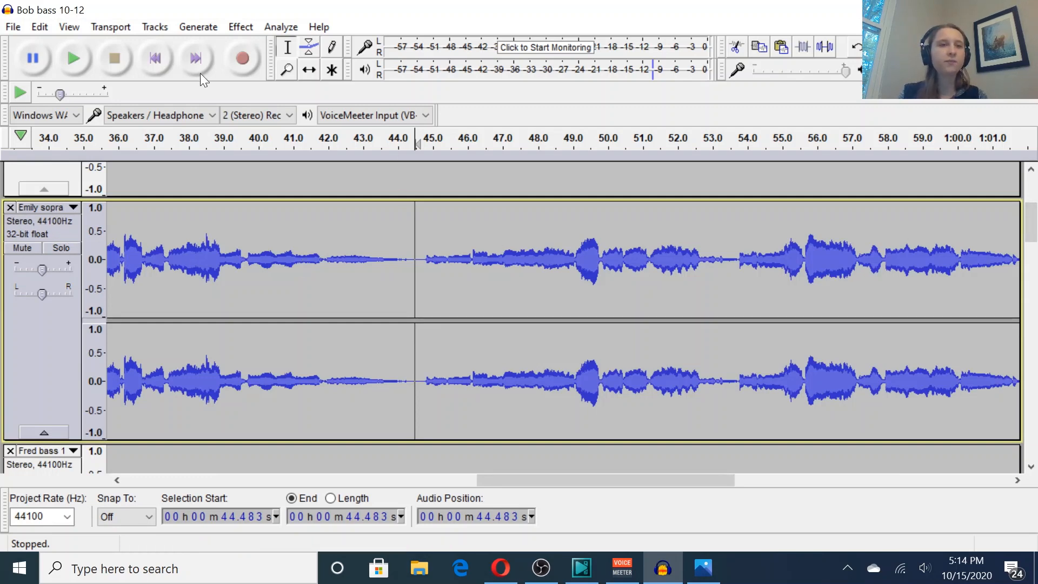
{"action": "left_click", "coordinate": [75, 58]}
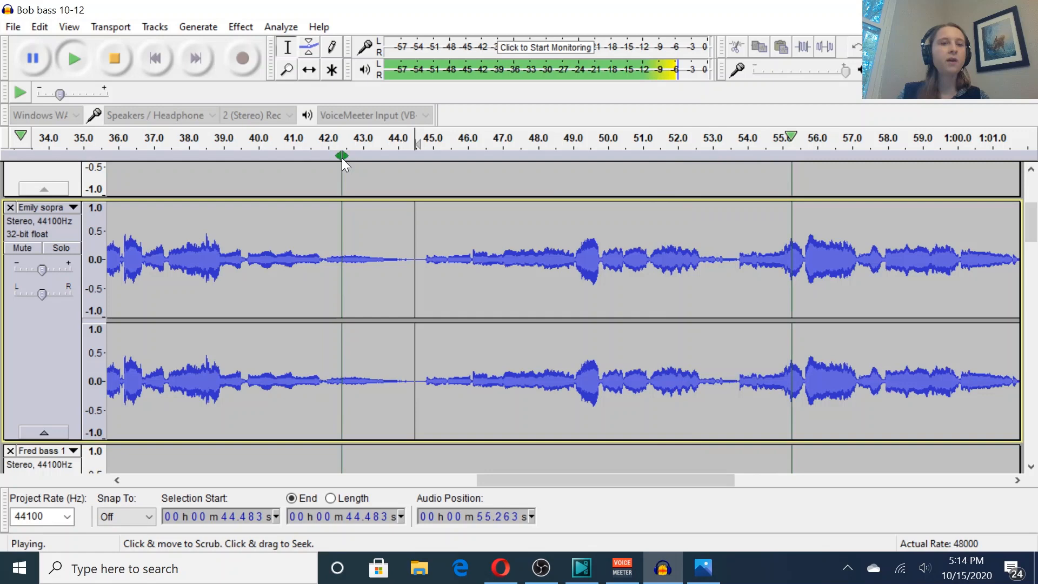
{"action": "left_click", "coordinate": [113, 58]}
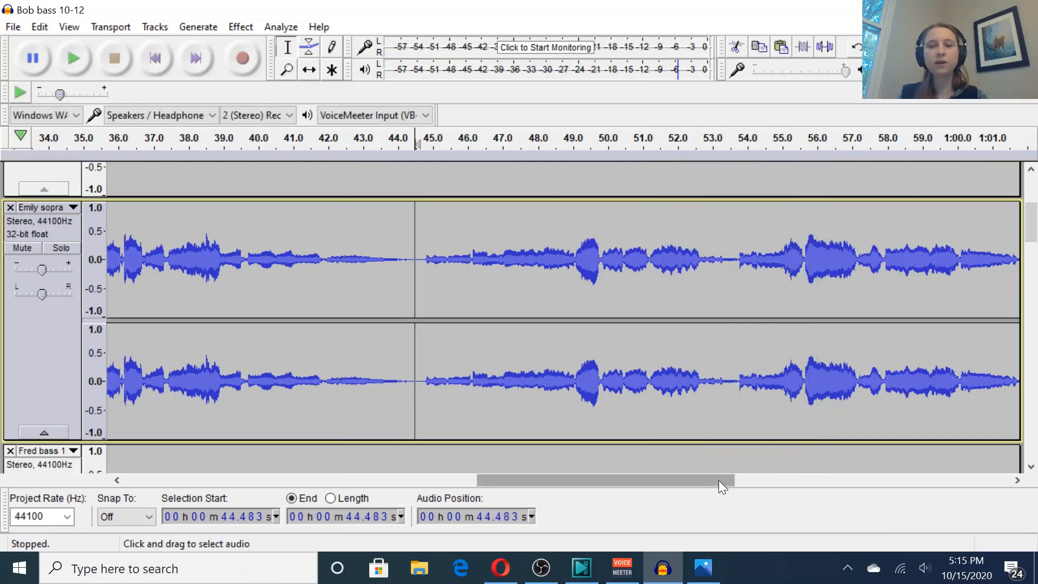
{"action": "scroll", "scroll_direction": "right", "scroll_amount": 3}
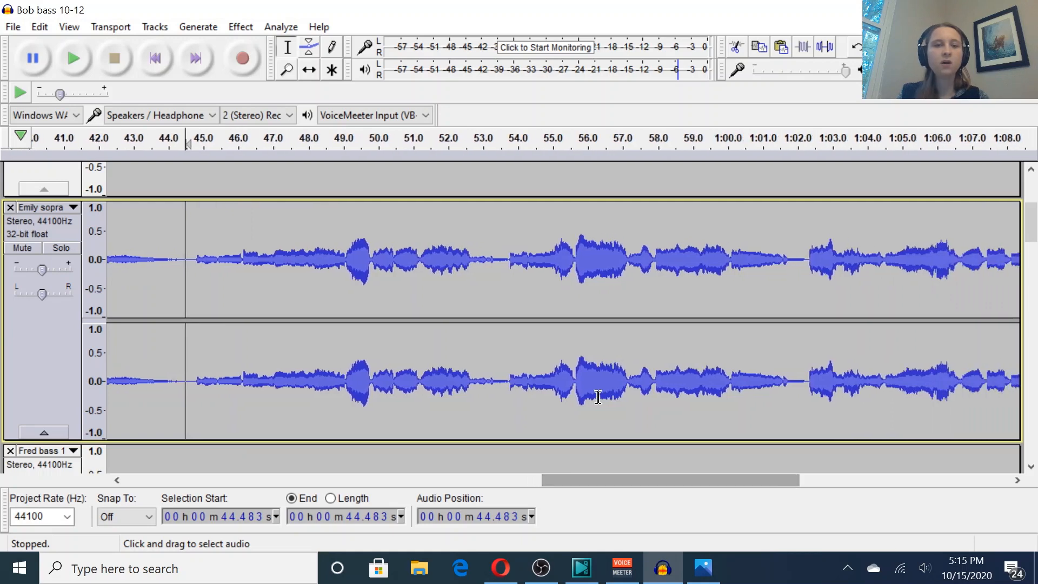
{"action": "mouse_move", "coordinate": [470, 257]}
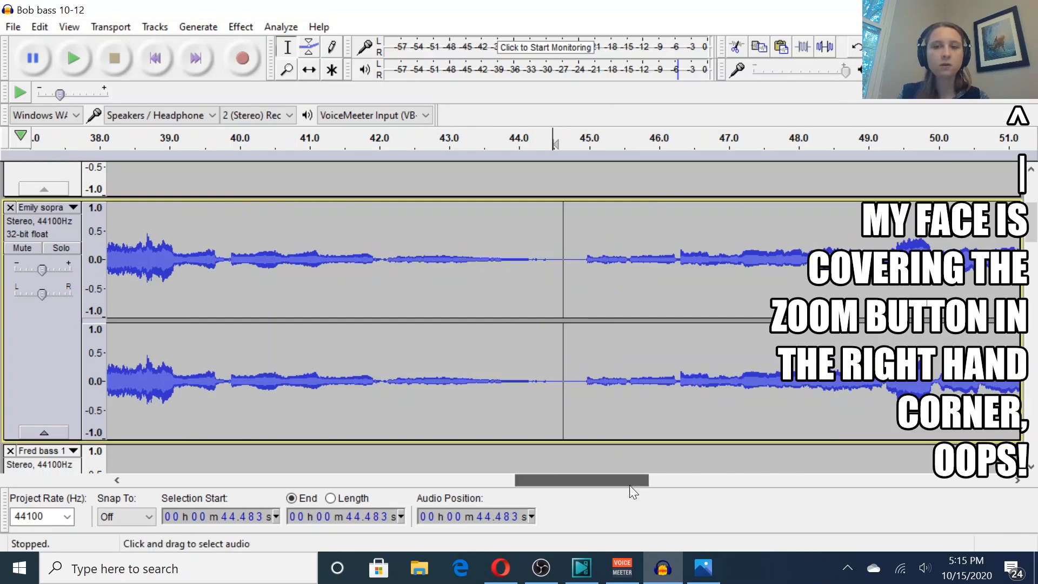
{"action": "scroll", "scroll_direction": "right", "scroll_amount": 3}
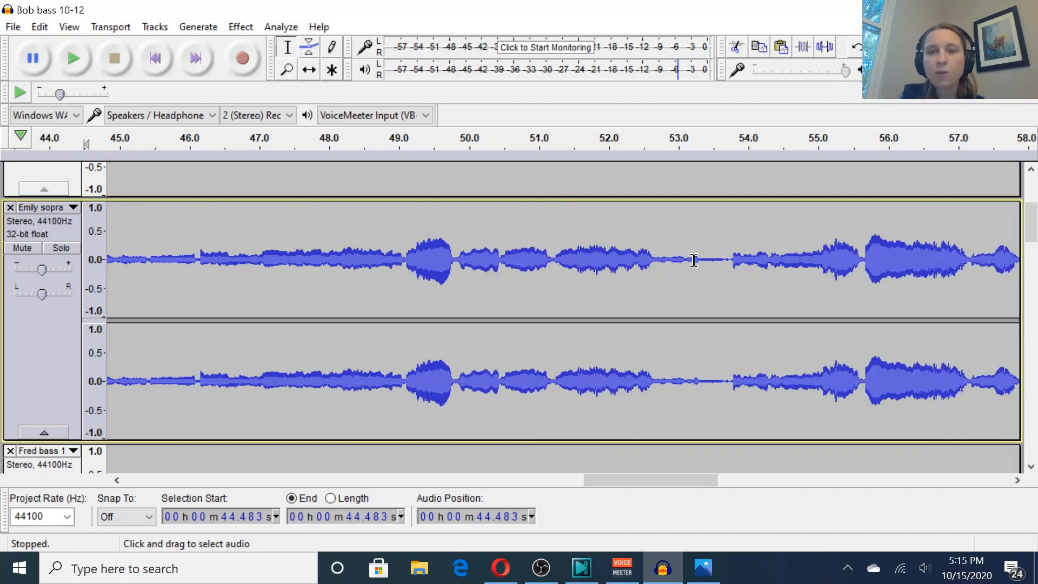
{"action": "mouse_move", "coordinate": [702, 275]}
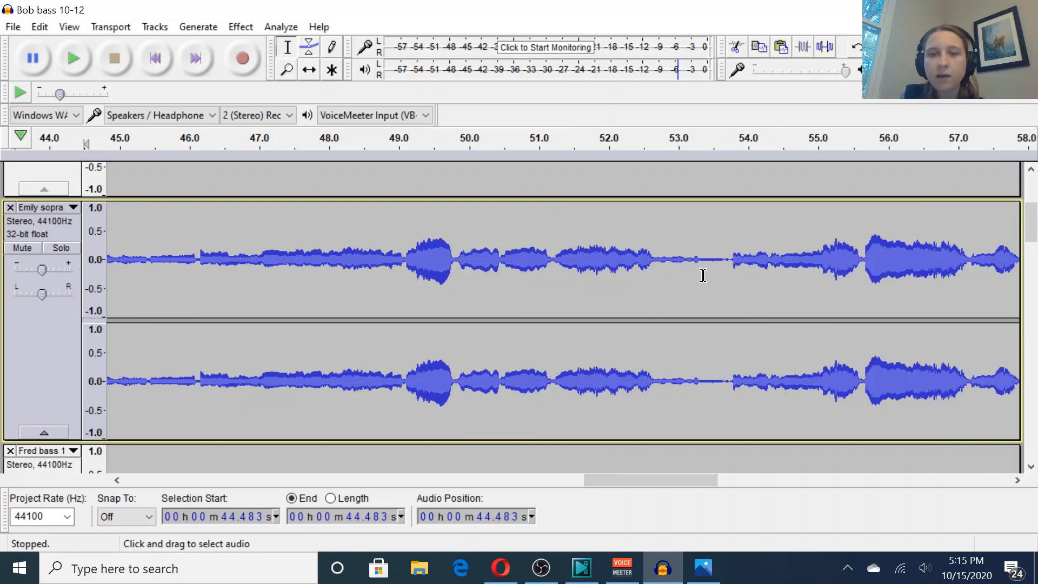
{"action": "mouse_move", "coordinate": [659, 260]}
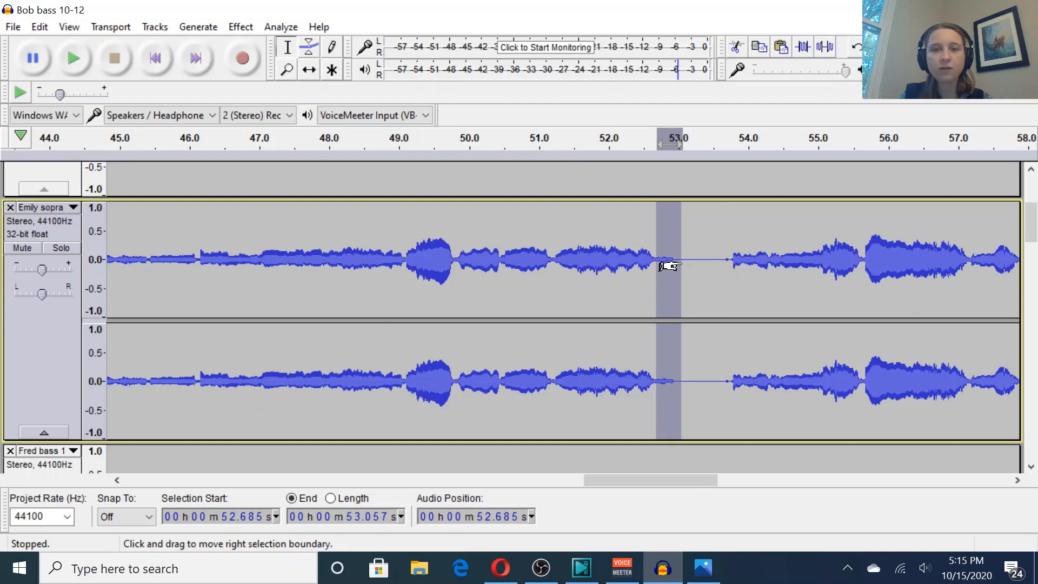
{"action": "left_click", "coordinate": [240, 27]}
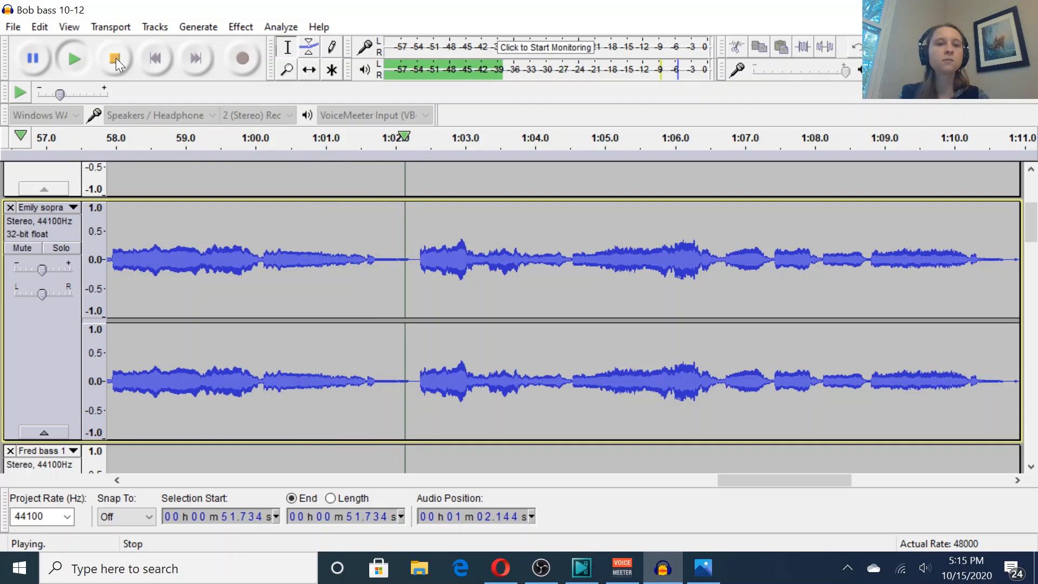
{"action": "left_click", "coordinate": [113, 58]}
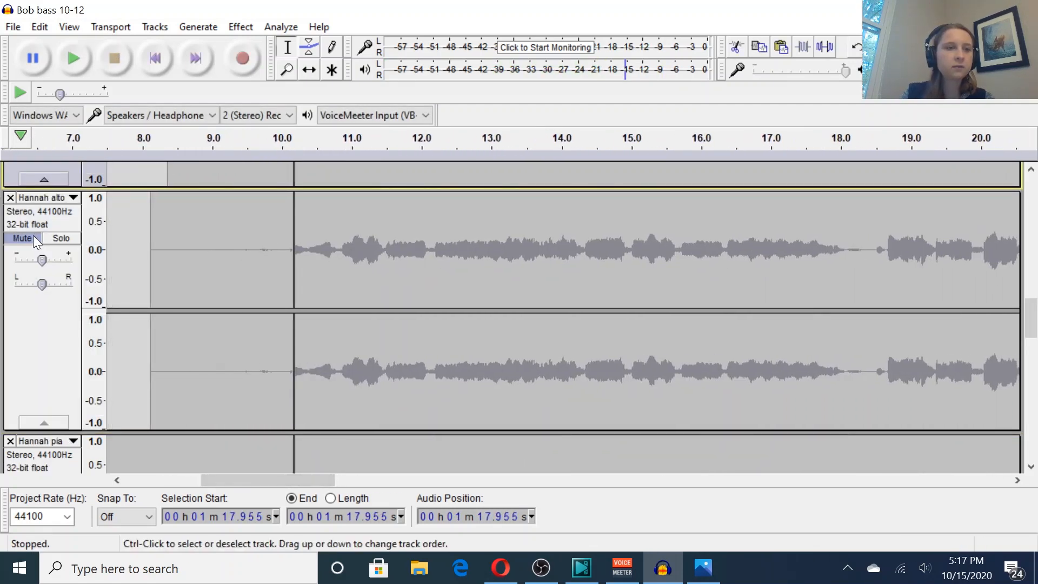
Unmute Hannah alto and play it from about 9 seconds, then stop
{"action": "left_click", "coordinate": [228, 249]}
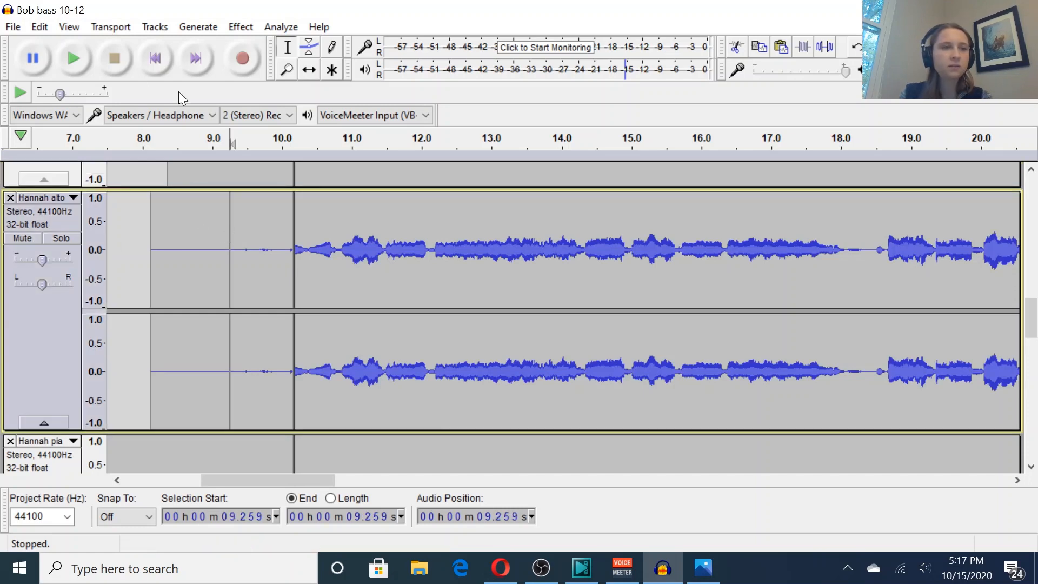
{"action": "left_click", "coordinate": [74, 58]}
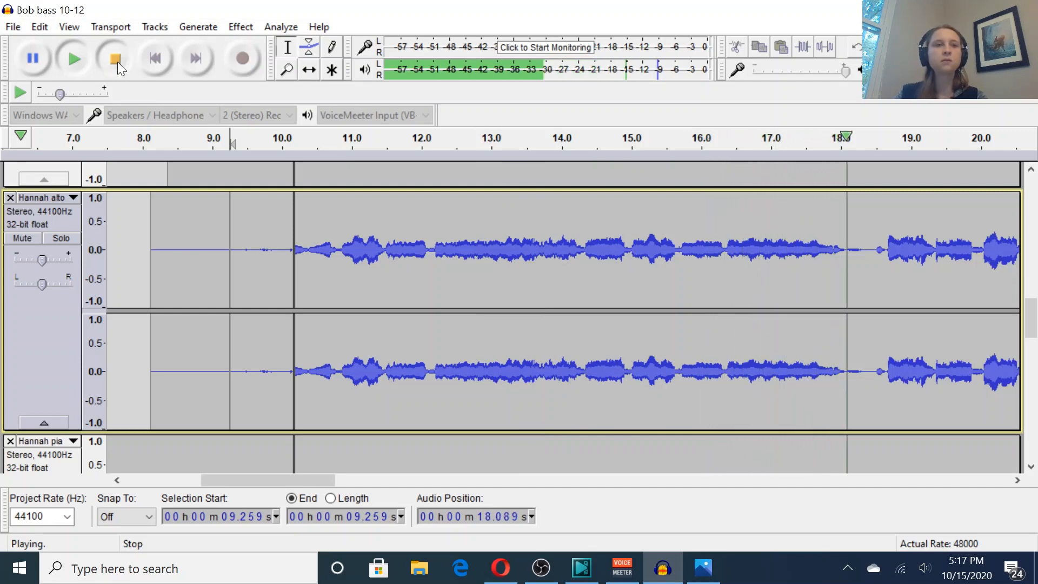
{"action": "left_click", "coordinate": [113, 59]}
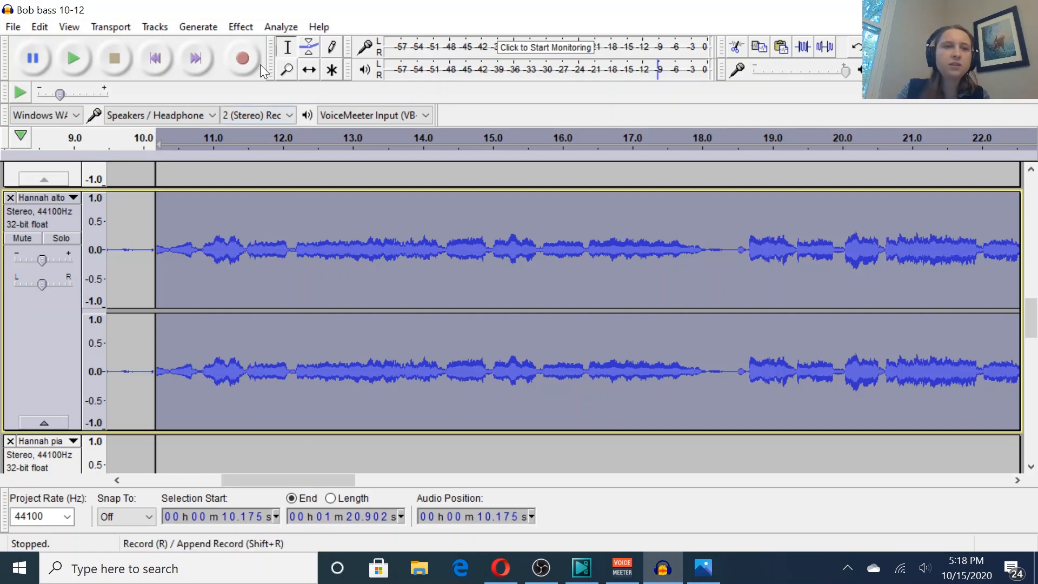
Amplify the alto singing by -6.3 dB
{"action": "left_click", "coordinate": [240, 26]}
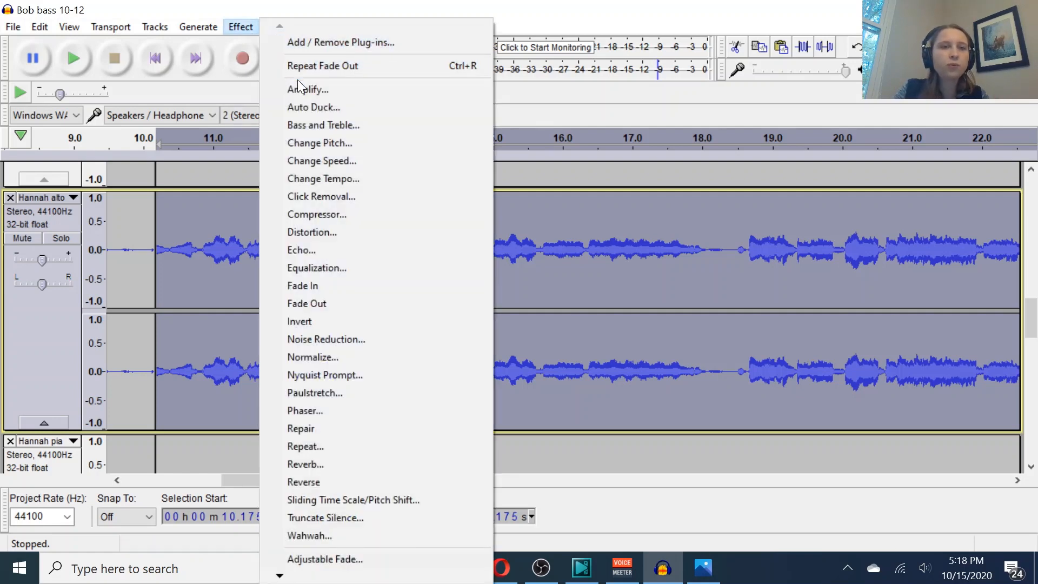
{"action": "left_click", "coordinate": [307, 89]}
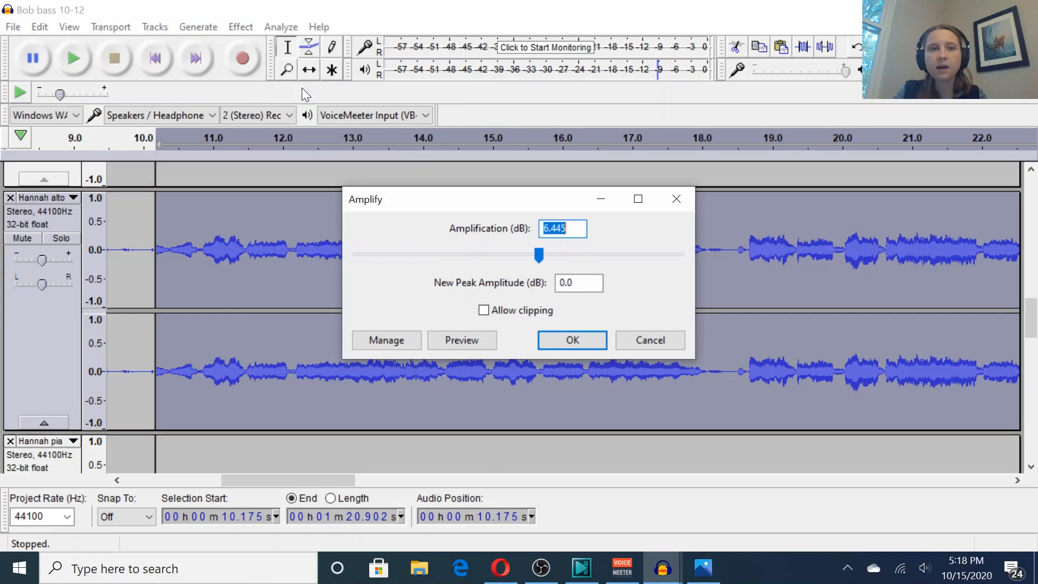
{"action": "mouse_move", "coordinate": [463, 263]}
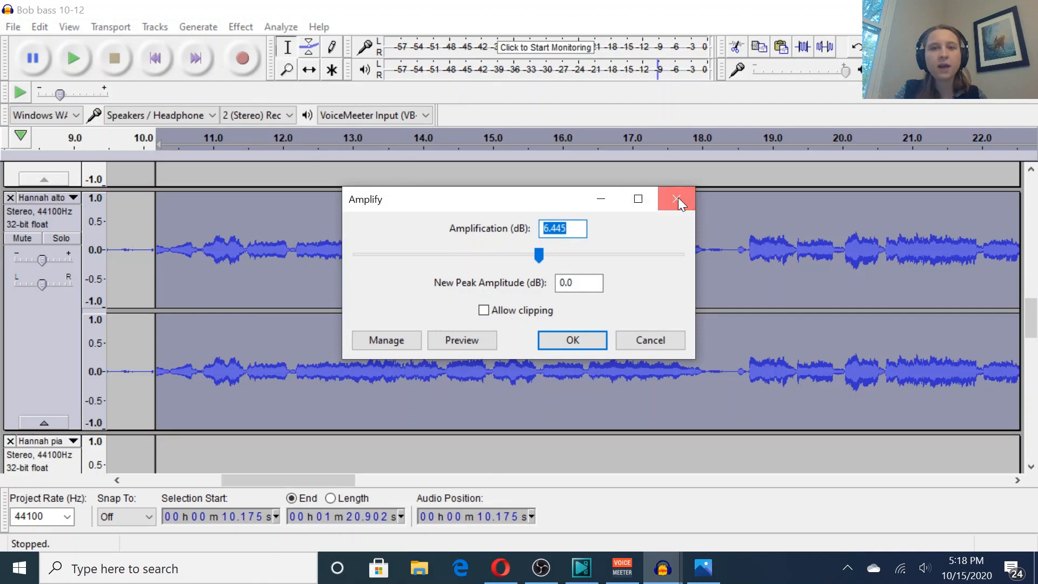
{"action": "left_click", "coordinate": [240, 27]}
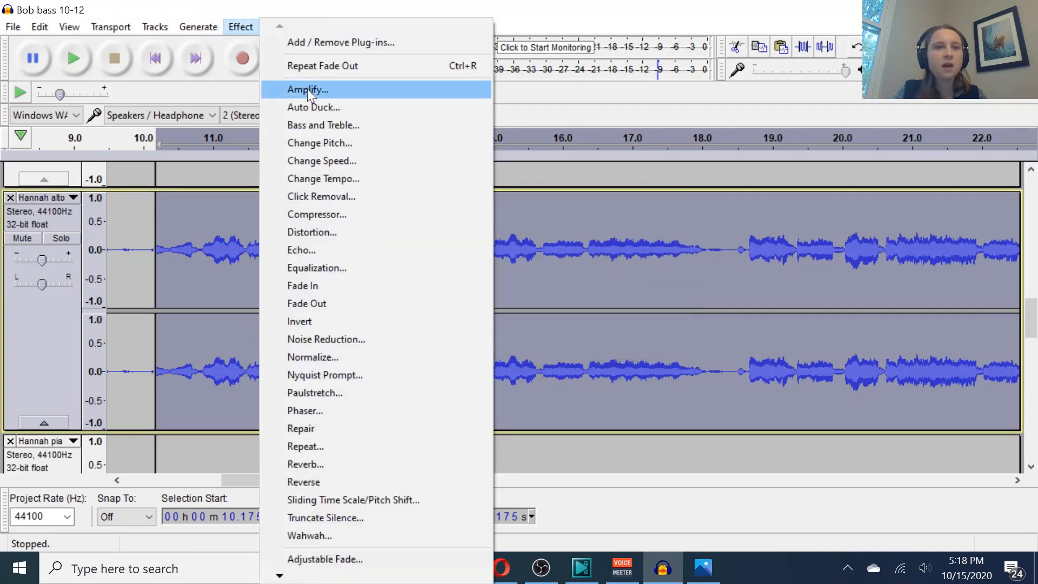
{"action": "left_click", "coordinate": [306, 89]}
{"action": "type", "text": "-6.3"}
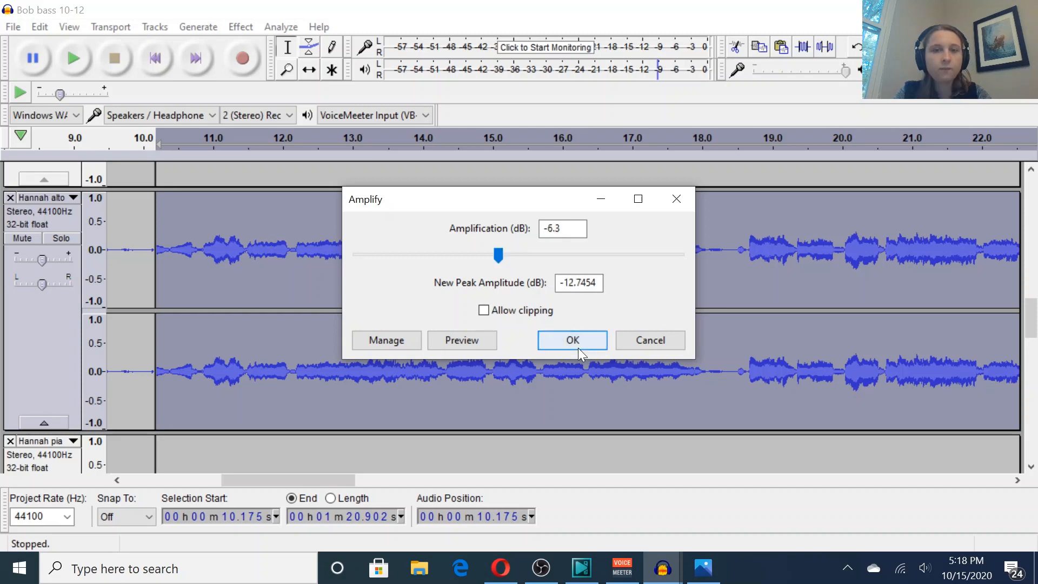
{"action": "left_click", "coordinate": [572, 340]}
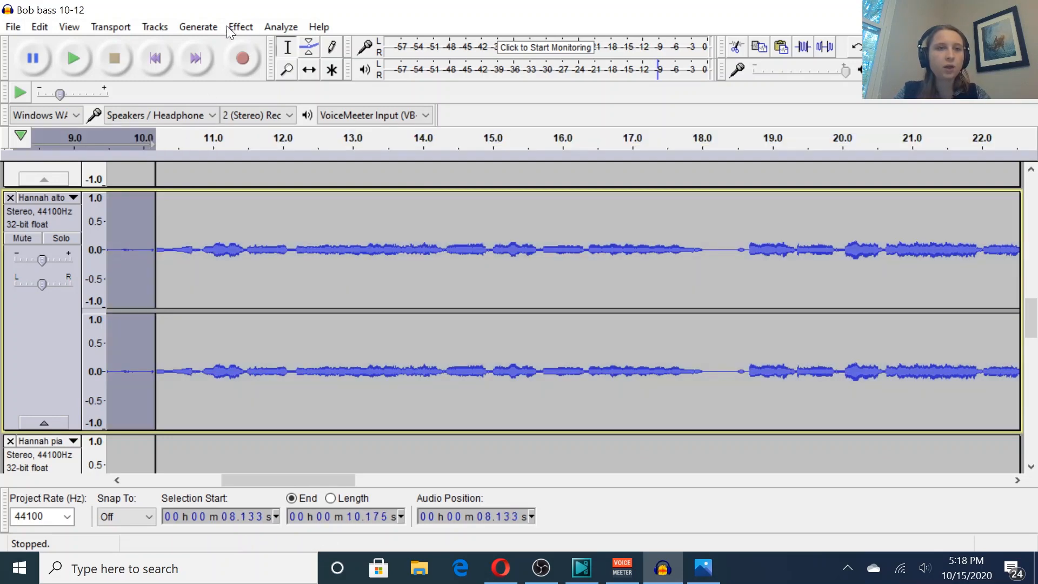
Amplify the 8.1–10.2 second lead-in by a further -6.7 dB
{"action": "left_click", "coordinate": [239, 27]}
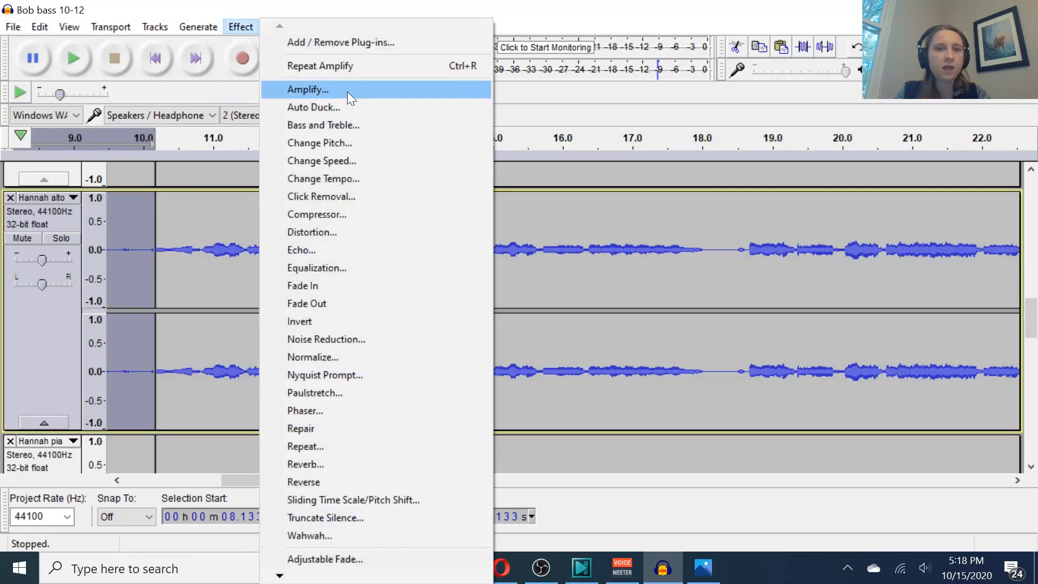
{"action": "left_click", "coordinate": [307, 89]}
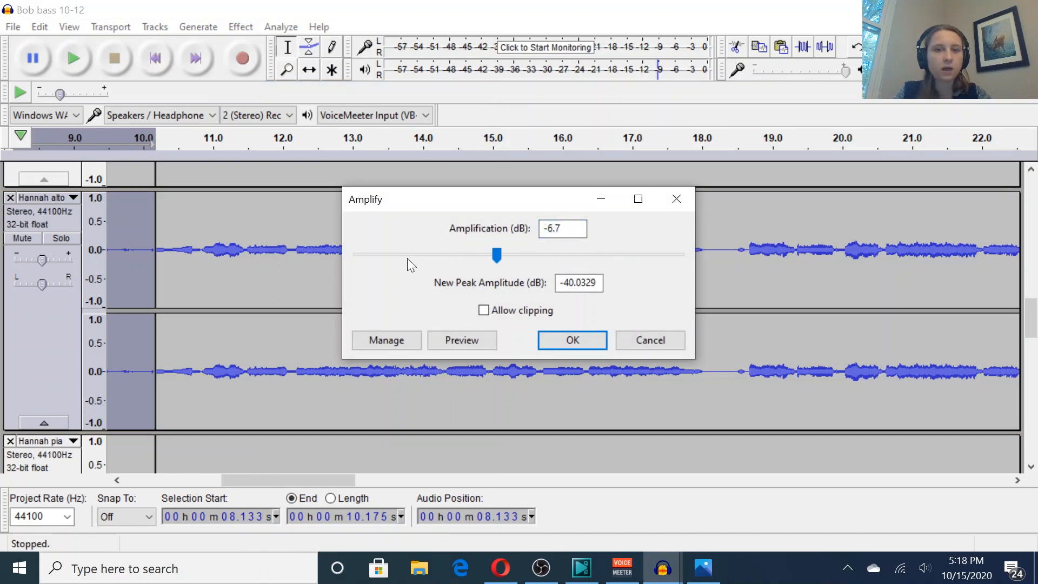
{"action": "left_click", "coordinate": [571, 339]}
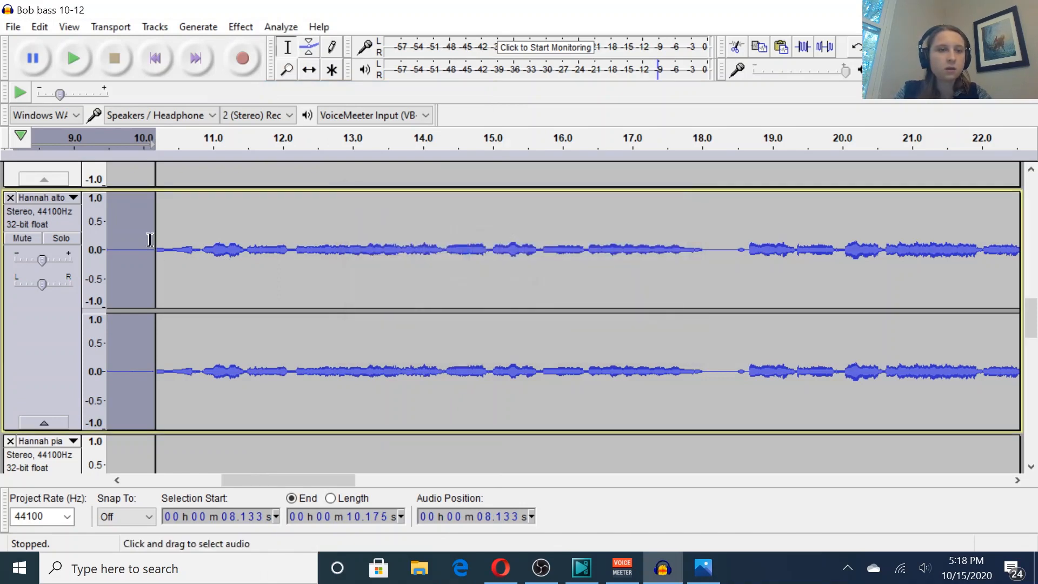
{"action": "left_click", "coordinate": [74, 57]}
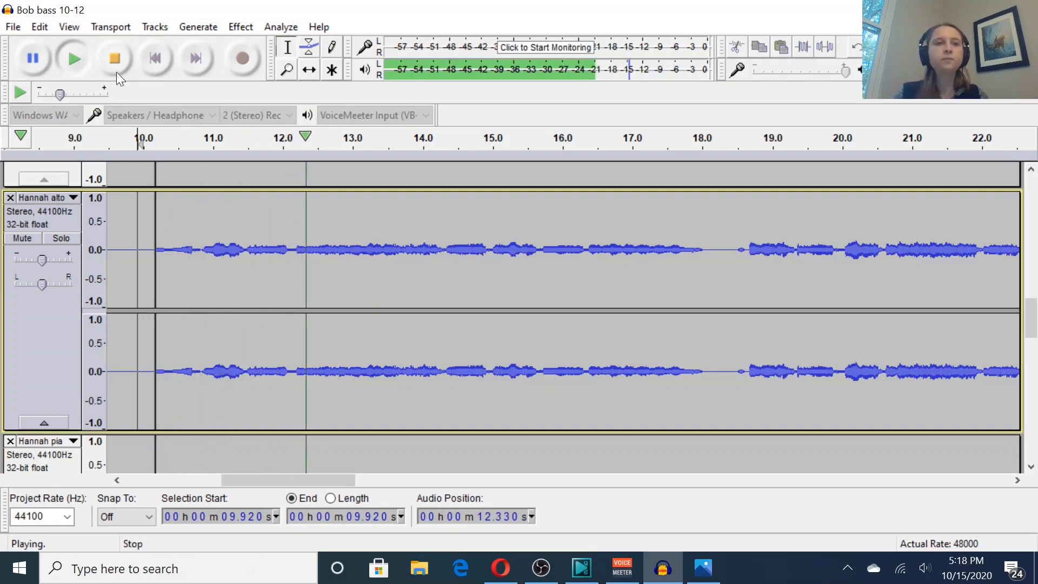
{"action": "mouse_move", "coordinate": [114, 71]}
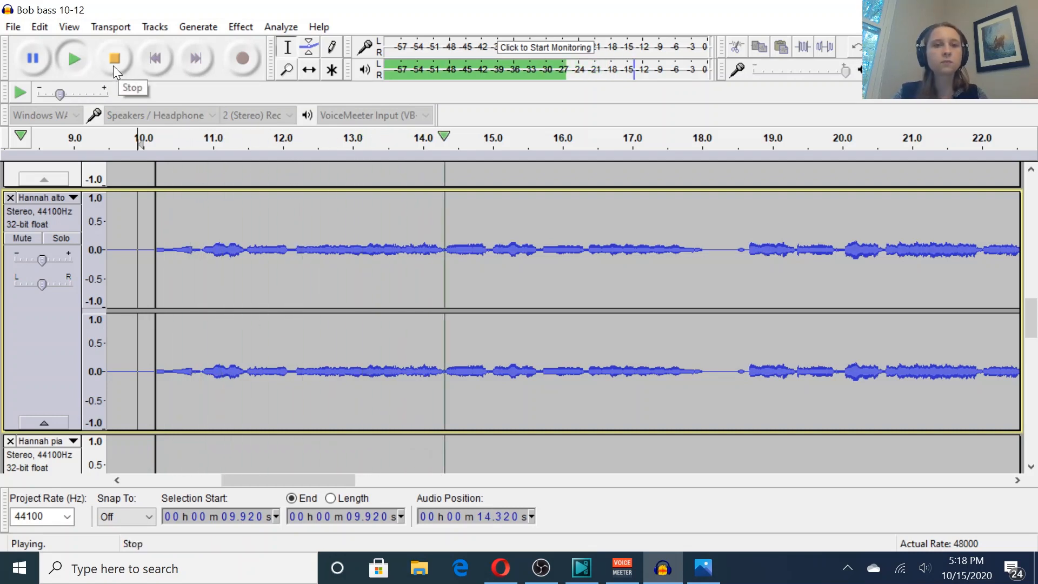
Replay the Greg tenor track from about 37 seconds and select 37.579–40.062 seconds
{"action": "left_click", "coordinate": [113, 58]}
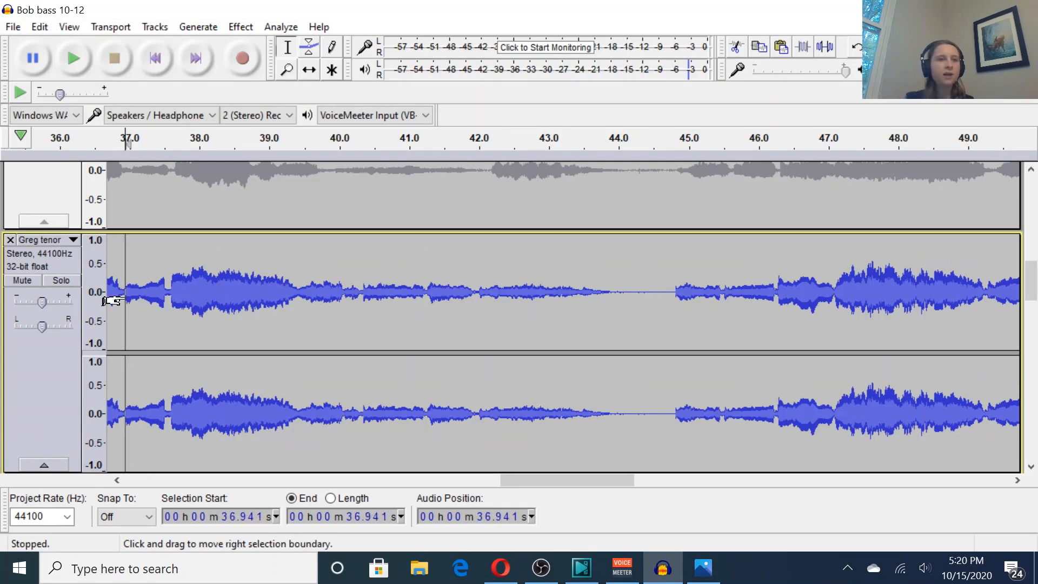
{"action": "mouse_move", "coordinate": [130, 192]}
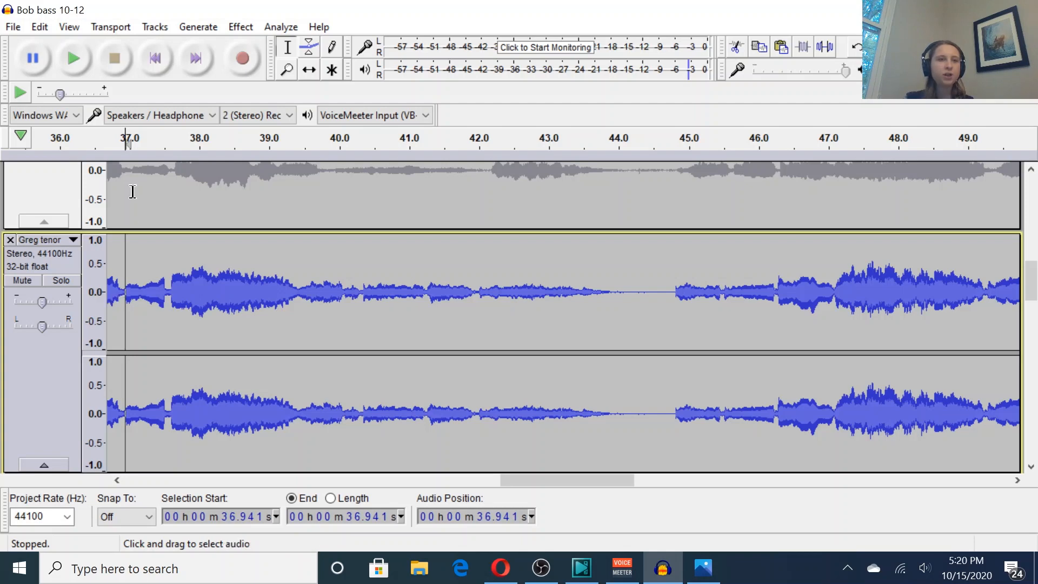
{"action": "left_click", "coordinate": [74, 58]}
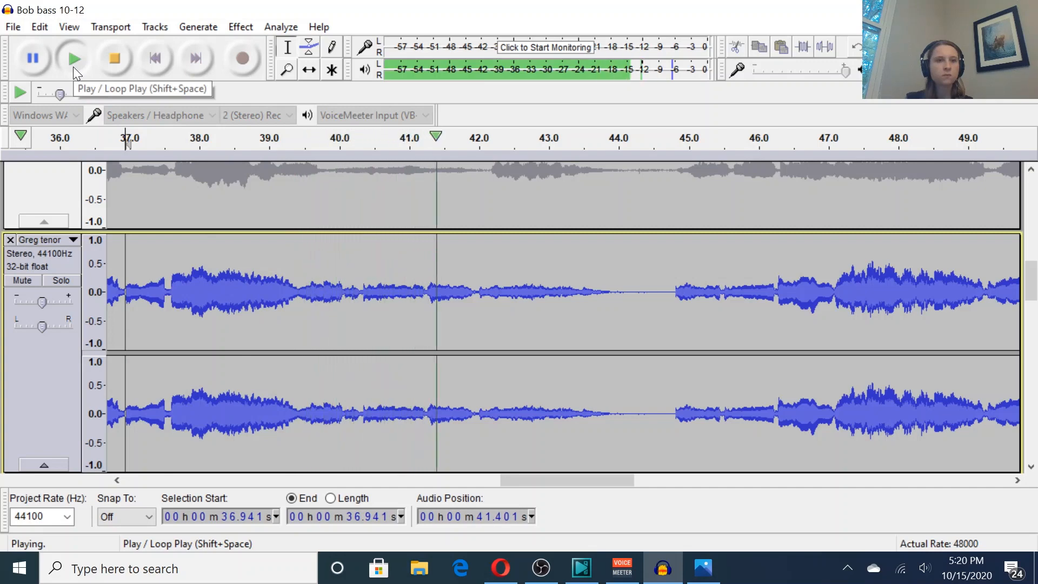
{"action": "left_click", "coordinate": [113, 57]}
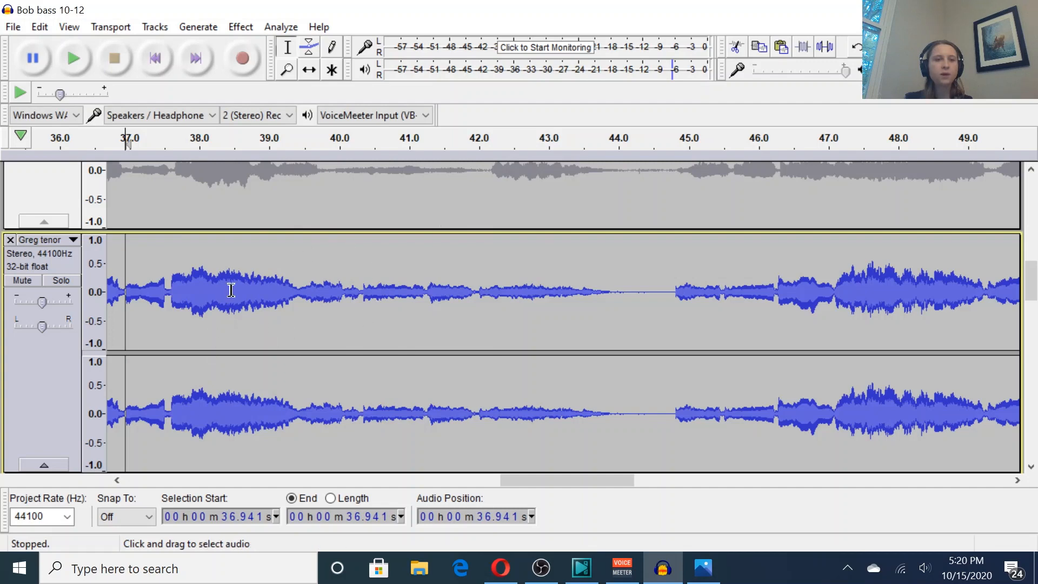
{"action": "mouse_move", "coordinate": [164, 274]}
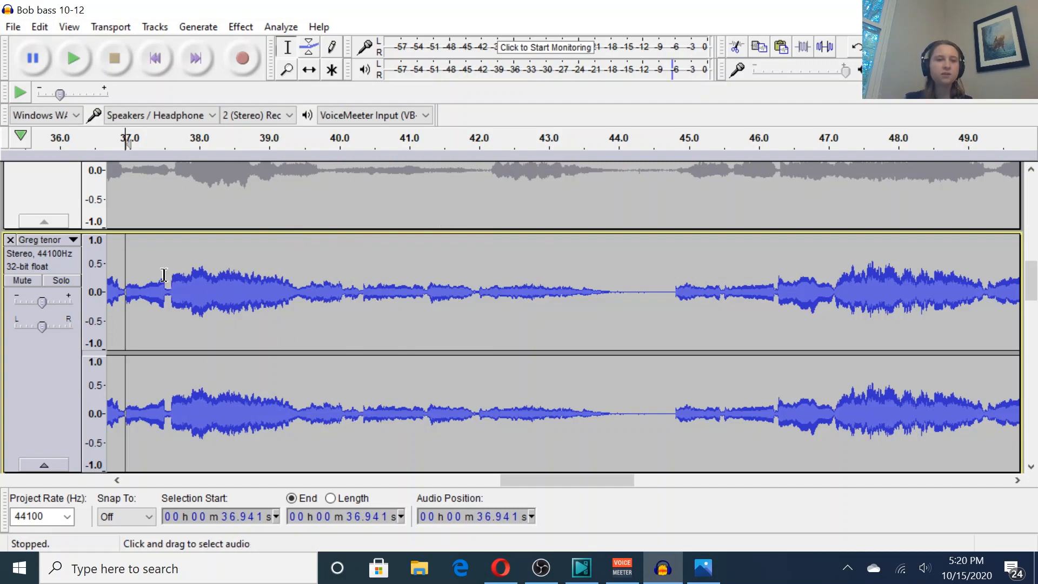
{"action": "mouse_move", "coordinate": [194, 276]}
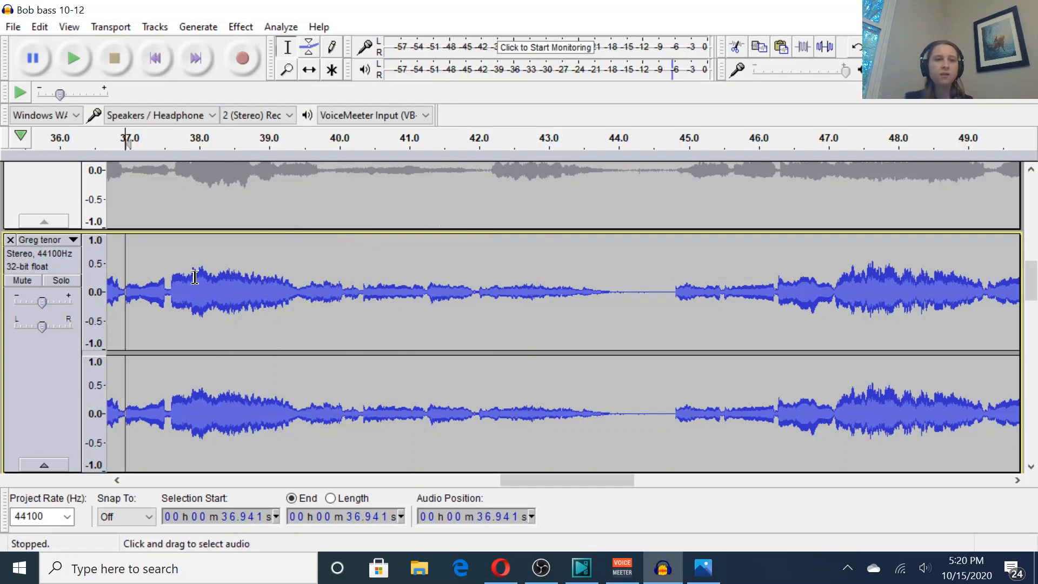
{"action": "mouse_move", "coordinate": [240, 250]}
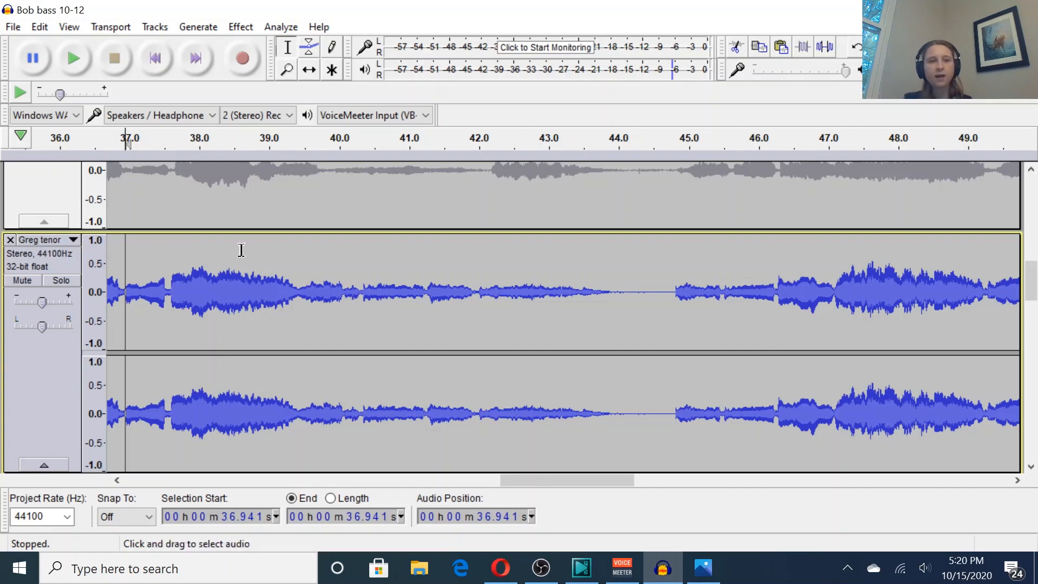
{"action": "mouse_move", "coordinate": [340, 234]}
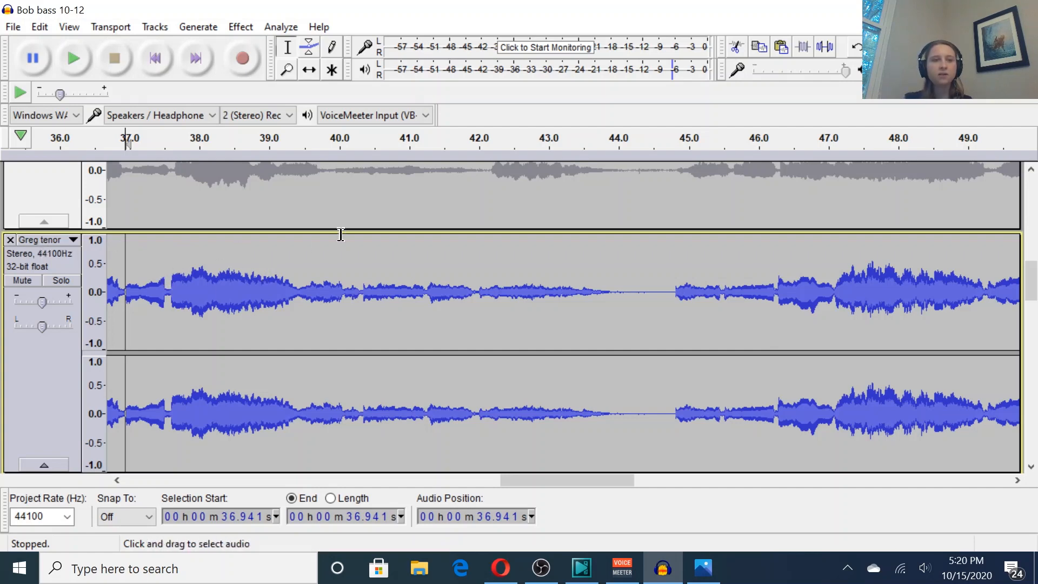
{"action": "mouse_move", "coordinate": [166, 284]}
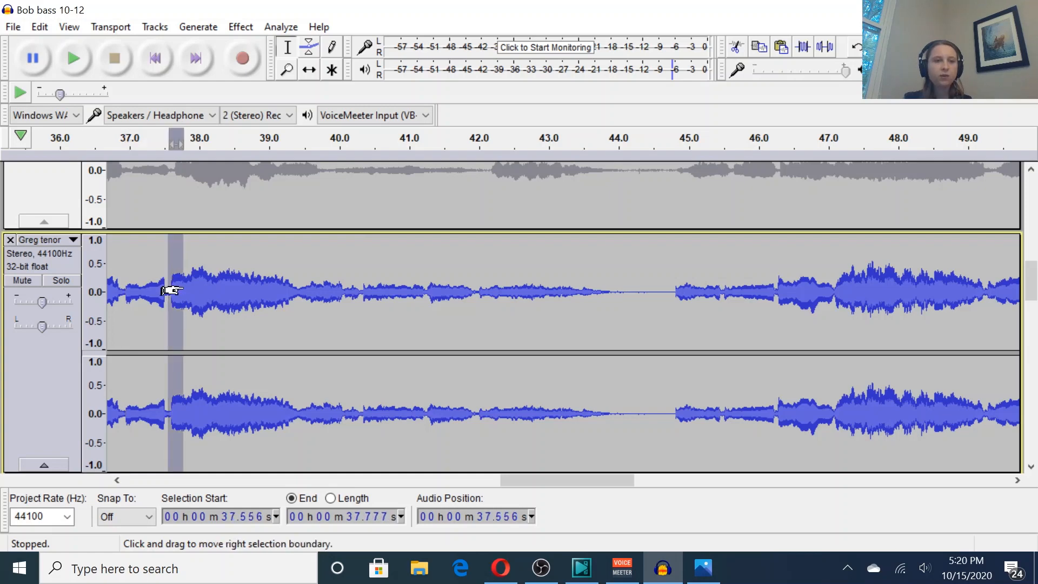
{"action": "left_click", "coordinate": [222, 292]}
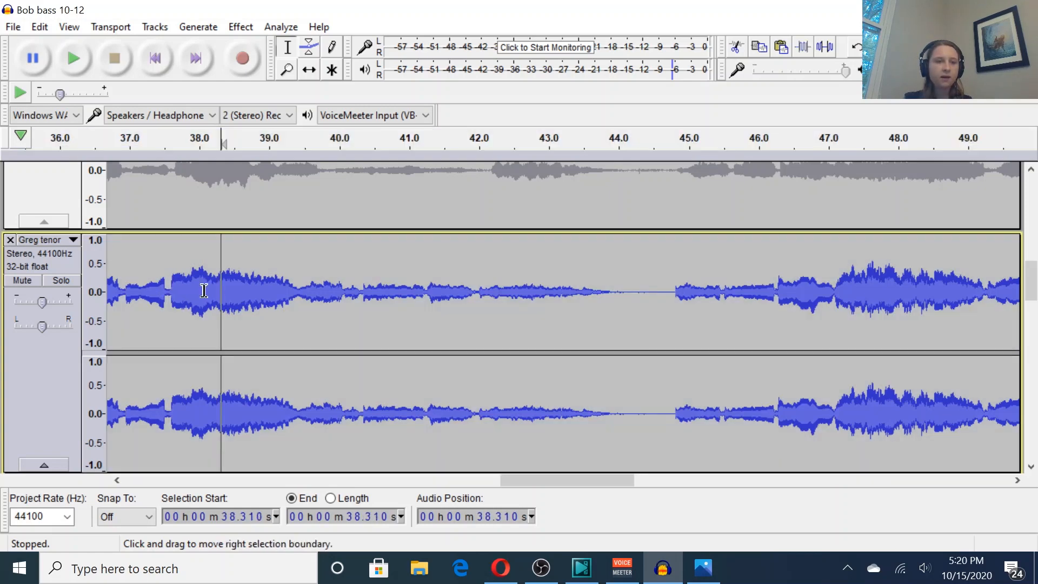
{"action": "mouse_move", "coordinate": [169, 289]}
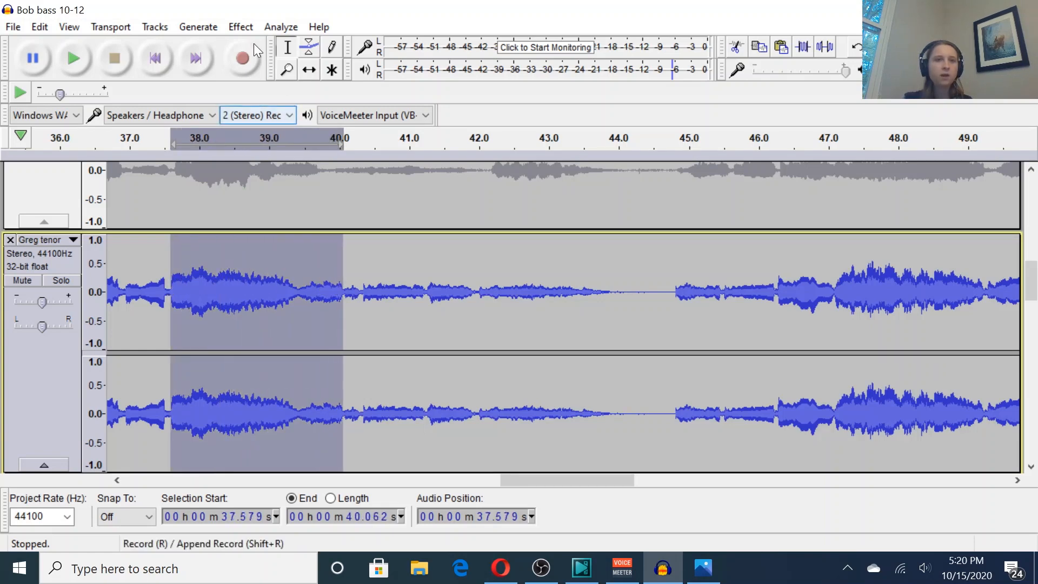
Amplify the selected tenor passage by -13.1 dB
{"action": "left_click", "coordinate": [239, 26]}
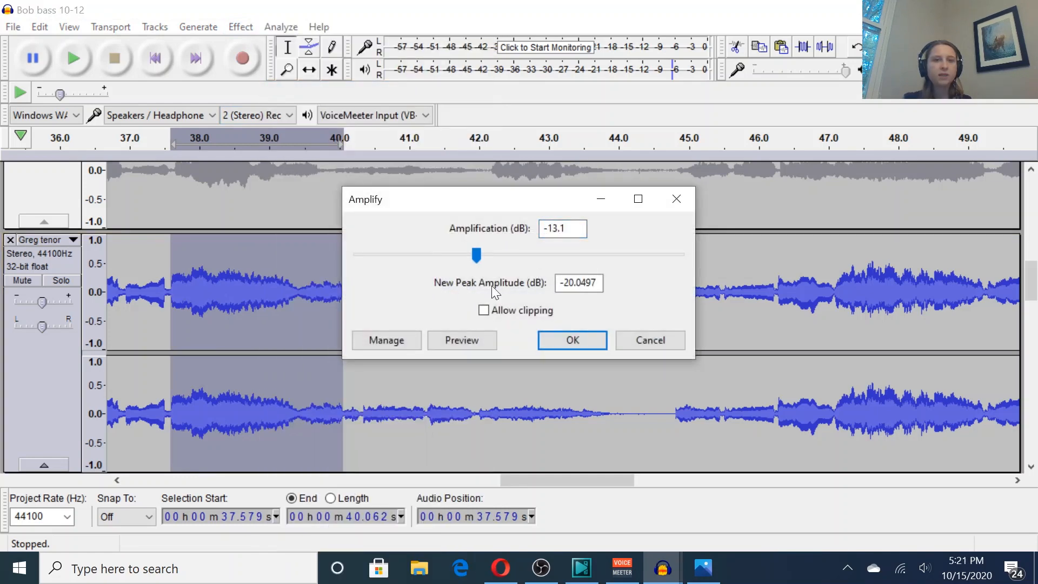
{"action": "left_click", "coordinate": [571, 340]}
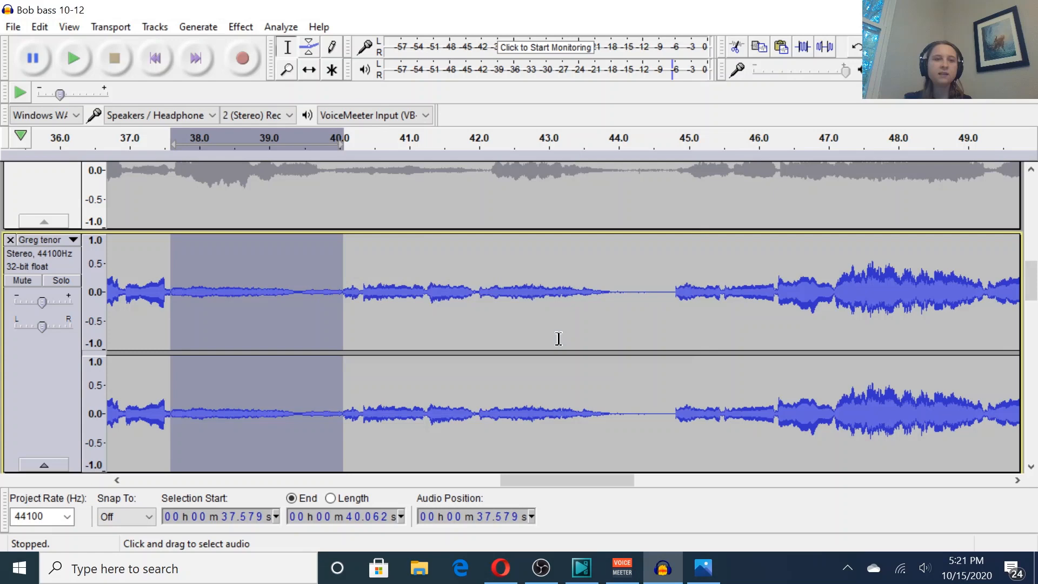
{"action": "mouse_move", "coordinate": [236, 311]}
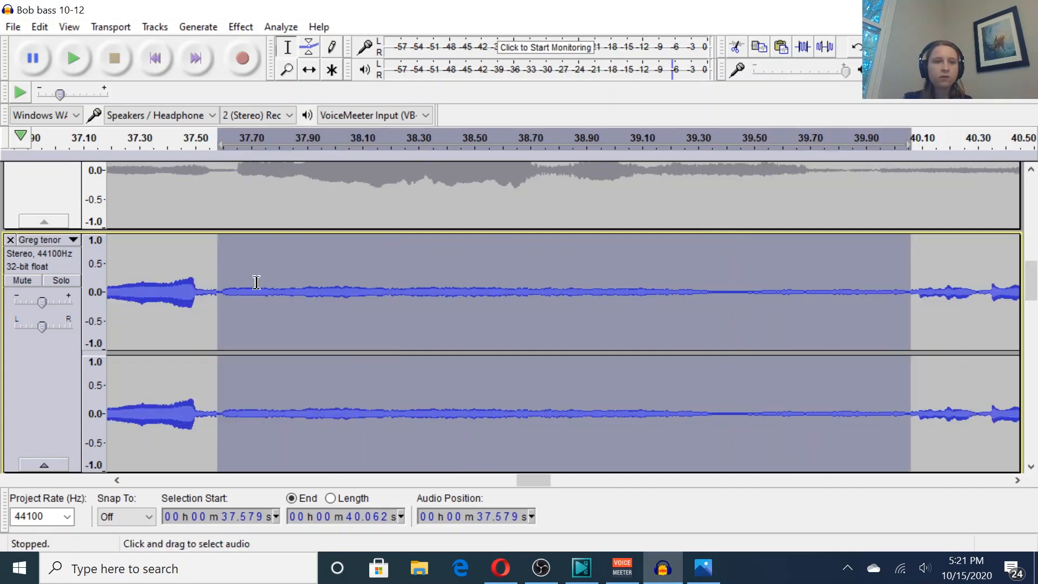
Fade out 37.530–37.579 s and fade in 40.062–40.126 s on the tenor, then replay
{"action": "left_click", "coordinate": [212, 292]}
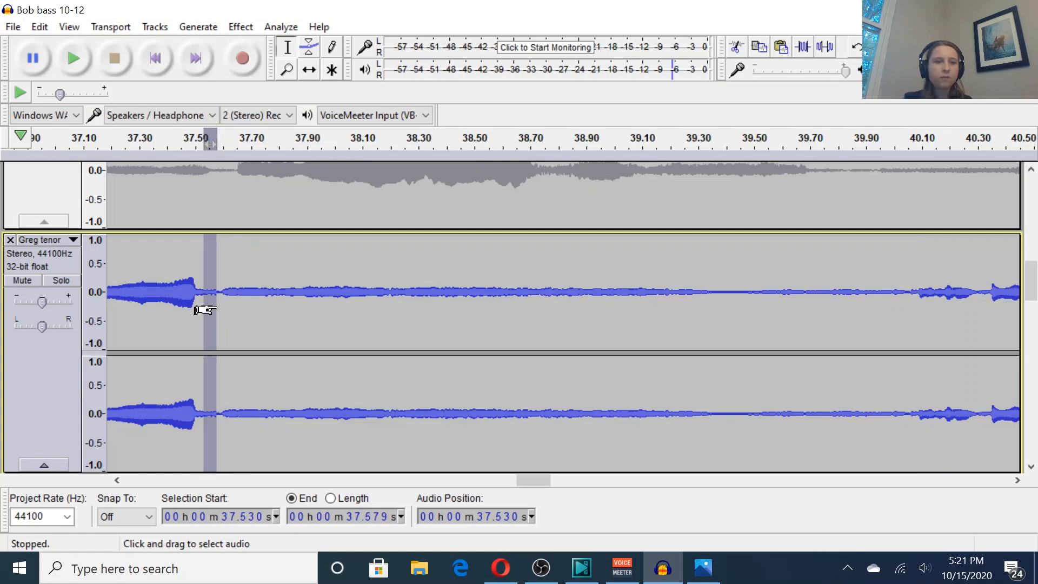
{"action": "left_click", "coordinate": [239, 27]}
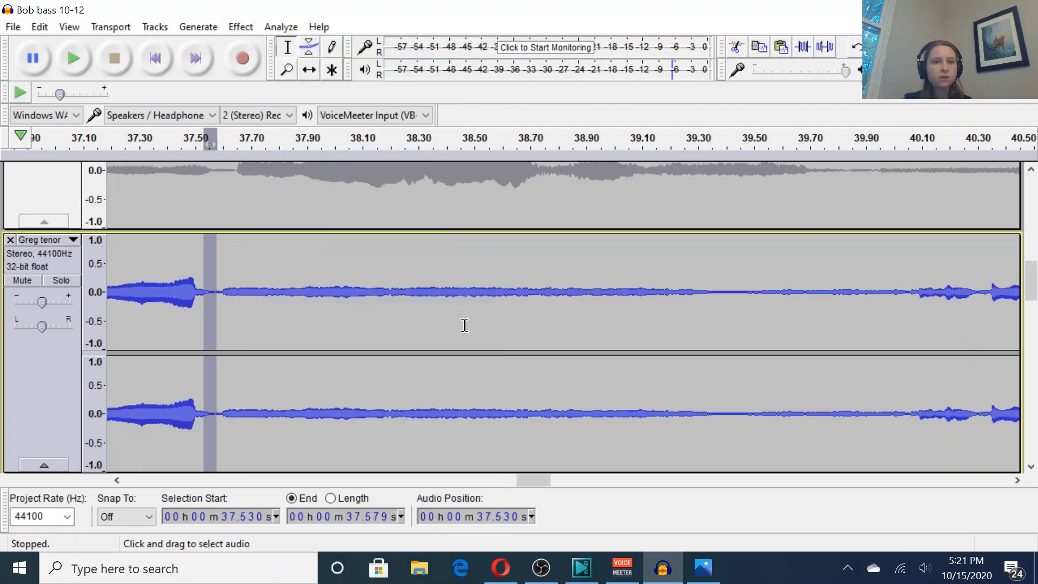
{"action": "mouse_move", "coordinate": [505, 472]}
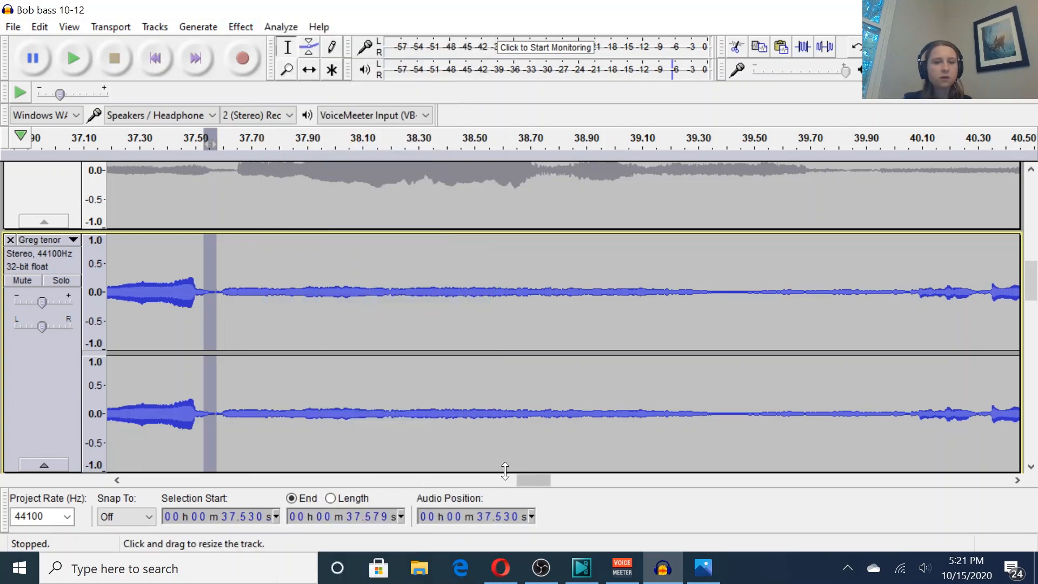
{"action": "mouse_move", "coordinate": [912, 291]}
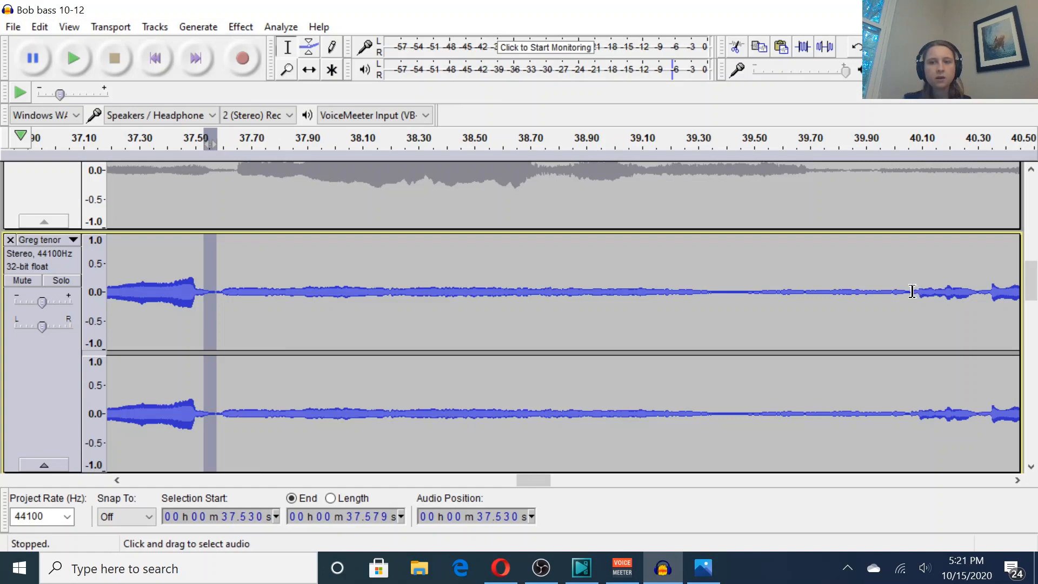
{"action": "left_click", "coordinate": [910, 292]}
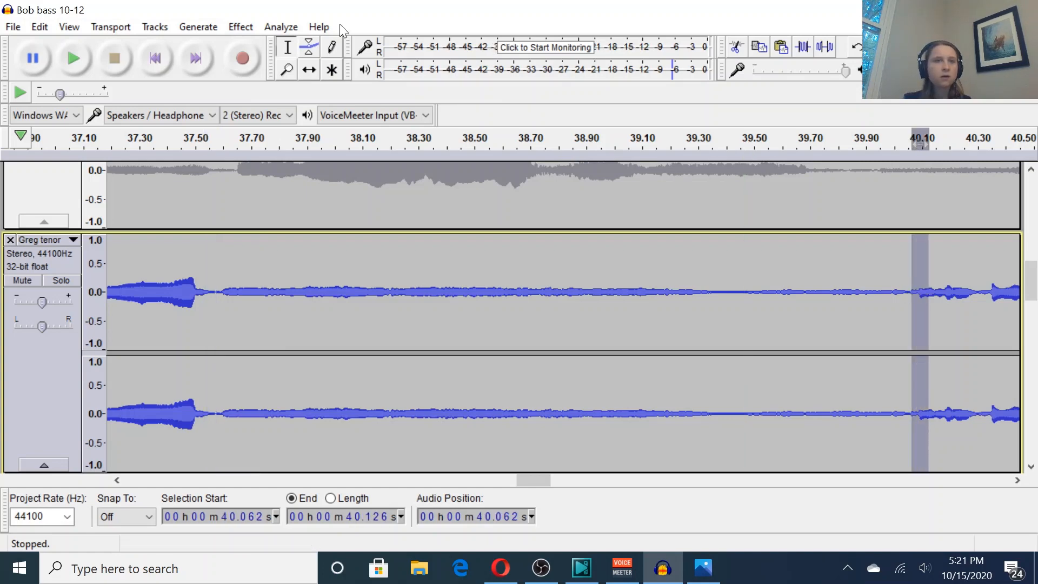
{"action": "left_click", "coordinate": [240, 27]}
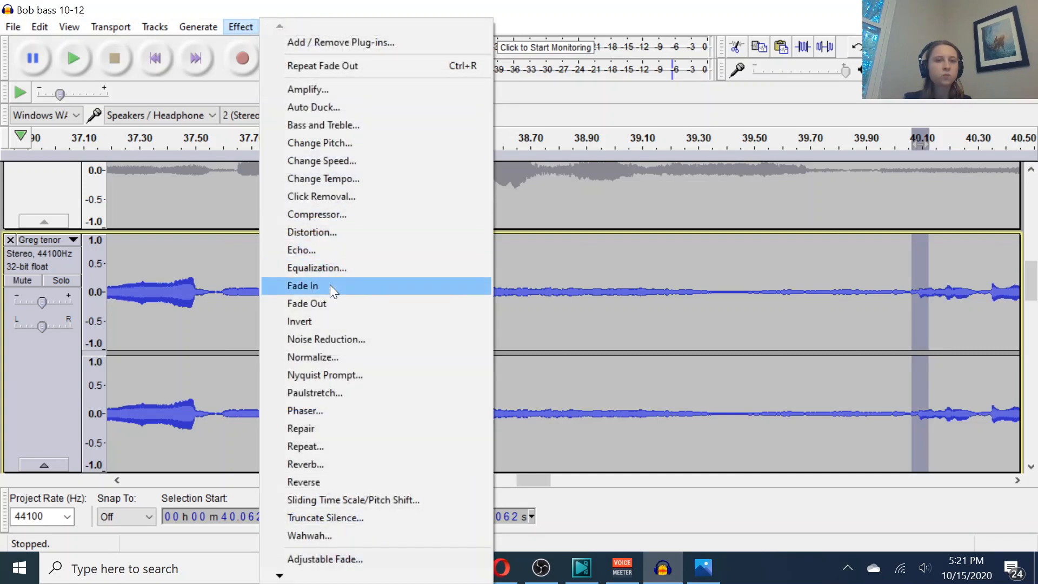
{"action": "left_click", "coordinate": [302, 286]}
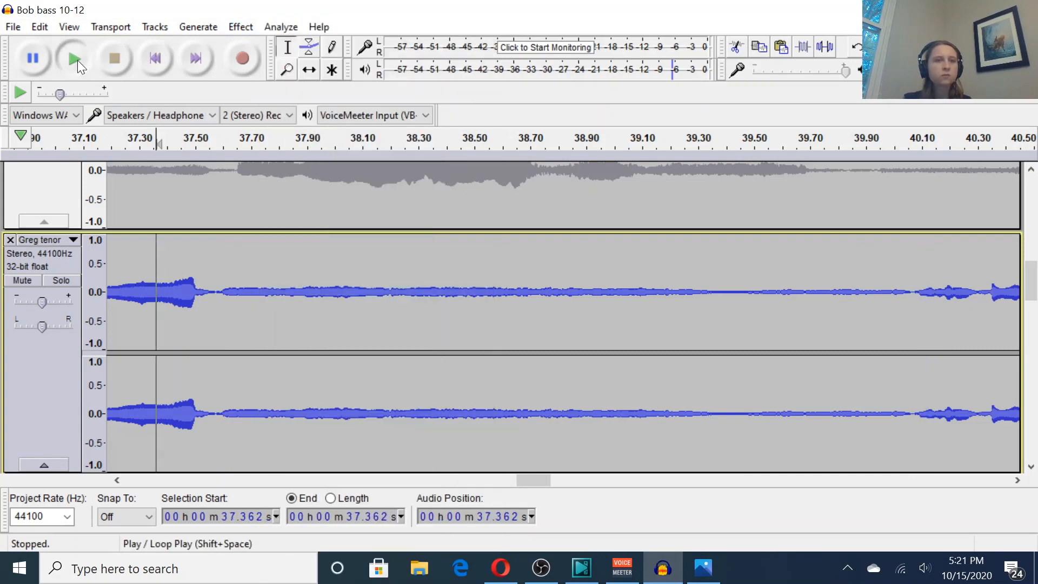
{"action": "left_click", "coordinate": [74, 58]}
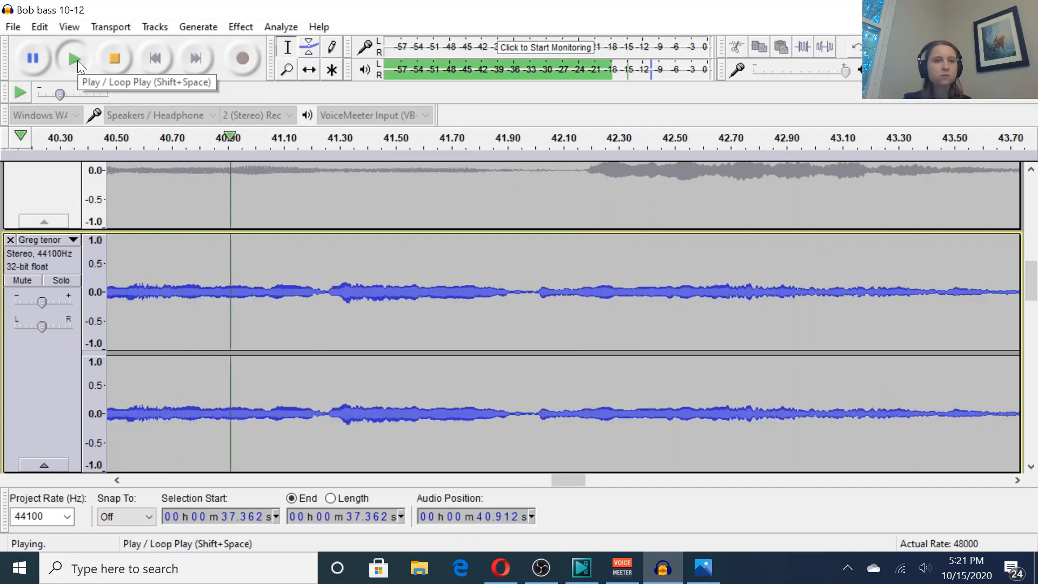
{"action": "mouse_move", "coordinate": [113, 58]}
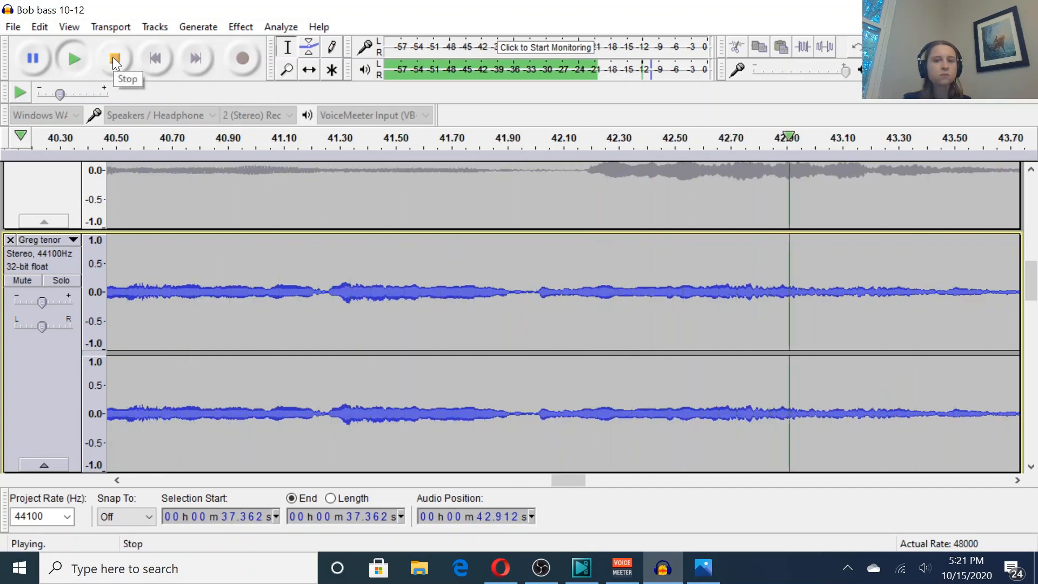
{"action": "left_click", "coordinate": [114, 58]}
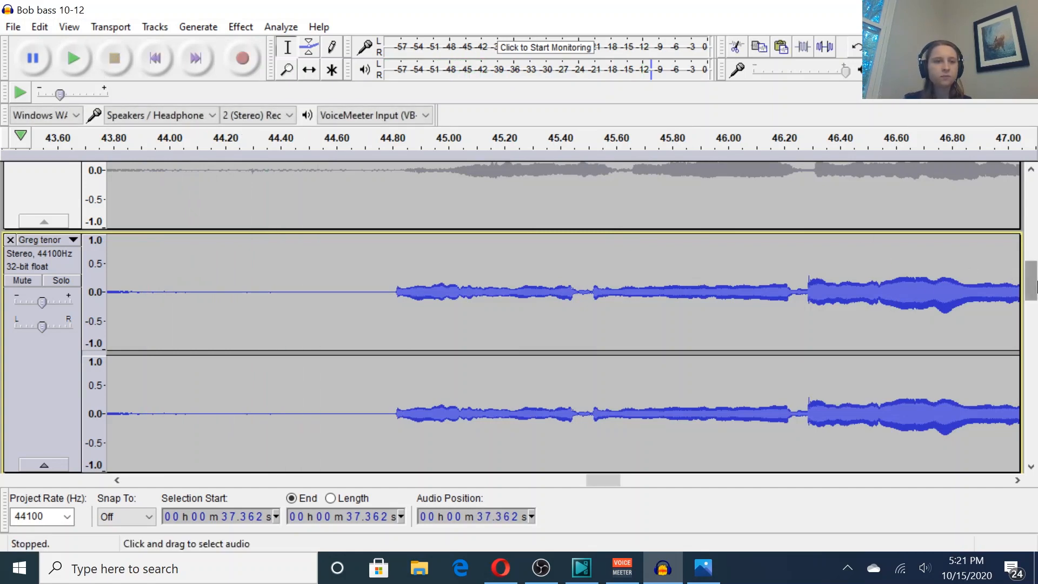
Scroll back to the beginning and play the full choir mix from the start
{"action": "scroll", "scroll_direction": "down", "scroll_amount": 3}
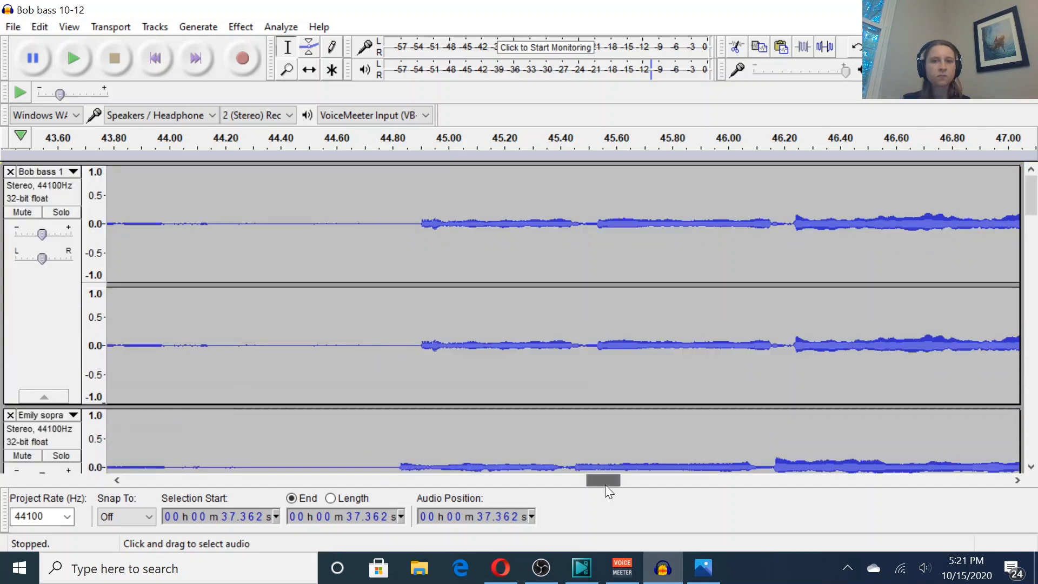
{"action": "scroll", "scroll_direction": "left", "scroll_amount": 3}
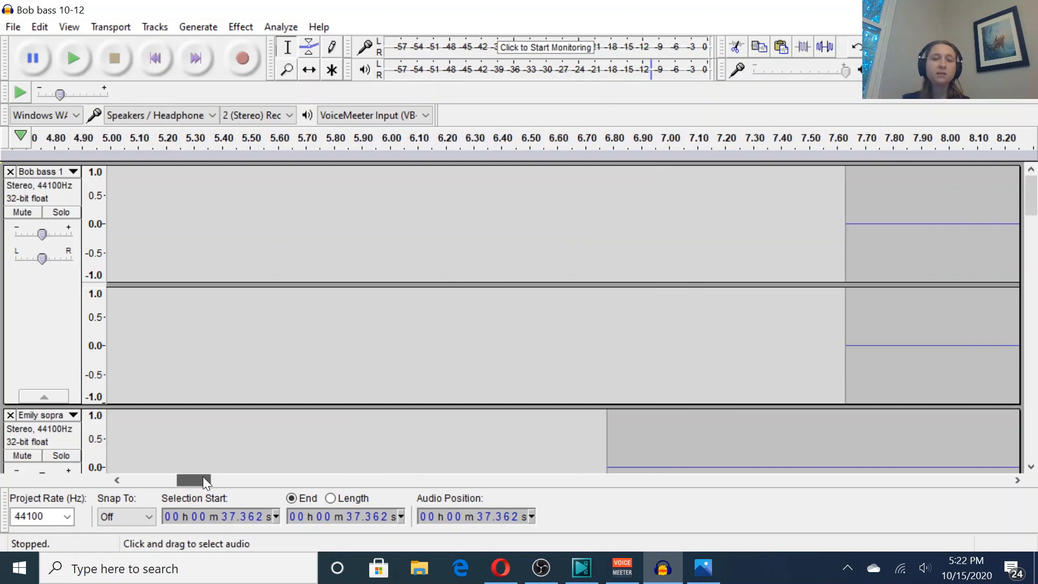
{"action": "mouse_move", "coordinate": [177, 202]}
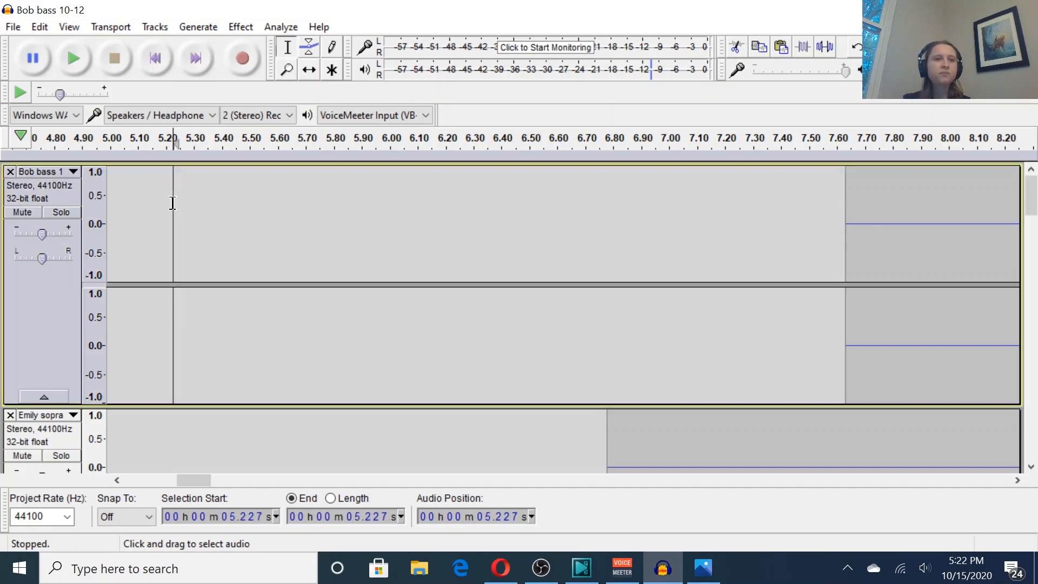
{"action": "mouse_move", "coordinate": [147, 99]}
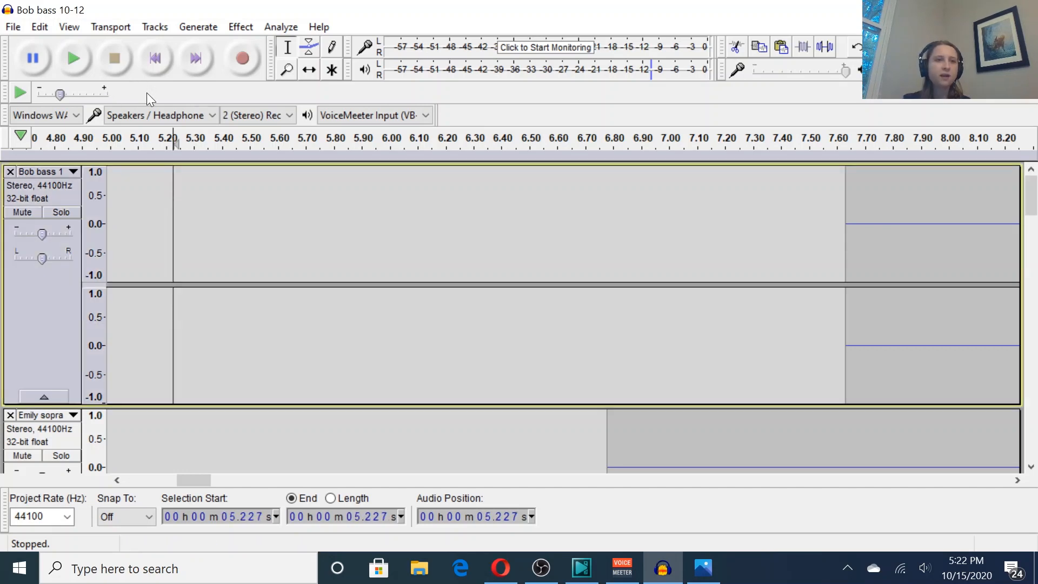
{"action": "mouse_move", "coordinate": [74, 58]}
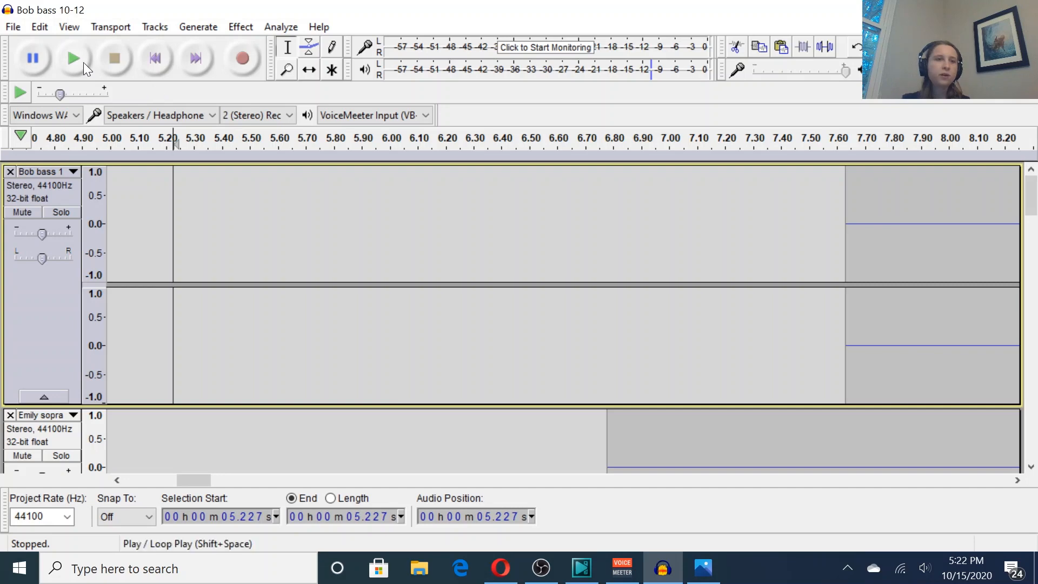
{"action": "mouse_move", "coordinate": [76, 63]}
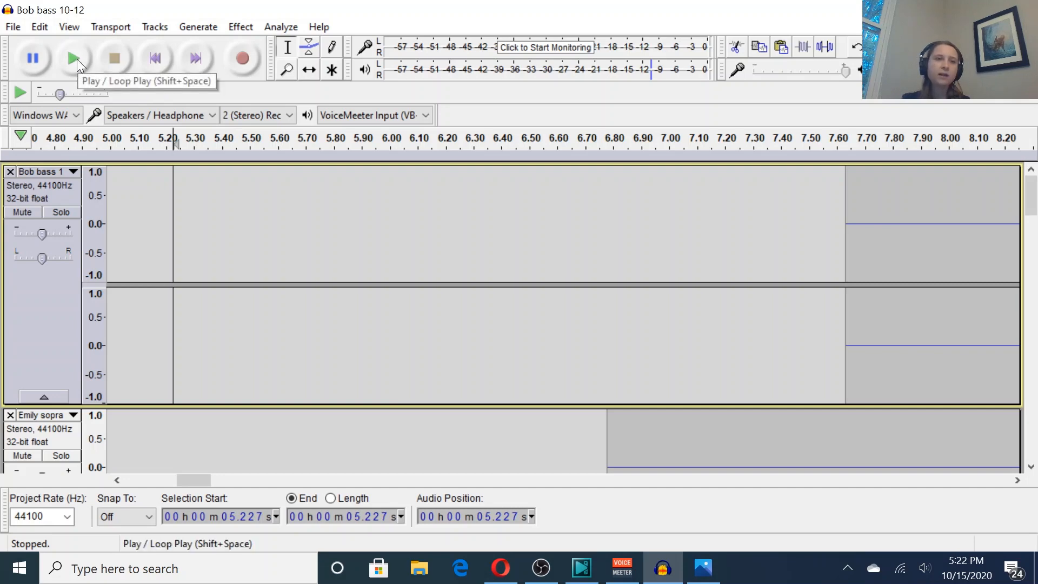
{"action": "left_click", "coordinate": [74, 58]}
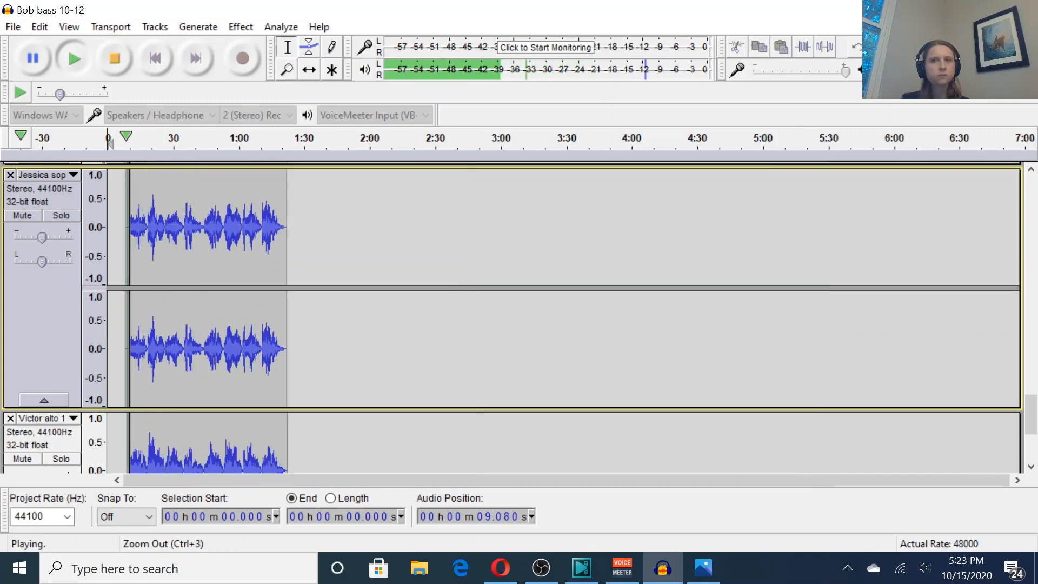
Fit the whole song in view and stop playback after about 27 seconds
{"action": "key", "text": "ctrl+1"}
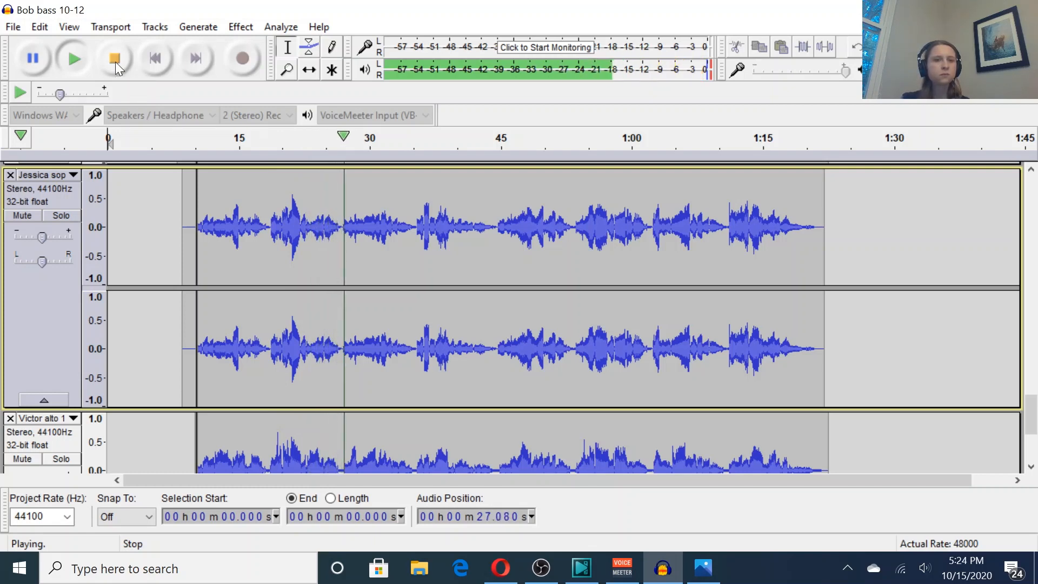
{"action": "left_click", "coordinate": [114, 58]}
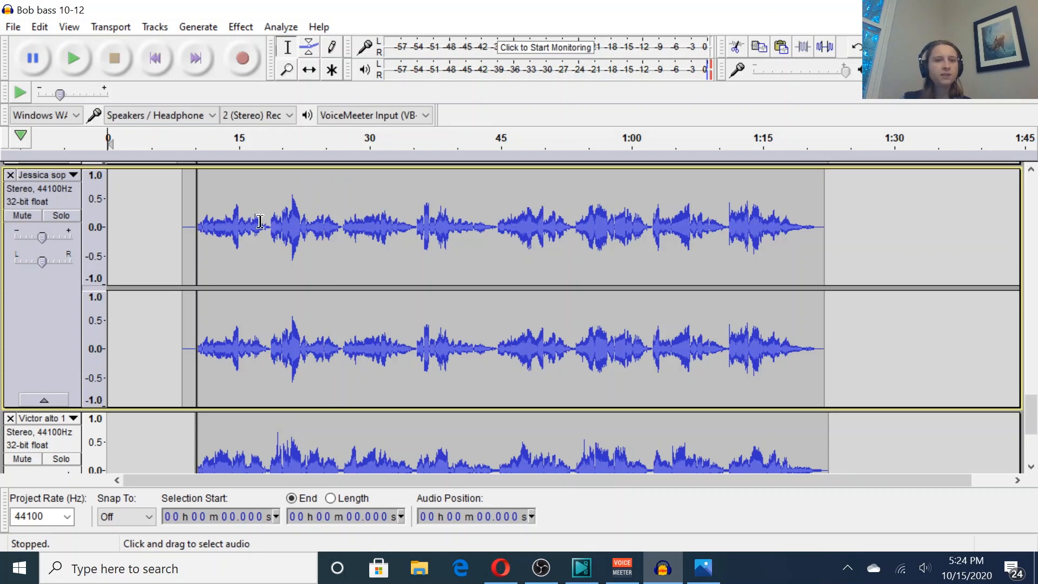
{"action": "mouse_move", "coordinate": [518, 190]}
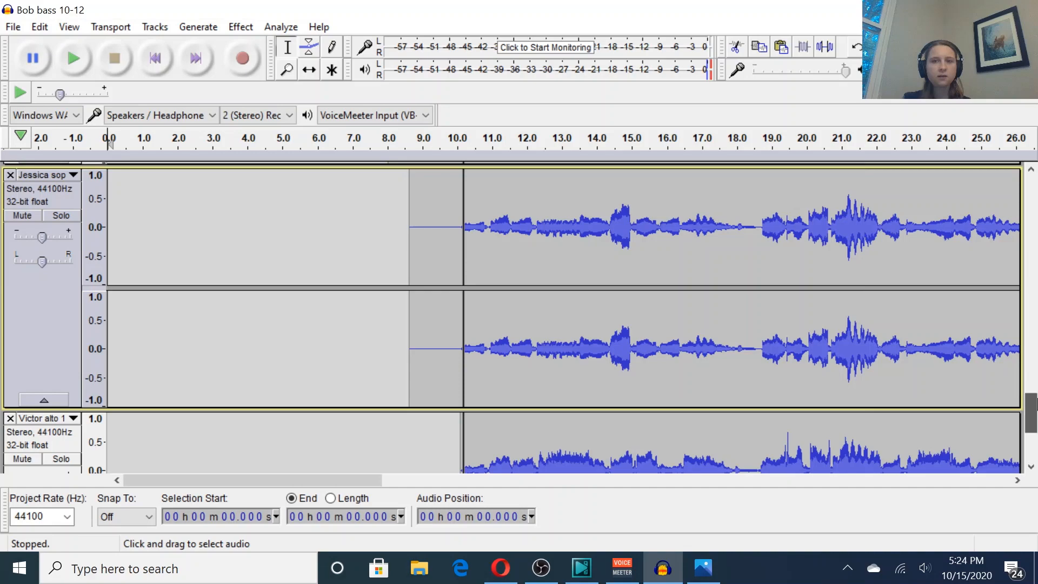
Scroll to the top bass track and select the noise at 18.0–18.5 seconds
{"action": "scroll", "scroll_direction": "down", "scroll_amount": 3}
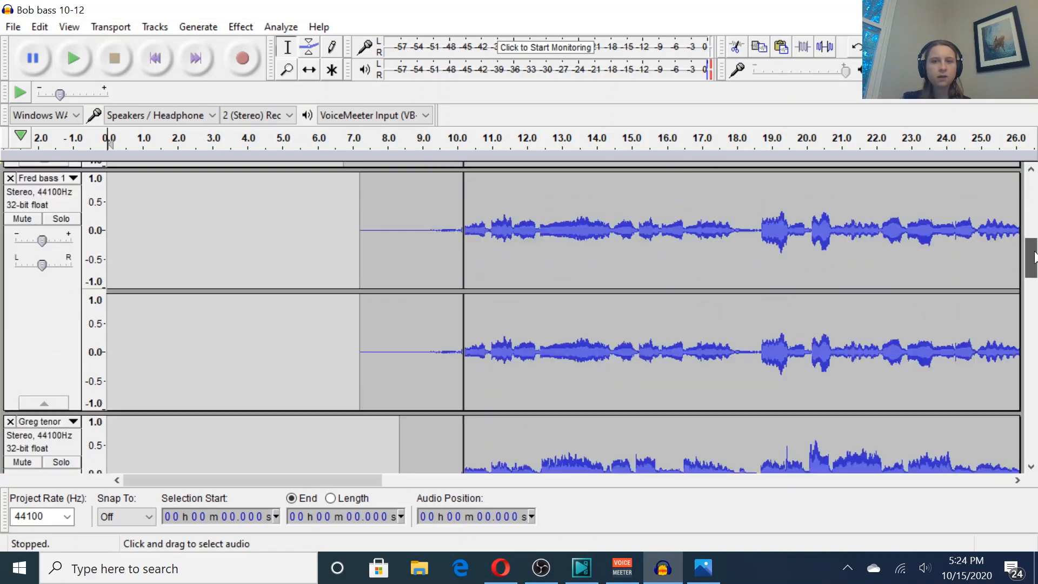
{"action": "scroll", "scroll_direction": "down", "scroll_amount": 3}
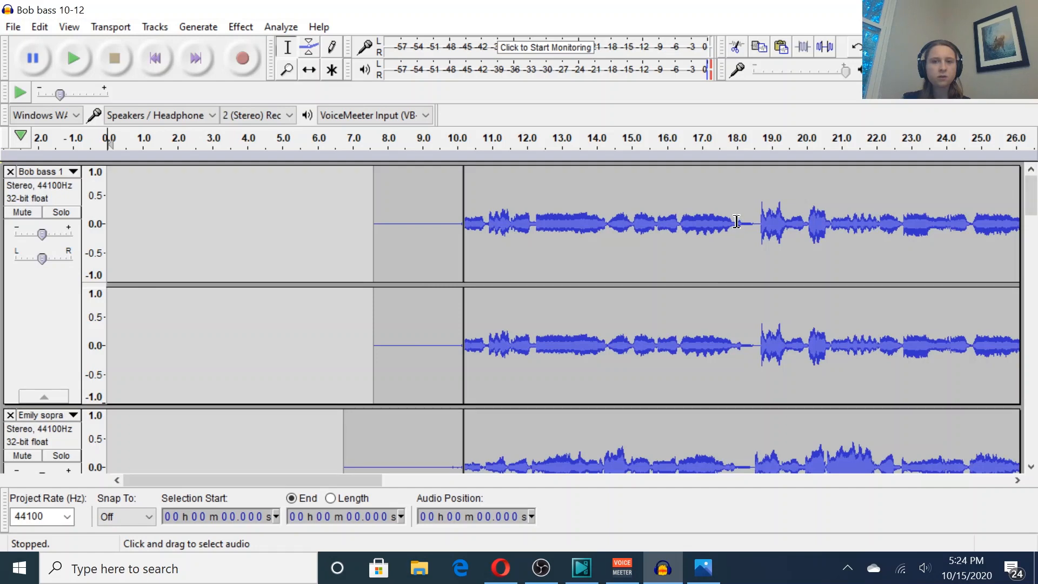
{"action": "mouse_move", "coordinate": [736, 226]}
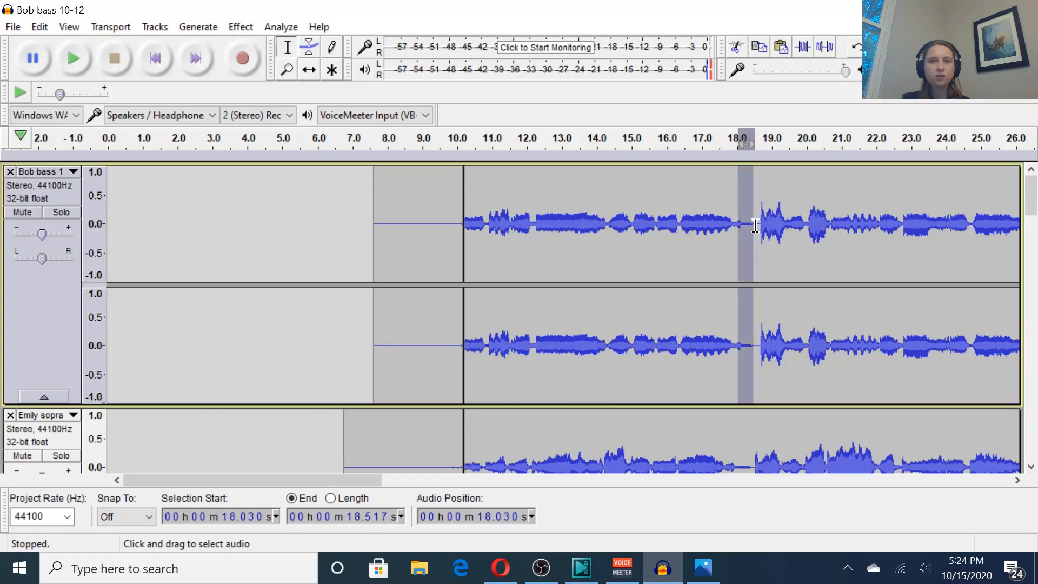
{"action": "left_click", "coordinate": [733, 233]}
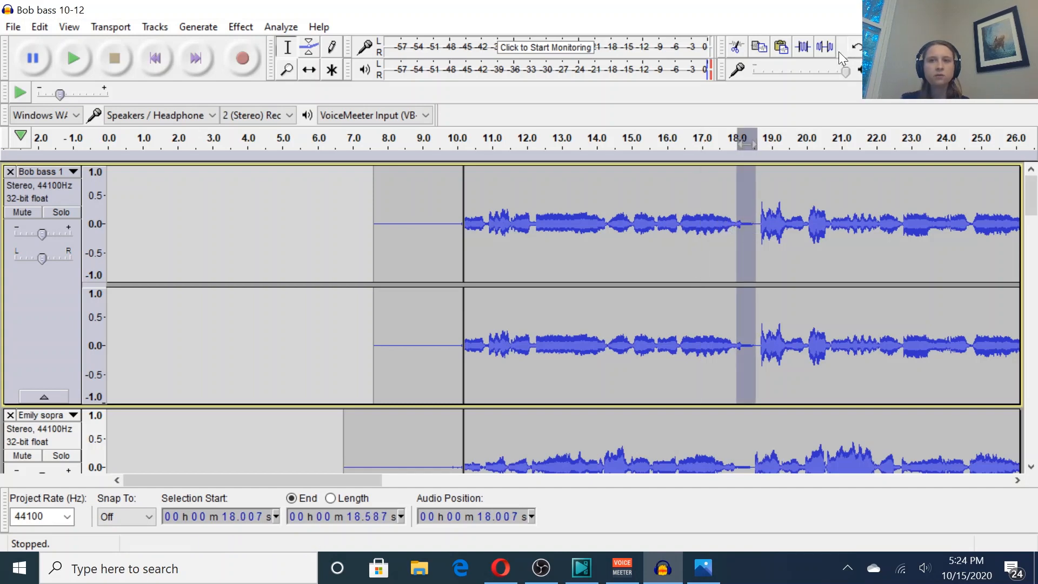
{"action": "mouse_move", "coordinate": [1002, 191]}
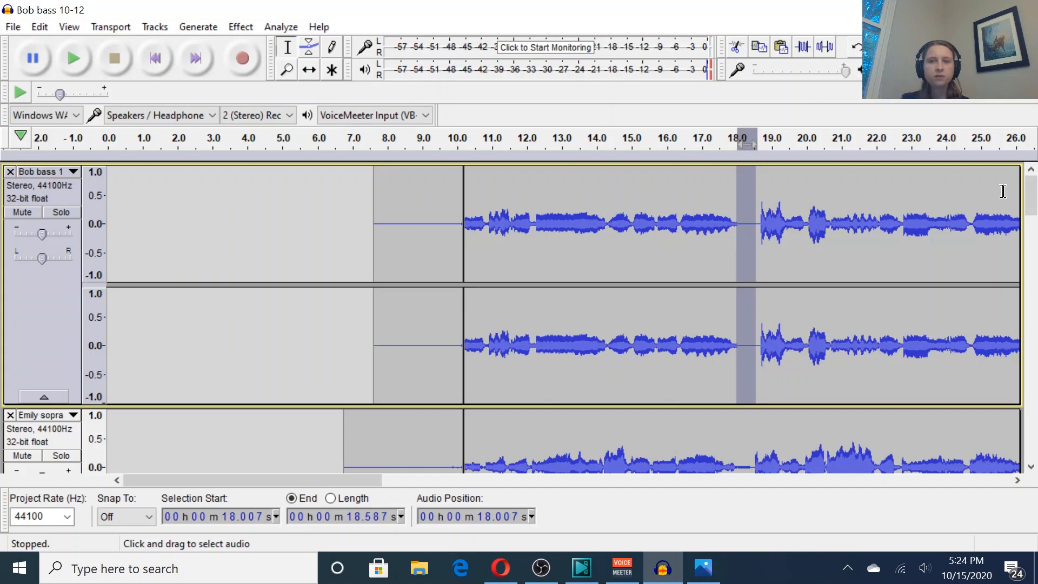
Silence the noise near 18 s in the soprano, tenor and second soprano tracks
{"action": "scroll", "scroll_direction": "down", "scroll_amount": 3}
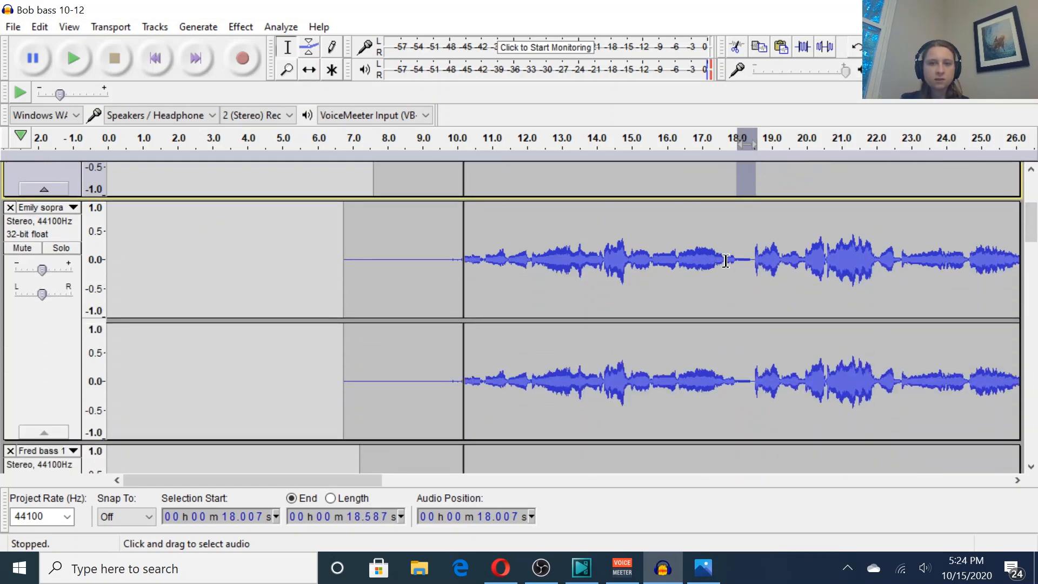
{"action": "left_click", "coordinate": [738, 258]}
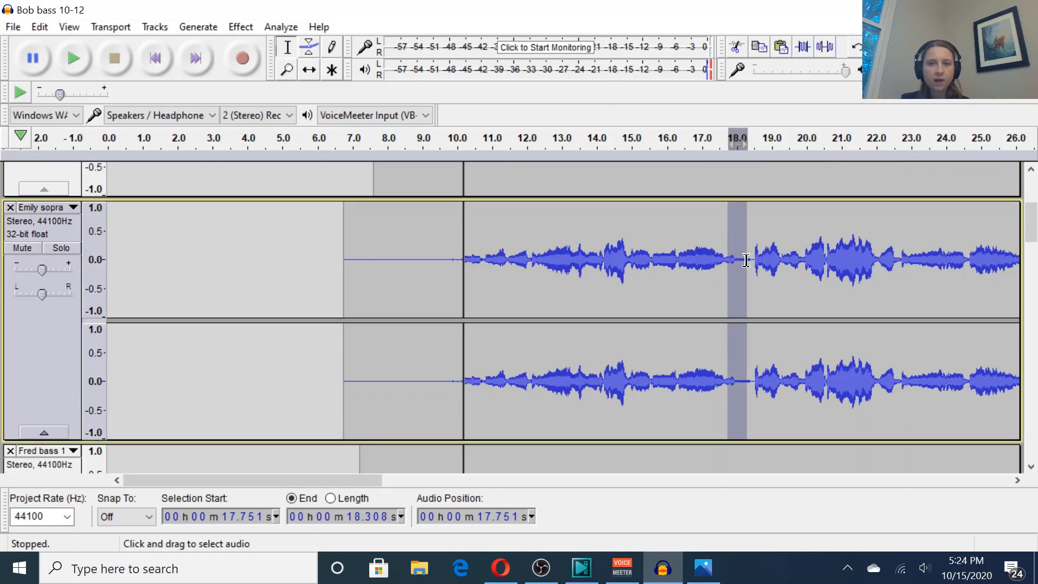
{"action": "left_click", "coordinate": [724, 260]}
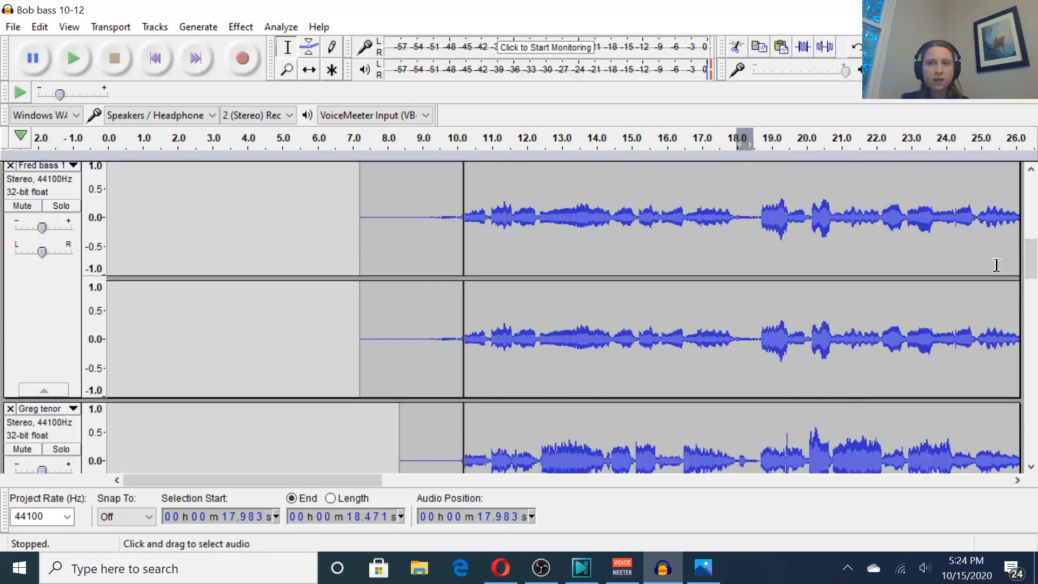
{"action": "scroll", "scroll_direction": "down", "scroll_amount": 3}
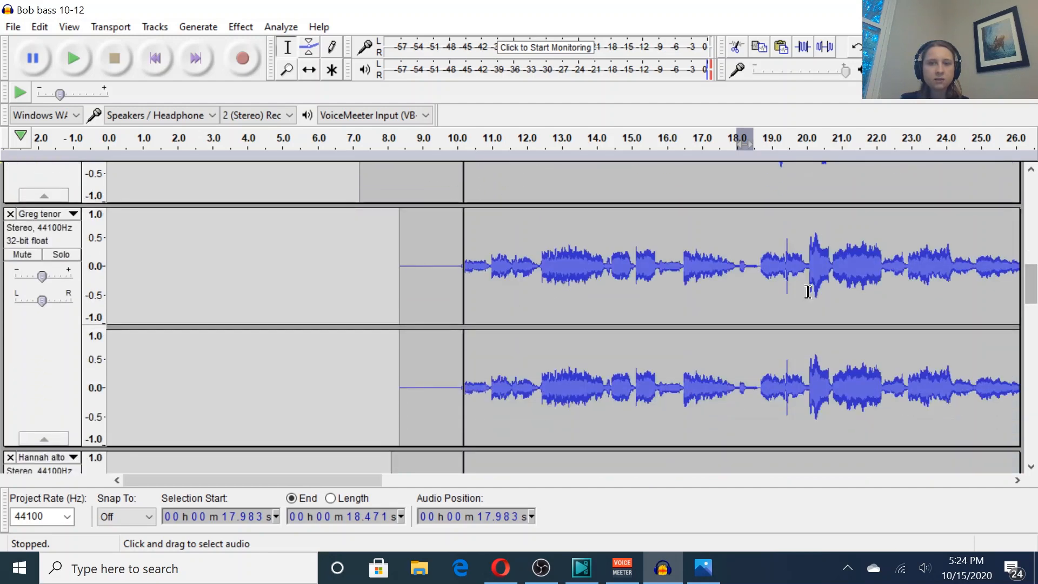
{"action": "left_click", "coordinate": [741, 265]}
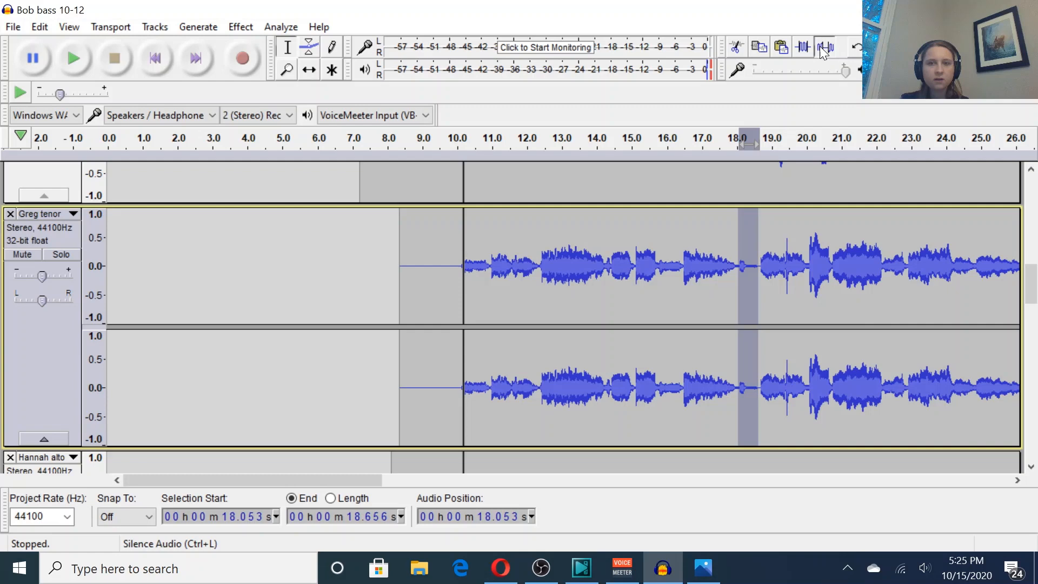
{"action": "scroll", "scroll_direction": "down", "scroll_amount": 3}
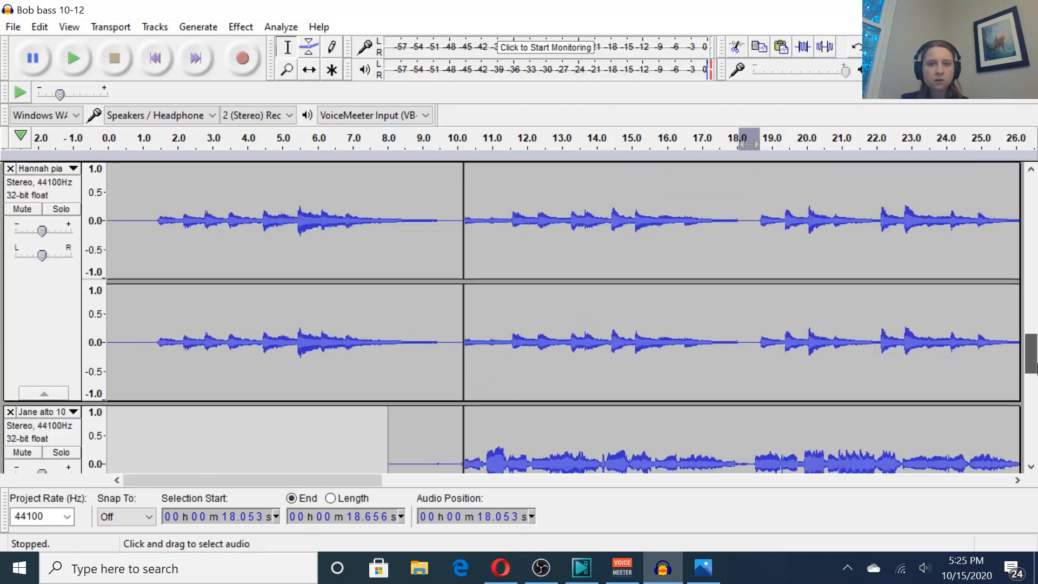
{"action": "scroll", "scroll_direction": "down", "scroll_amount": 3}
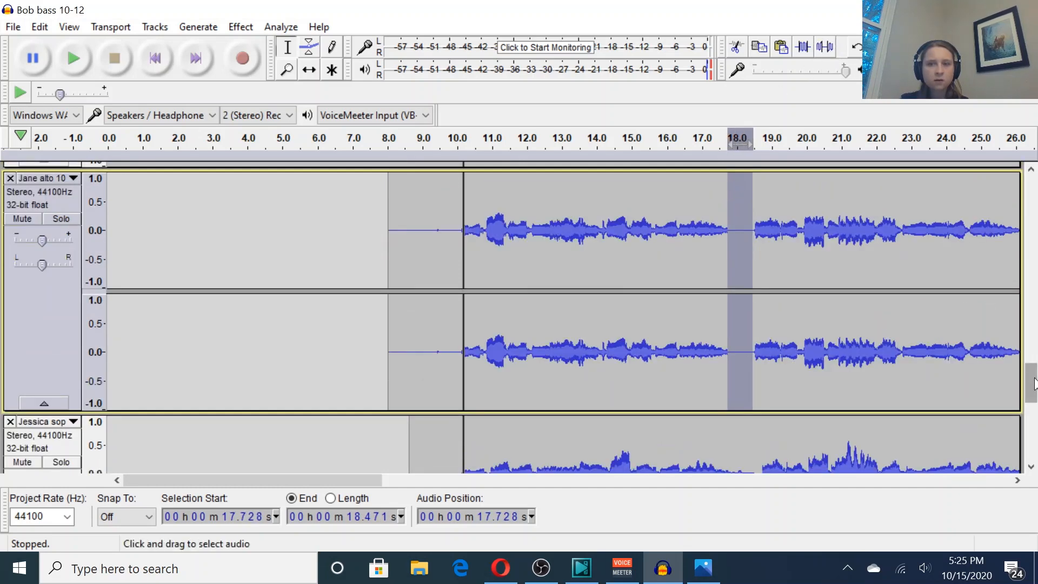
{"action": "scroll", "scroll_direction": "down", "scroll_amount": 3}
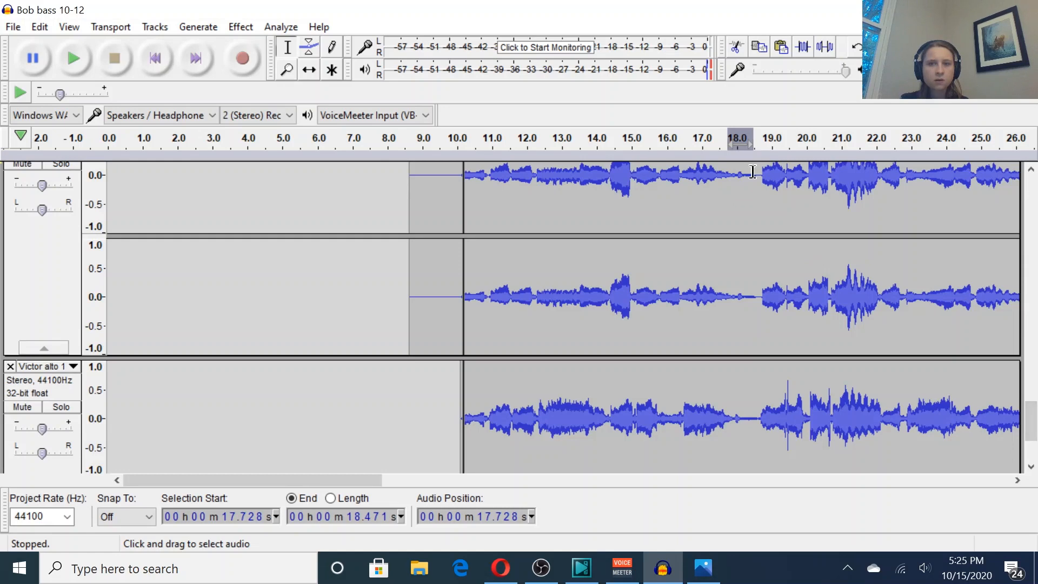
{"action": "left_click", "coordinate": [746, 185]}
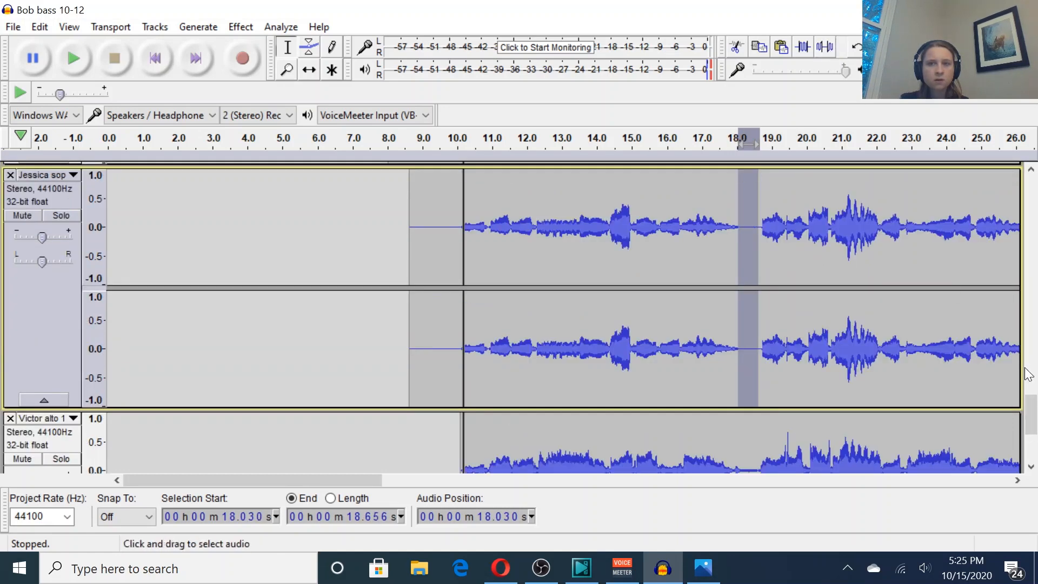
Replay the mix from about 16.4 seconds, then stop playback
{"action": "scroll", "scroll_direction": "down", "scroll_amount": 3}
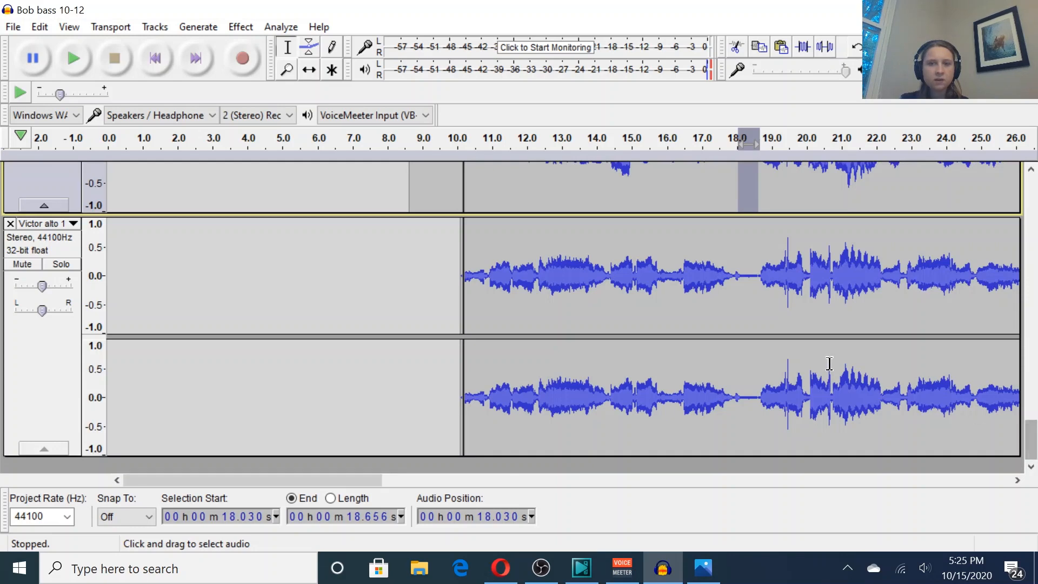
{"action": "left_click", "coordinate": [743, 277]}
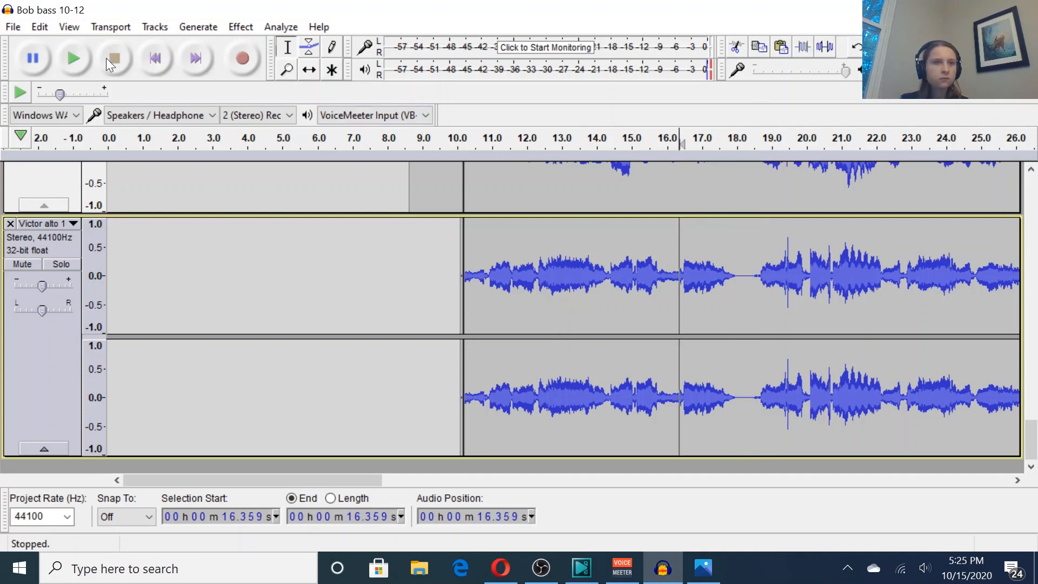
{"action": "left_click", "coordinate": [74, 58]}
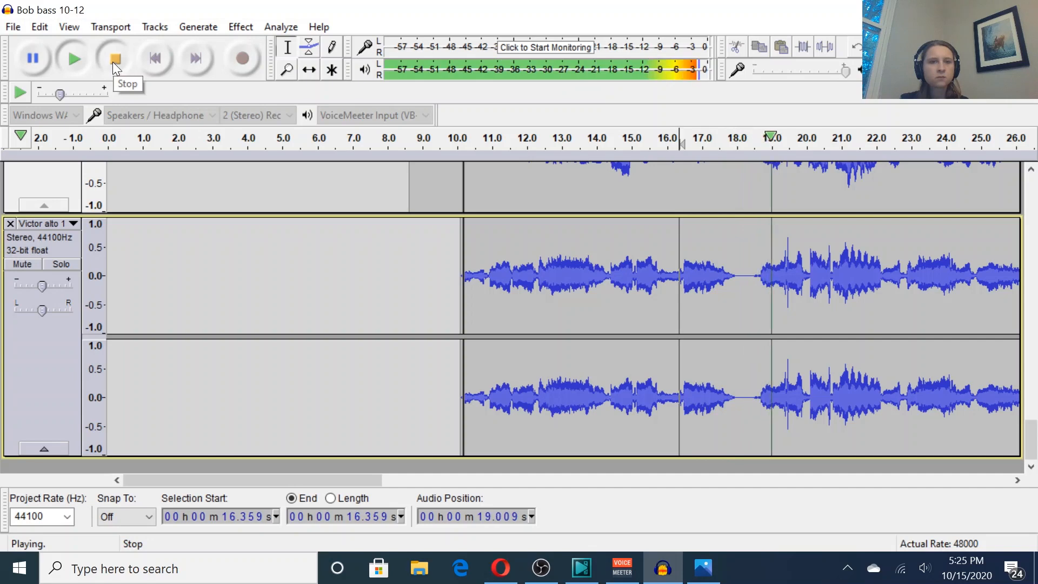
{"action": "left_click", "coordinate": [114, 59]}
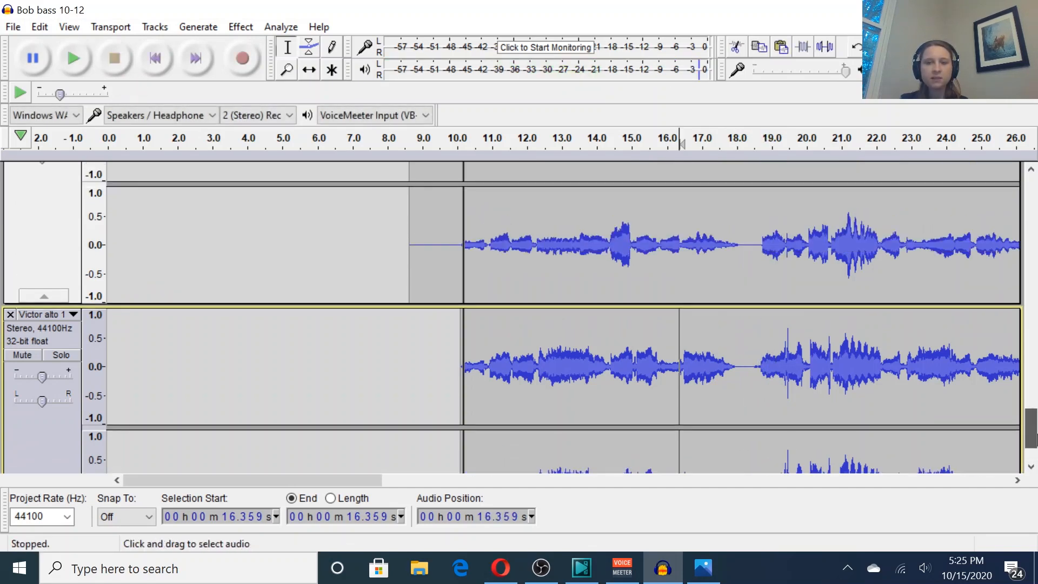
Select the last second, near 1:20, of the soprano track and the bass track
{"action": "scroll", "scroll_direction": "right", "scroll_amount": 3}
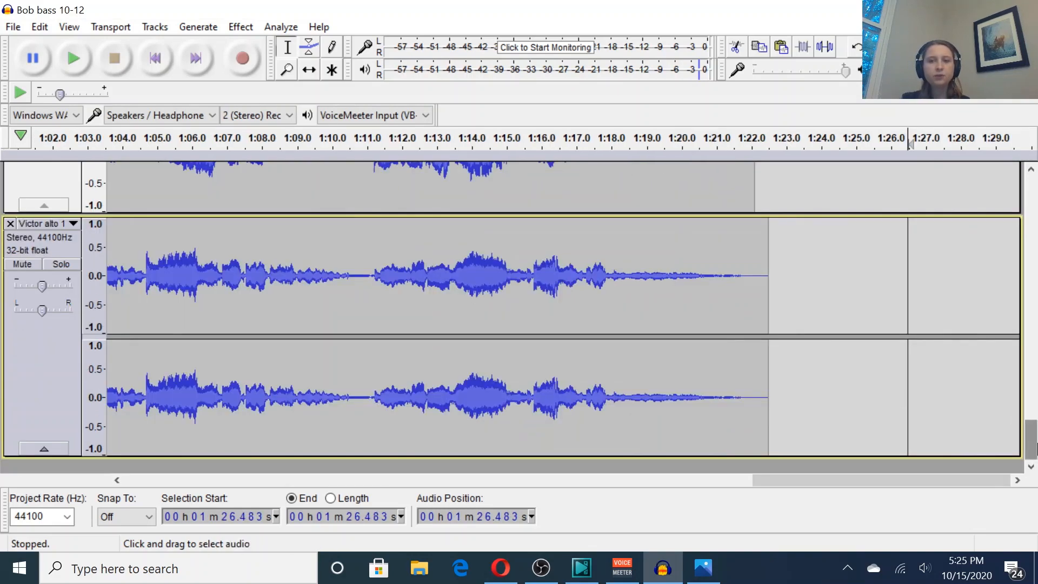
{"action": "scroll", "scroll_direction": "down", "scroll_amount": 3}
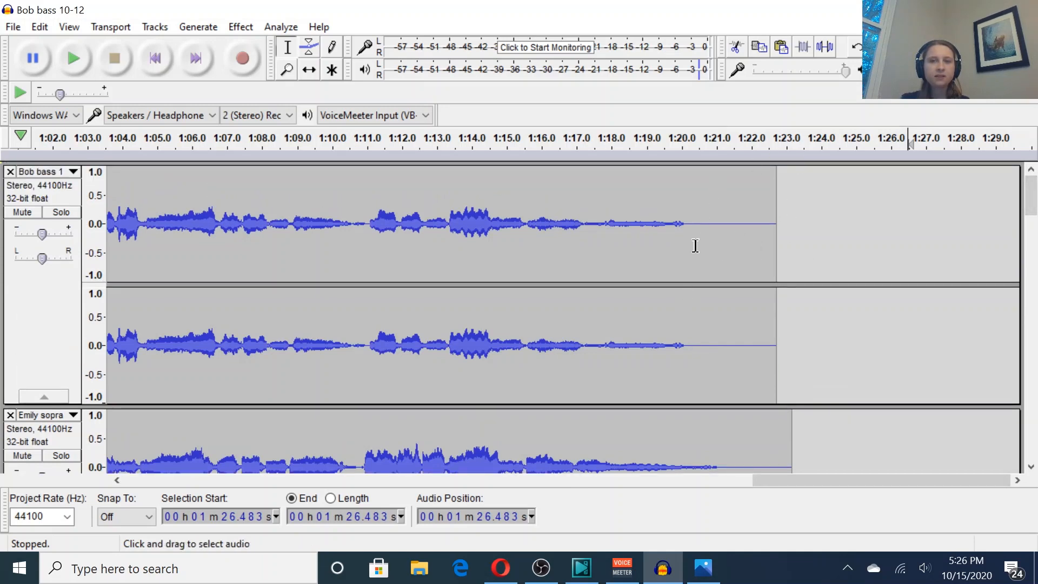
{"action": "mouse_move", "coordinate": [1005, 197]}
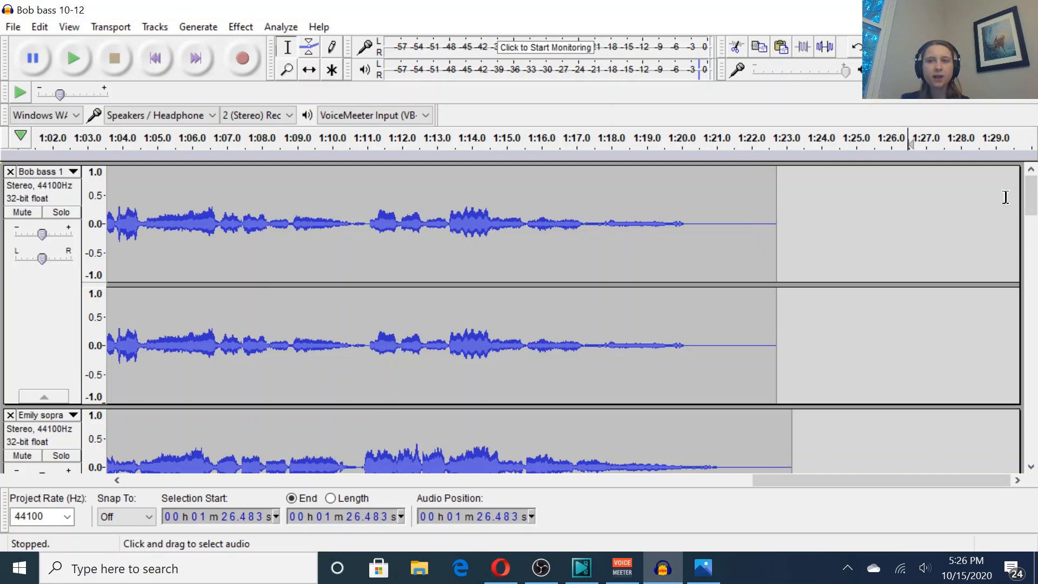
{"action": "scroll", "scroll_direction": "down", "scroll_amount": 3}
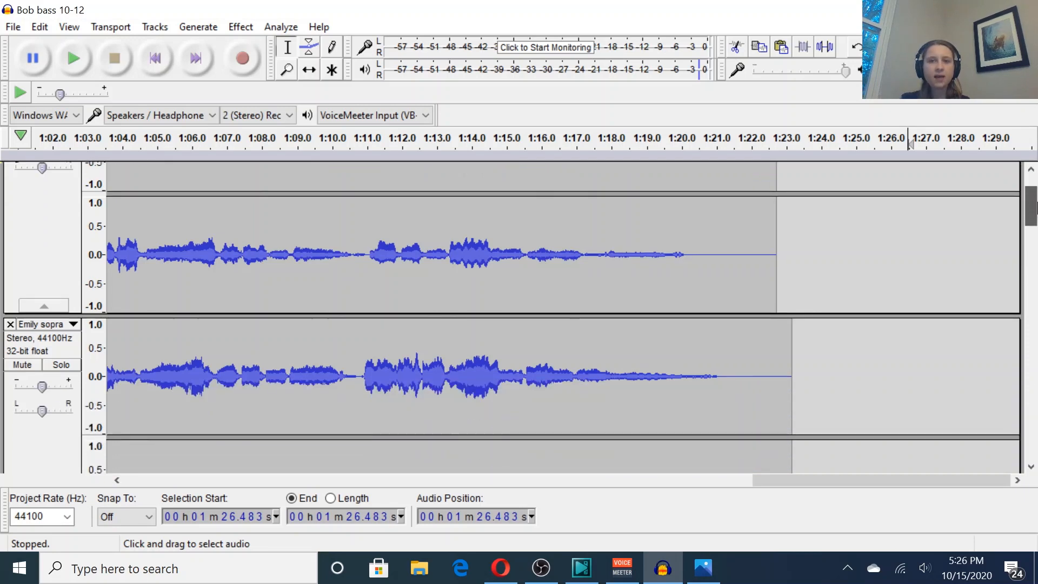
{"action": "scroll", "scroll_direction": "up", "scroll_amount": 3}
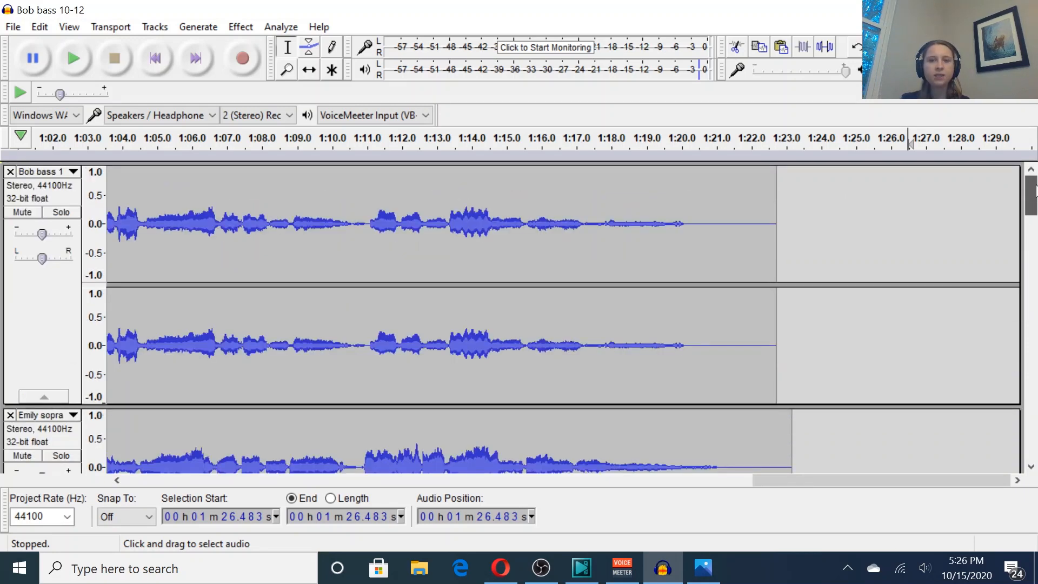
{"action": "scroll", "scroll_direction": "down", "scroll_amount": 3}
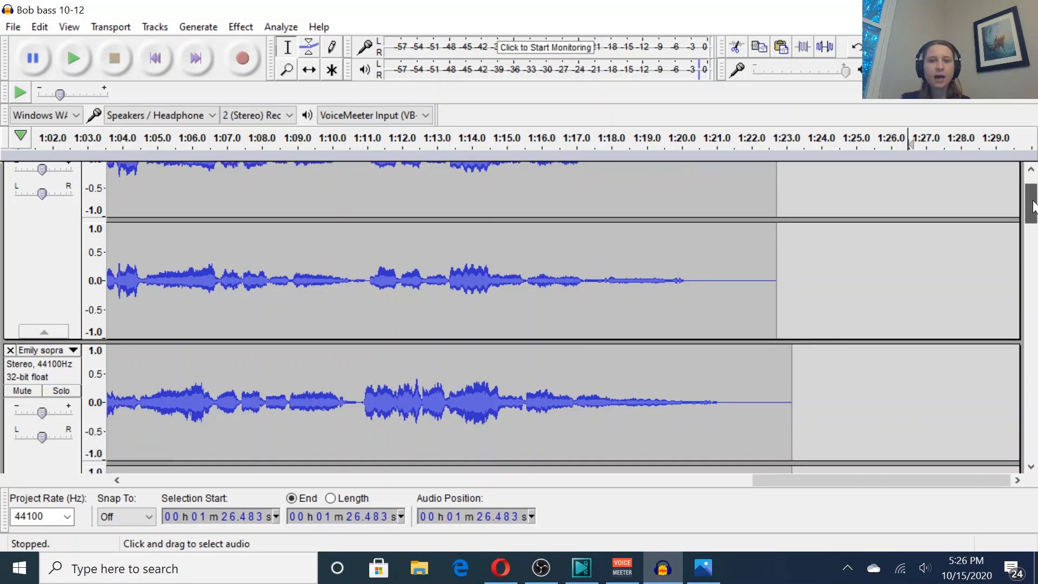
{"action": "scroll", "scroll_direction": "down", "scroll_amount": 3}
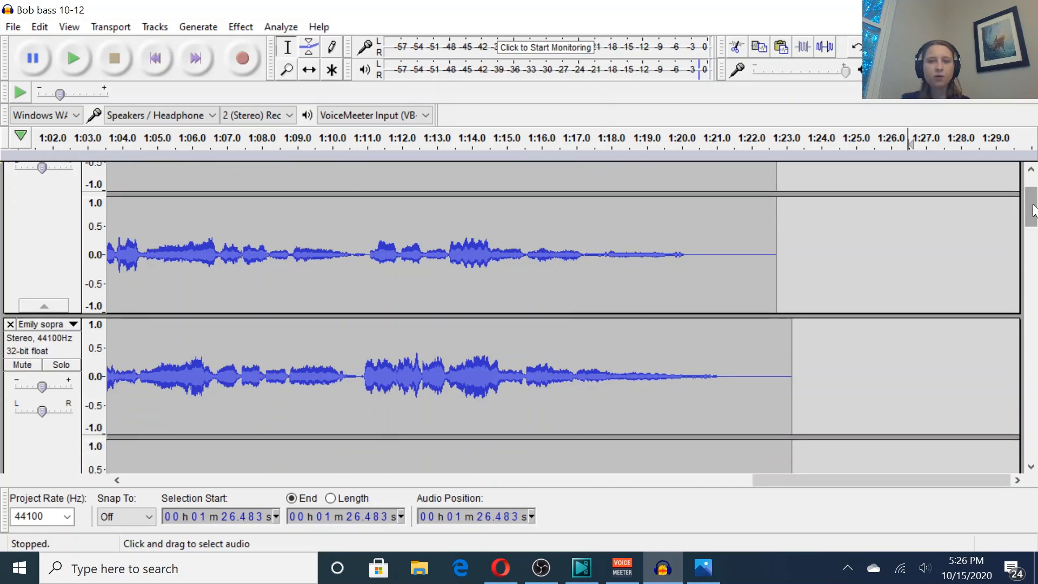
{"action": "mouse_move", "coordinate": [681, 288]}
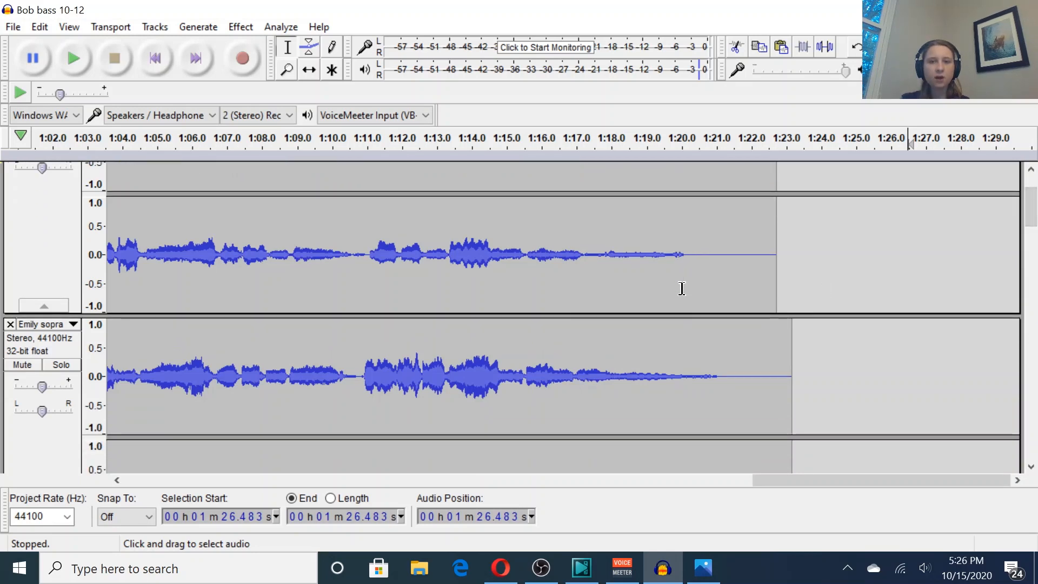
{"action": "mouse_move", "coordinate": [691, 376]}
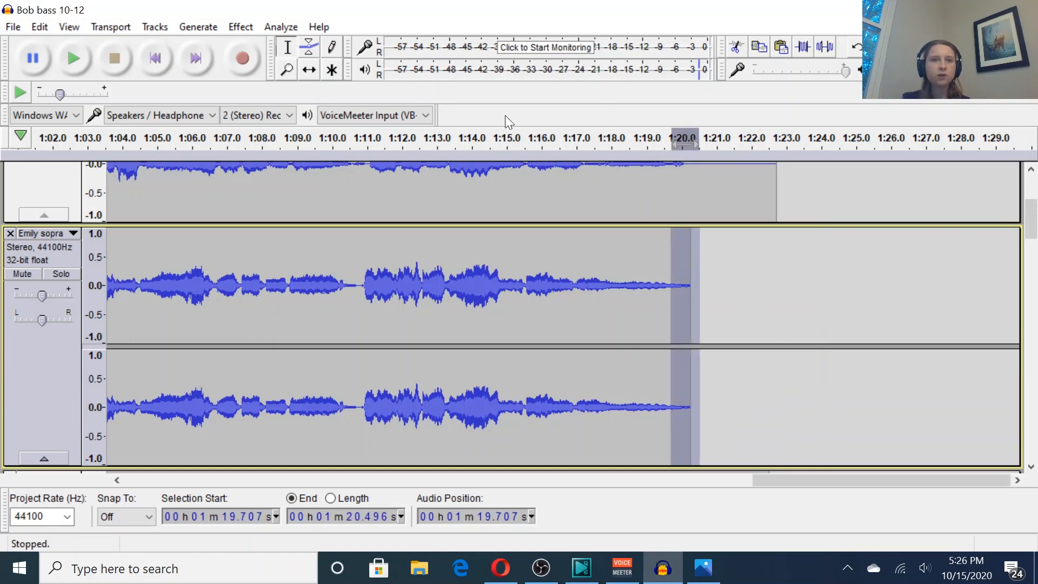
{"action": "left_click", "coordinate": [239, 26]}
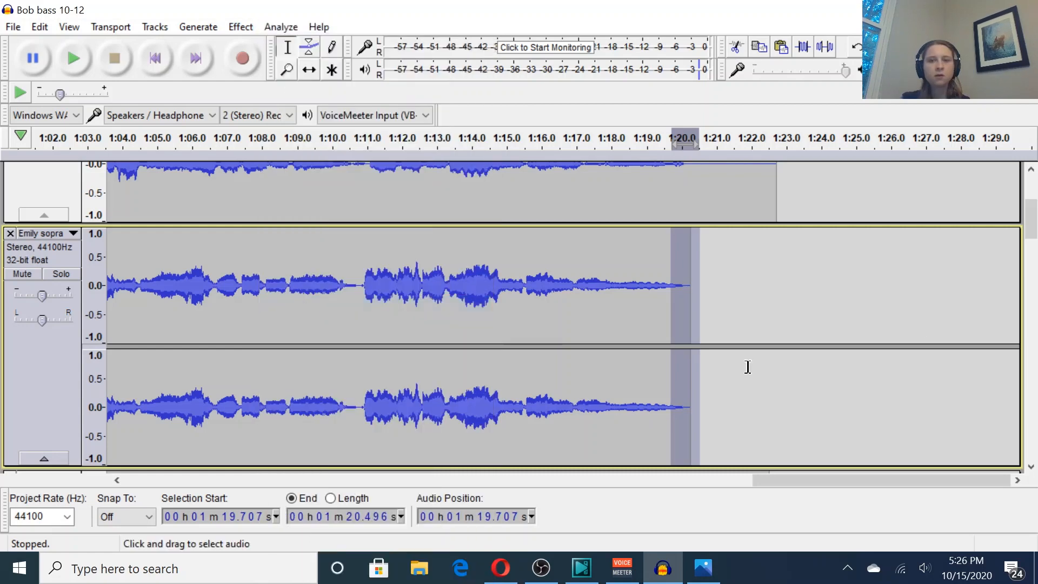
{"action": "scroll", "scroll_direction": "down", "scroll_amount": 3}
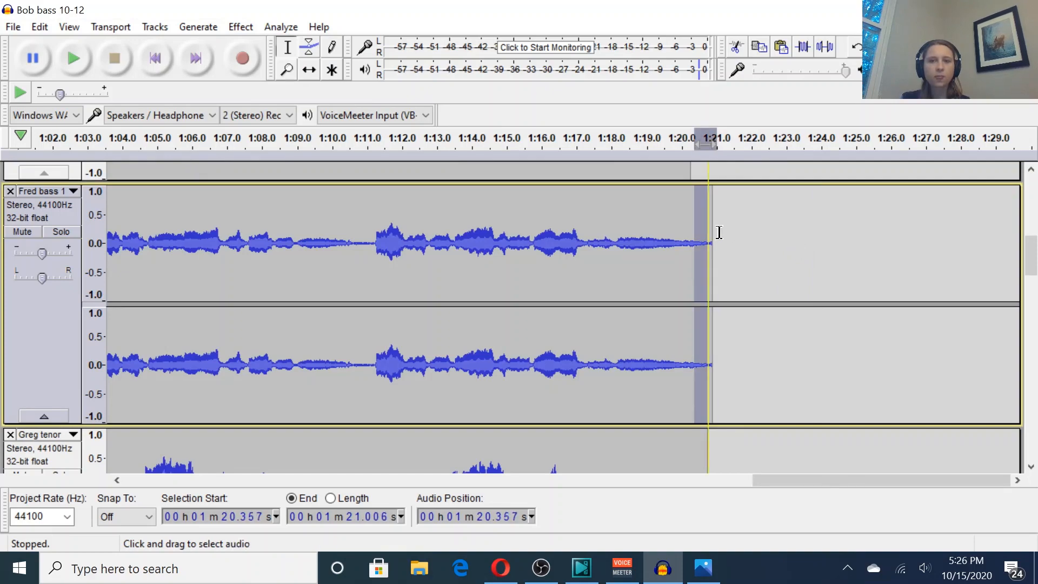
{"action": "left_click", "coordinate": [240, 27]}
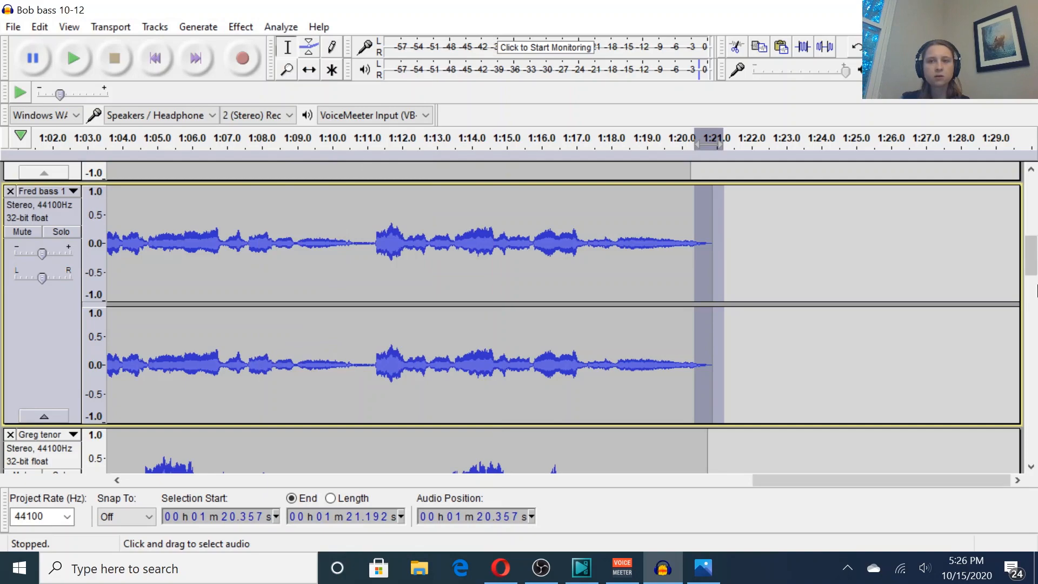
{"action": "scroll", "scroll_direction": "down", "scroll_amount": 3}
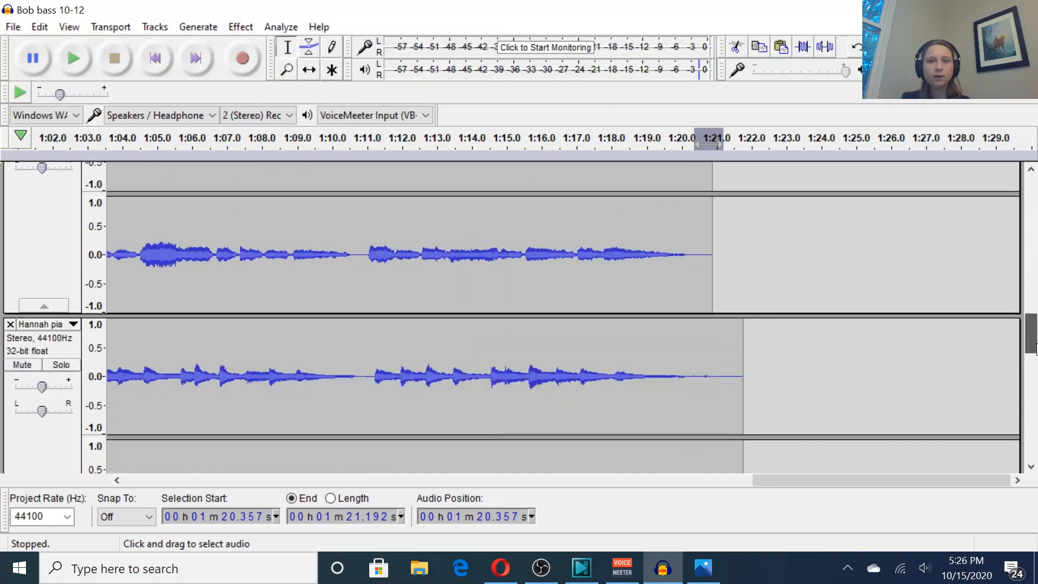
{"action": "scroll", "scroll_direction": "down", "scroll_amount": 3}
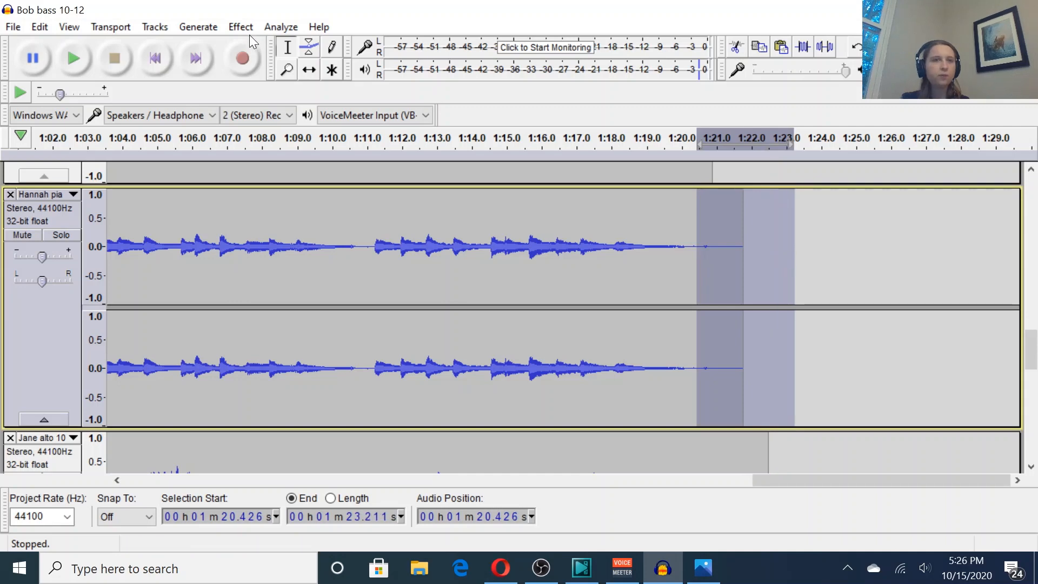
Apply Fade Out to the marked piano track ending
{"action": "left_click", "coordinate": [239, 27]}
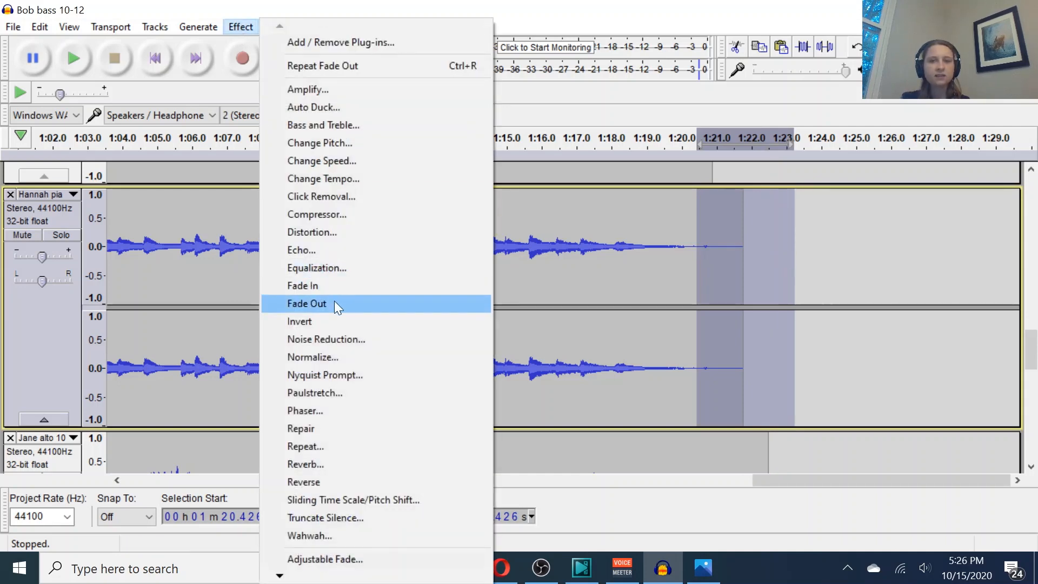
{"action": "left_click", "coordinate": [306, 303]}
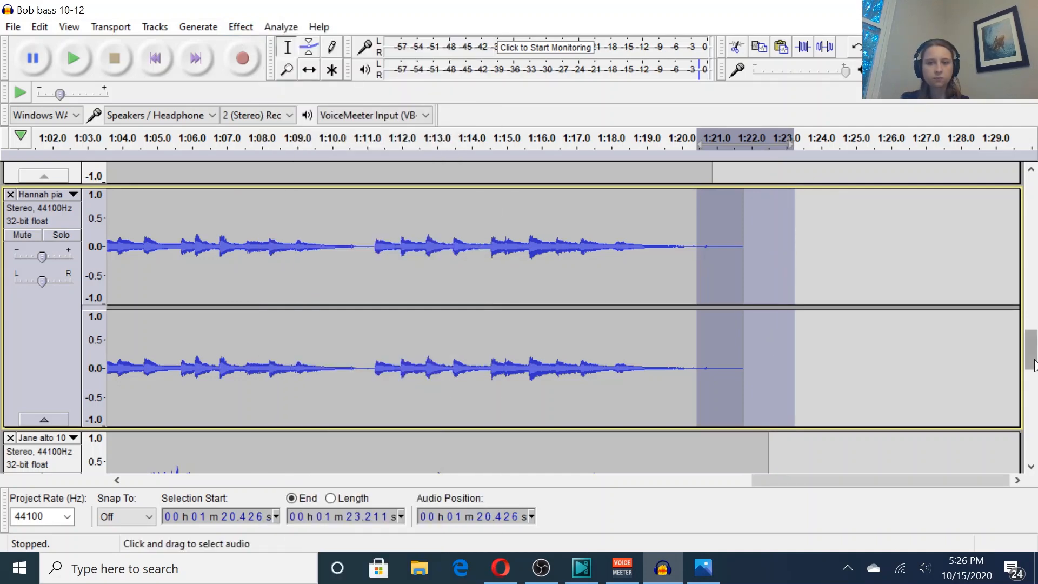
{"action": "scroll", "scroll_direction": "down", "scroll_amount": 3}
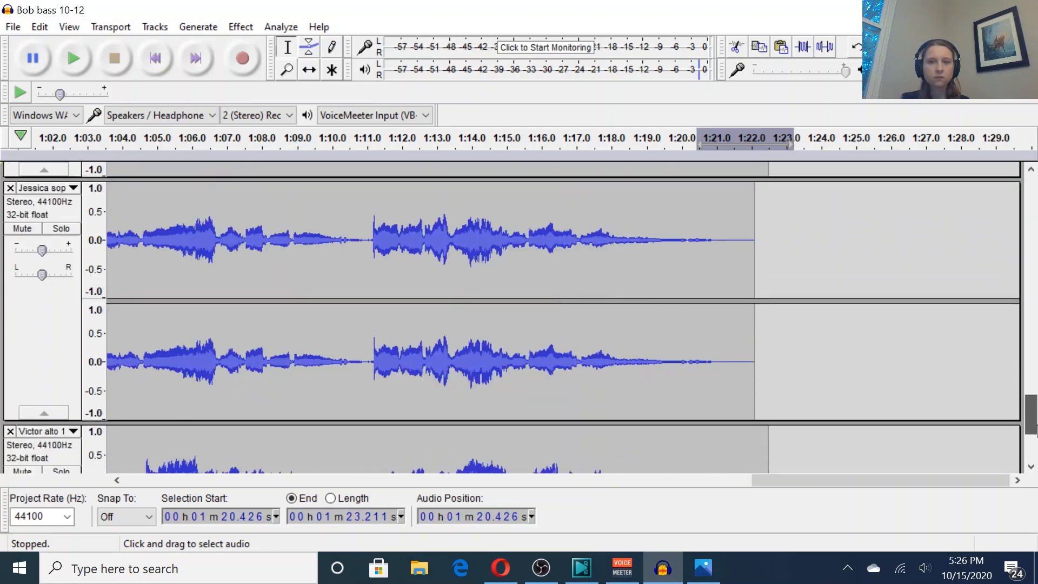
{"action": "scroll", "scroll_direction": "down", "scroll_amount": 3}
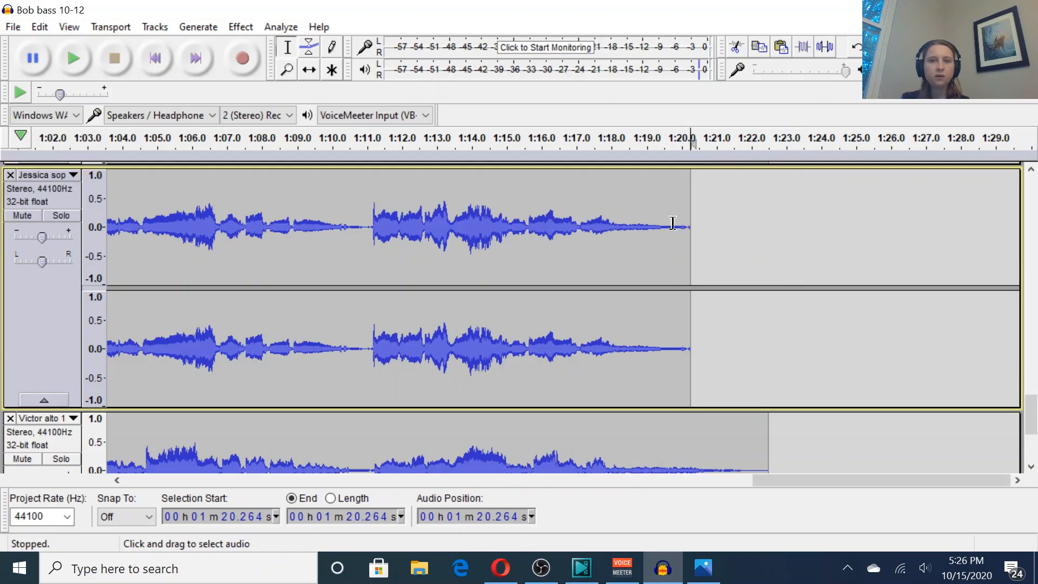
Fade out the alto track's final second and play back the fade from 1:16
{"action": "left_click", "coordinate": [240, 26]}
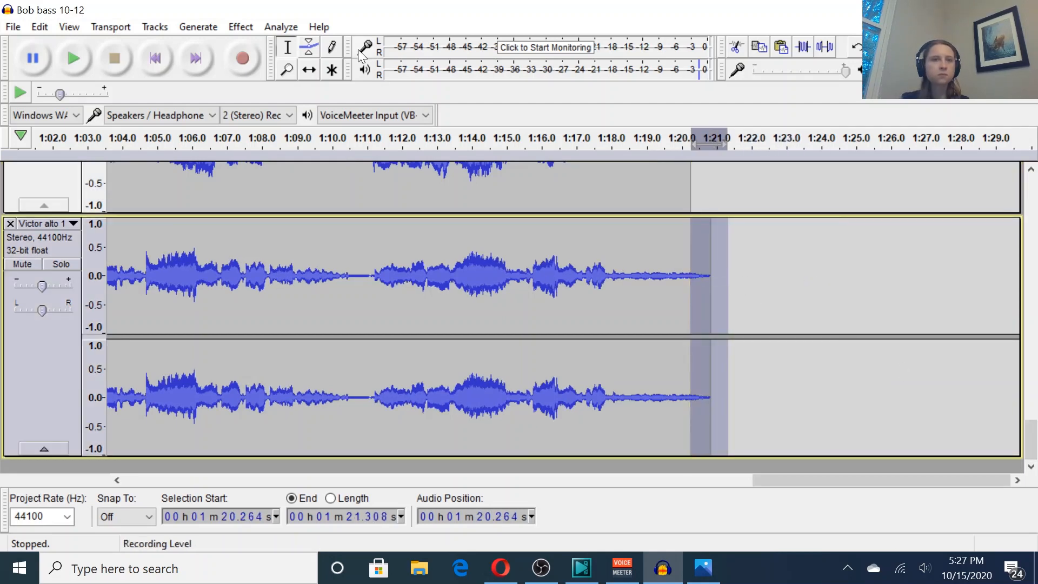
{"action": "left_click", "coordinate": [240, 27]}
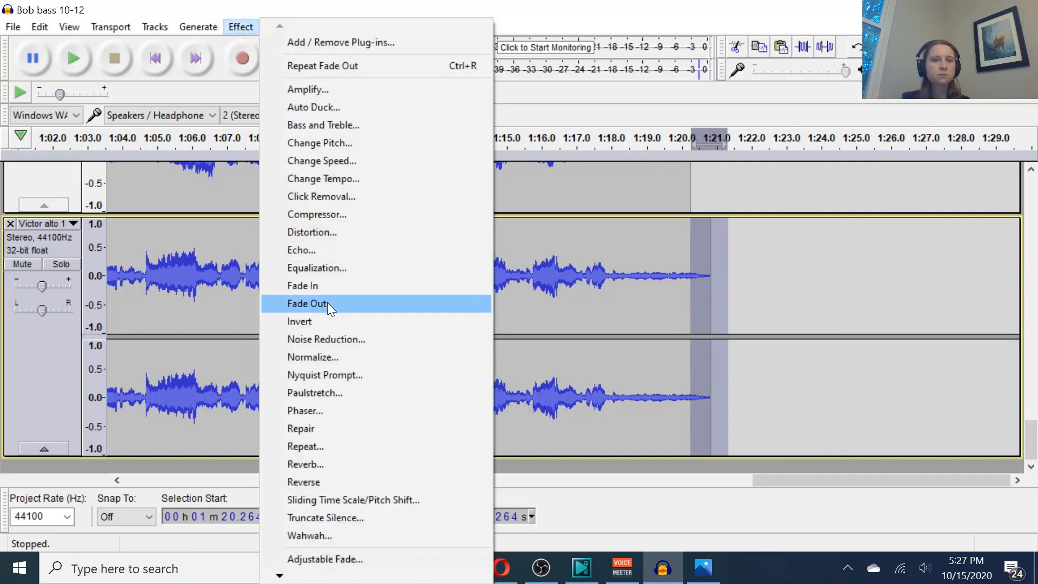
{"action": "left_click", "coordinate": [306, 304]}
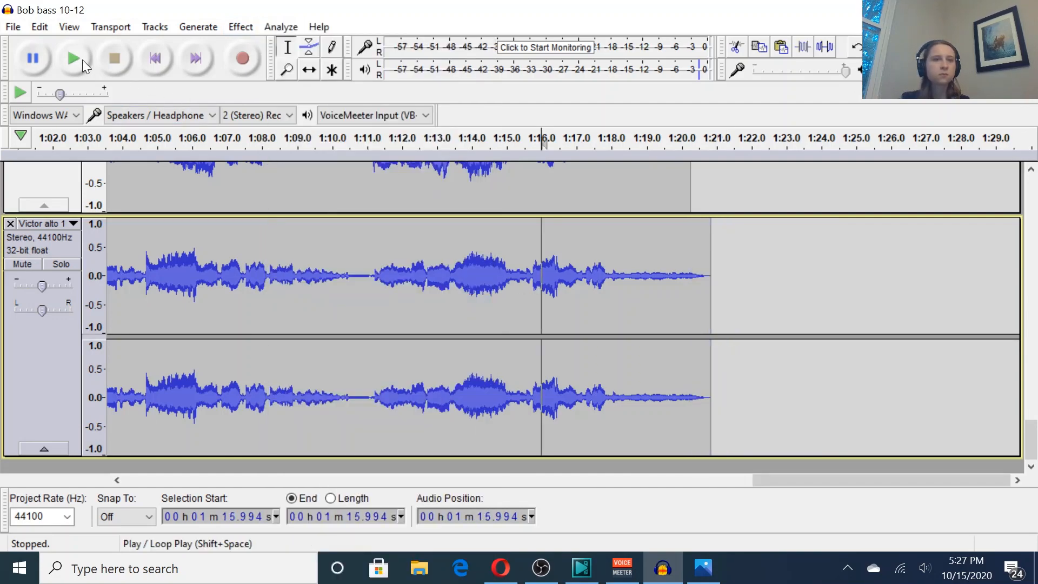
{"action": "left_click", "coordinate": [73, 58]}
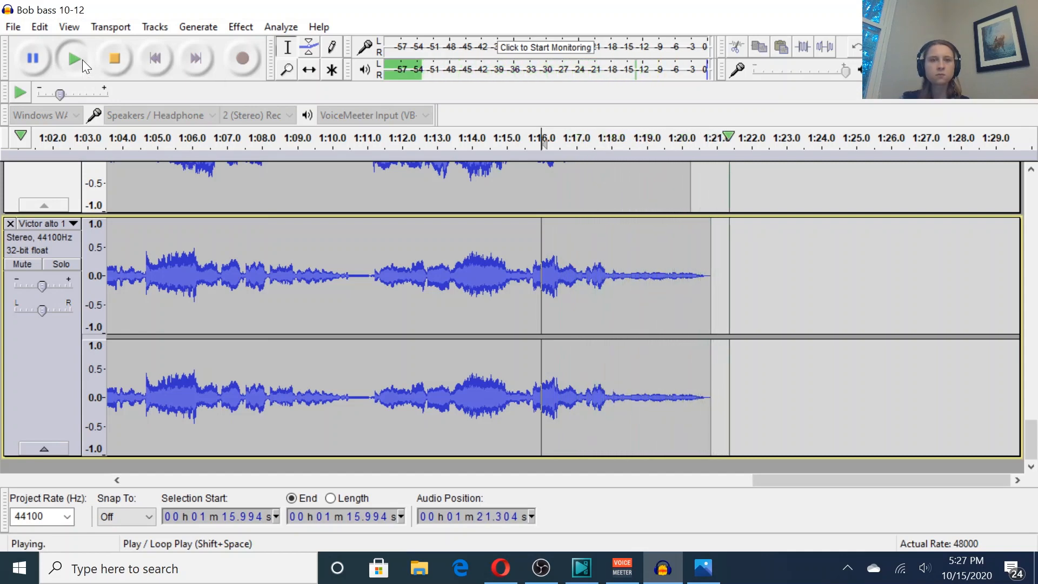
{"action": "left_click", "coordinate": [113, 58]}
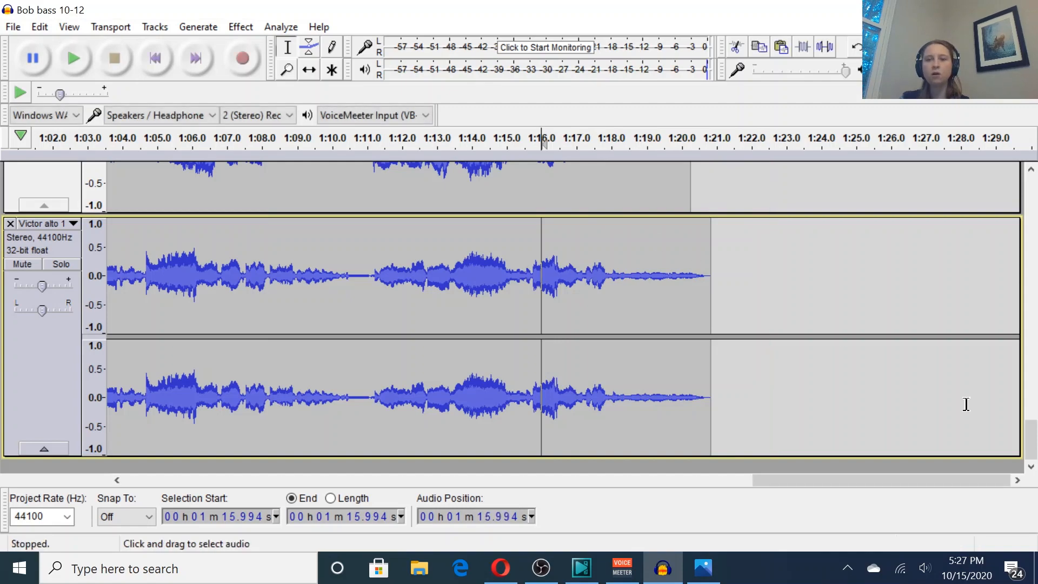
{"action": "scroll", "scroll_direction": "down", "scroll_amount": 3}
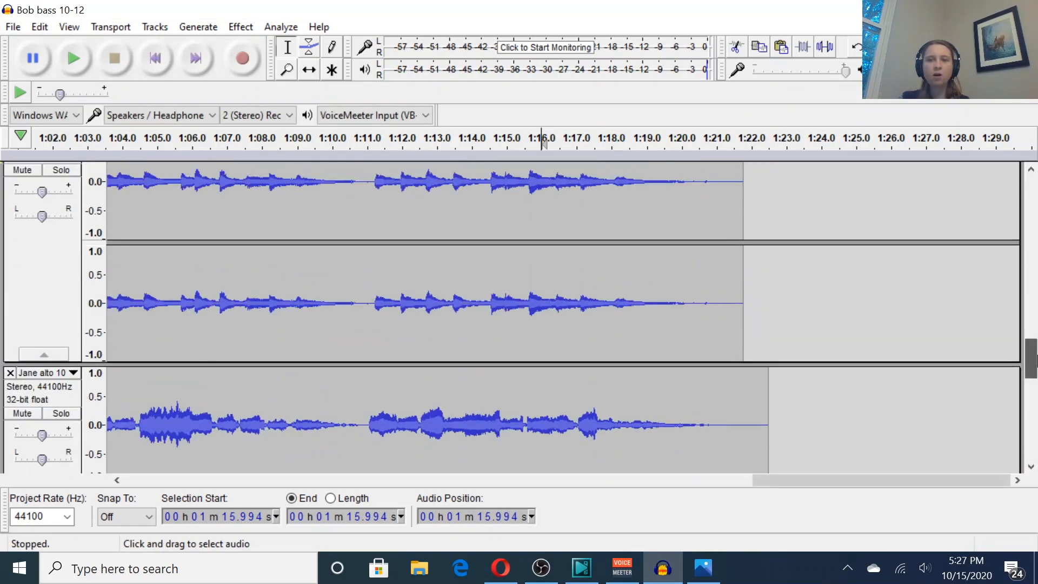
{"action": "scroll", "scroll_direction": "up", "scroll_amount": 3}
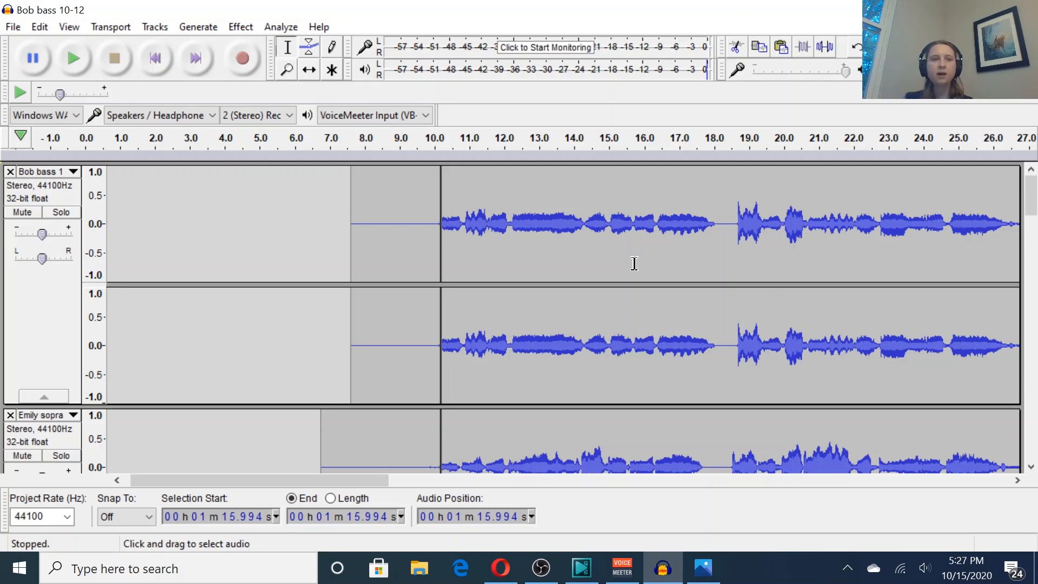
{"action": "mouse_move", "coordinate": [292, 230]}
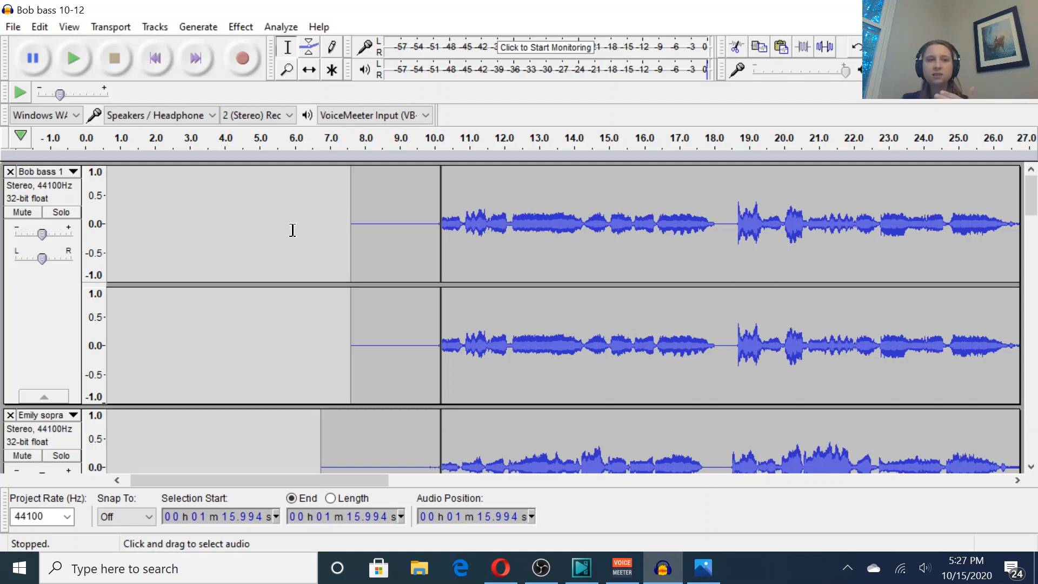
{"action": "mouse_move", "coordinate": [317, 216]}
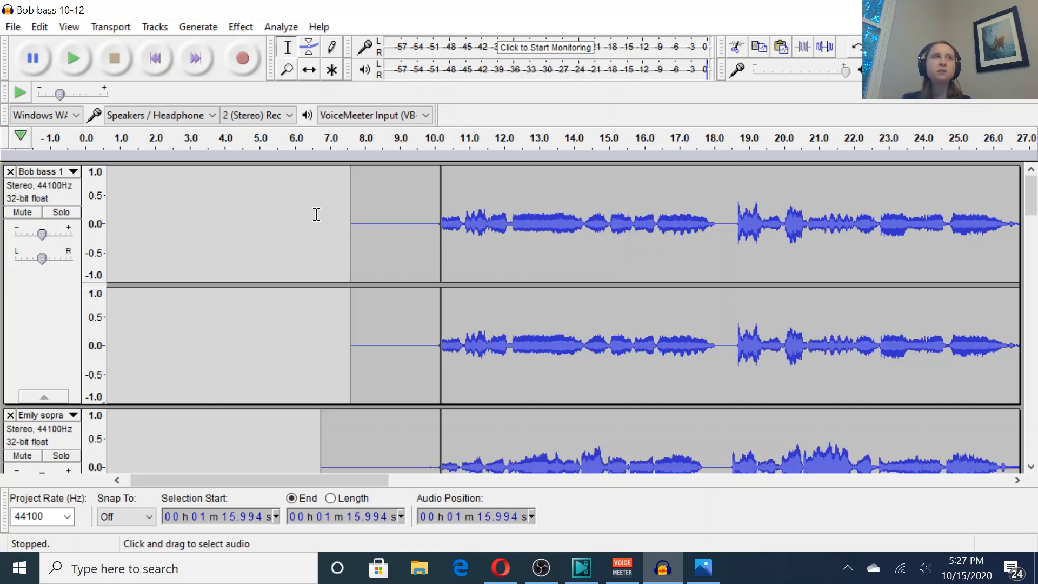
{"action": "mouse_move", "coordinate": [319, 212]}
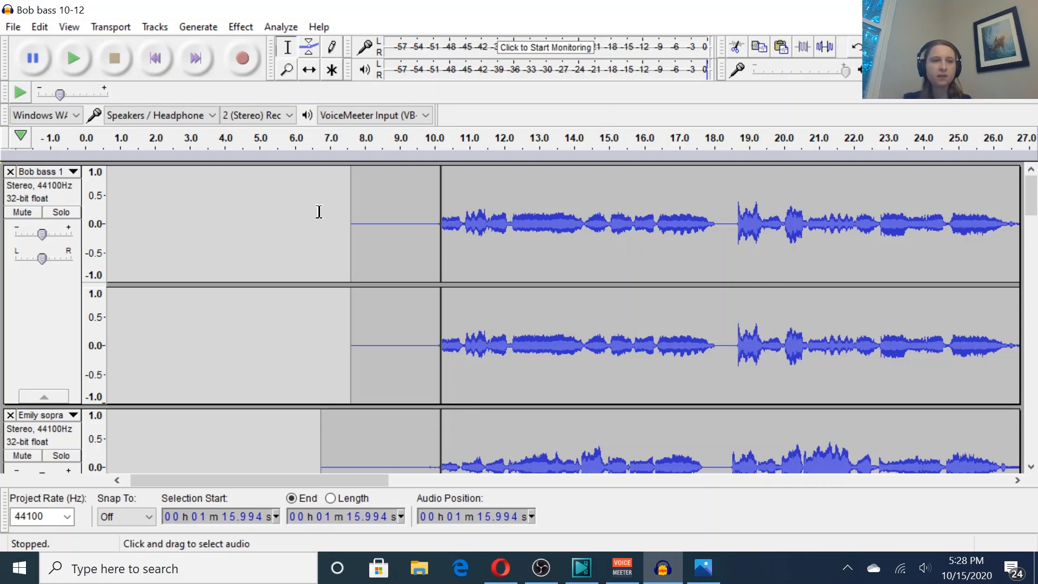
{"action": "mouse_move", "coordinate": [58, 305]}
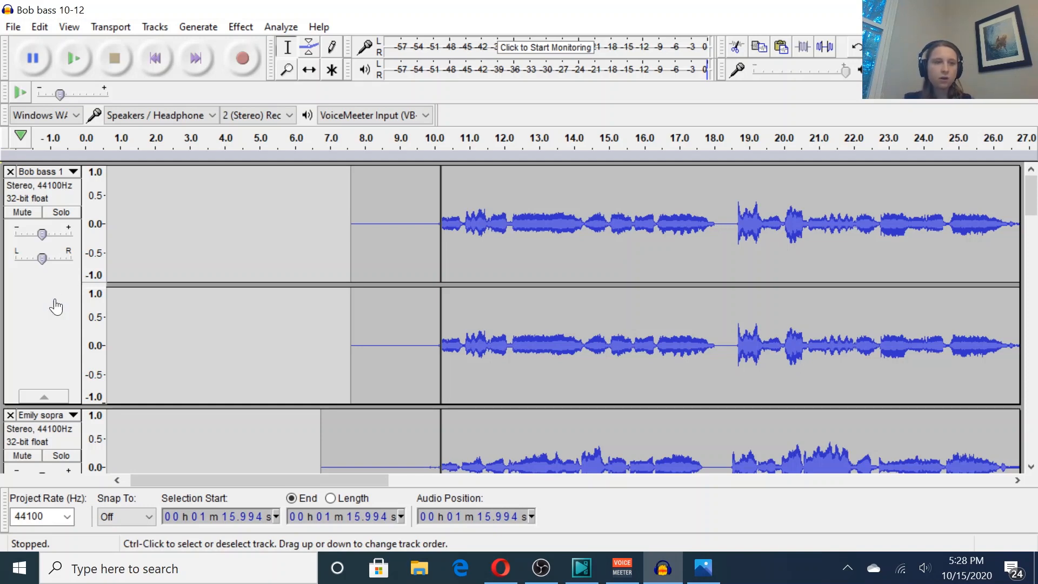
{"action": "mouse_move", "coordinate": [65, 448]}
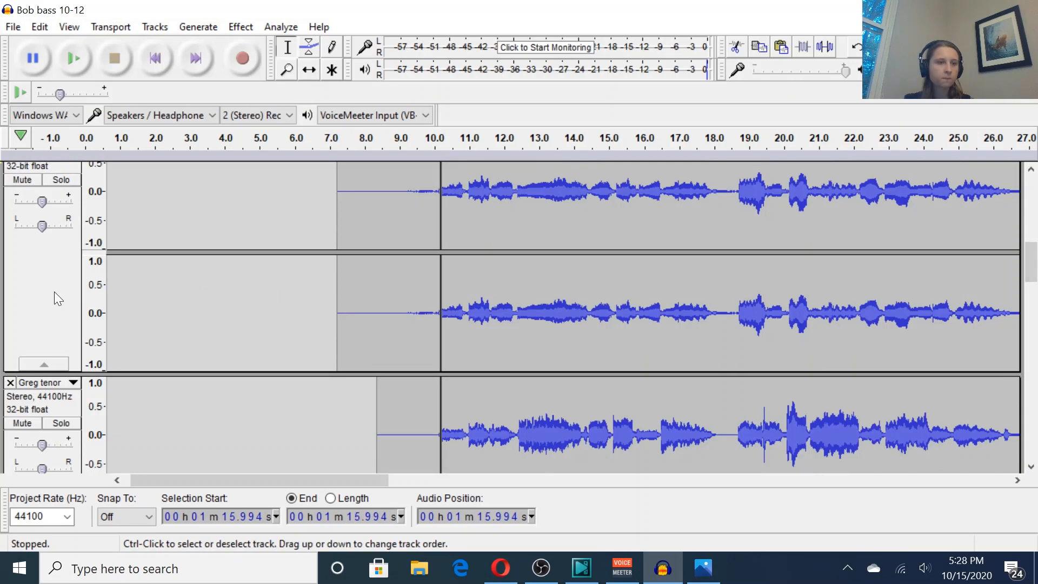
{"action": "mouse_move", "coordinate": [66, 414]}
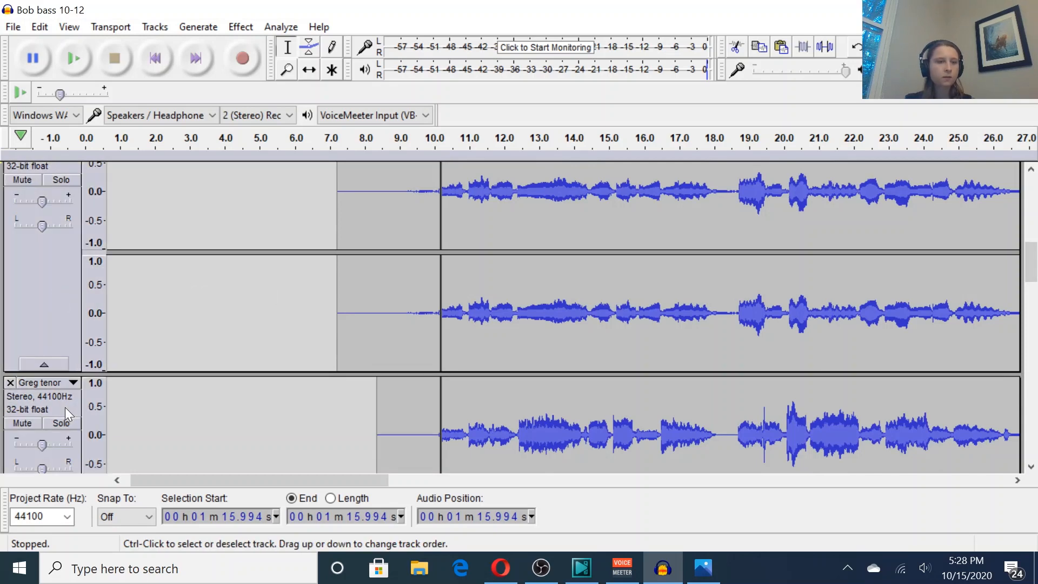
{"action": "scroll", "scroll_direction": "down", "scroll_amount": 3}
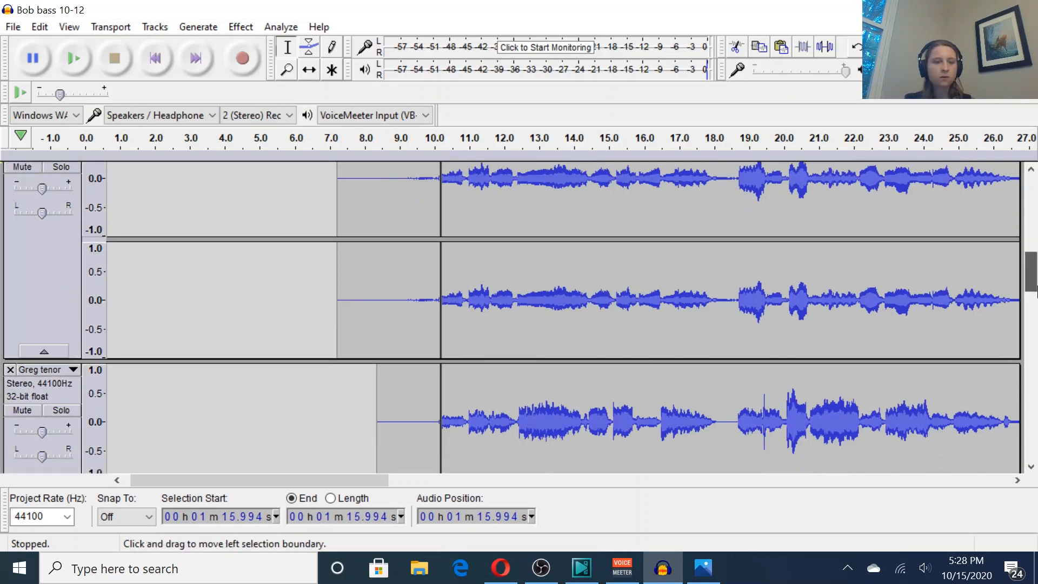
{"action": "scroll", "scroll_direction": "down", "scroll_amount": 3}
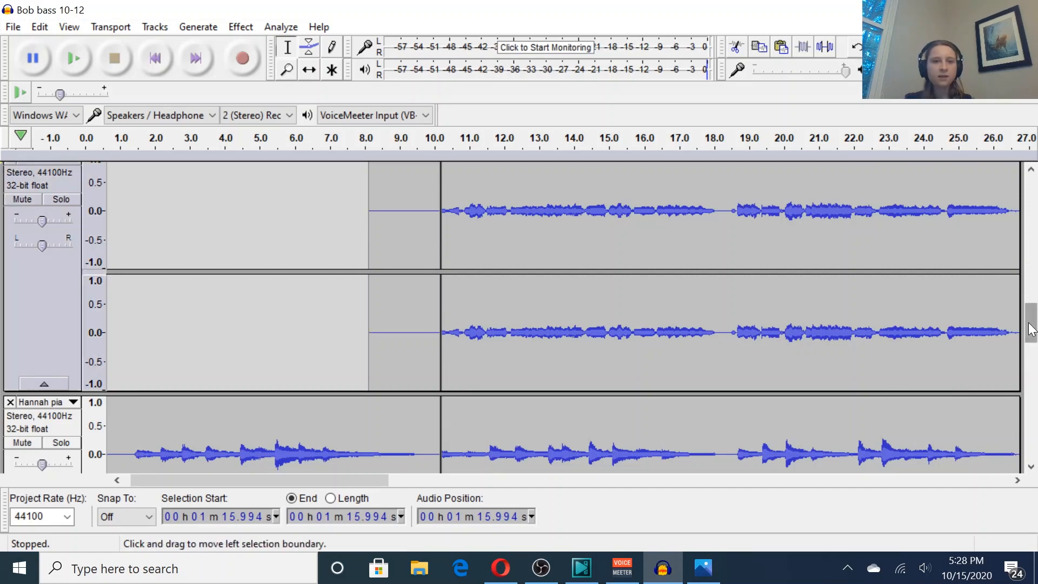
{"action": "scroll", "scroll_direction": "down", "scroll_amount": 3}
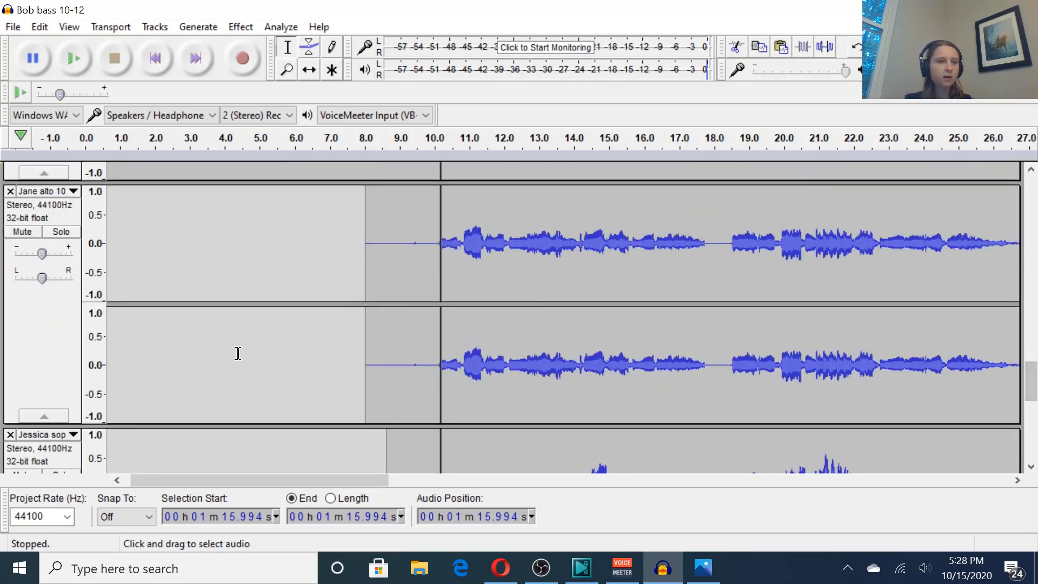
{"action": "mouse_move", "coordinate": [341, 439]}
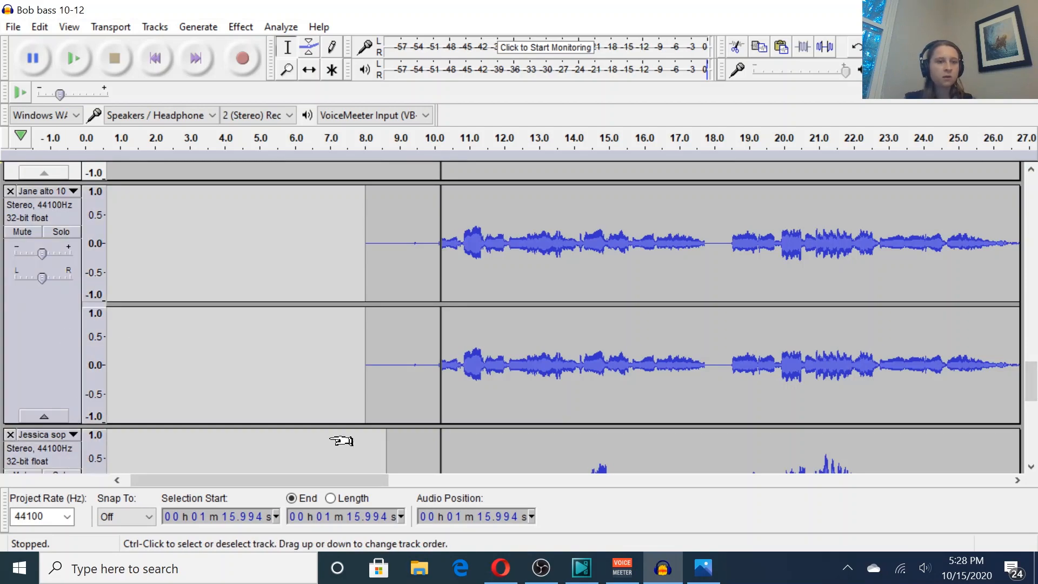
{"action": "scroll", "scroll_direction": "down", "scroll_amount": 3}
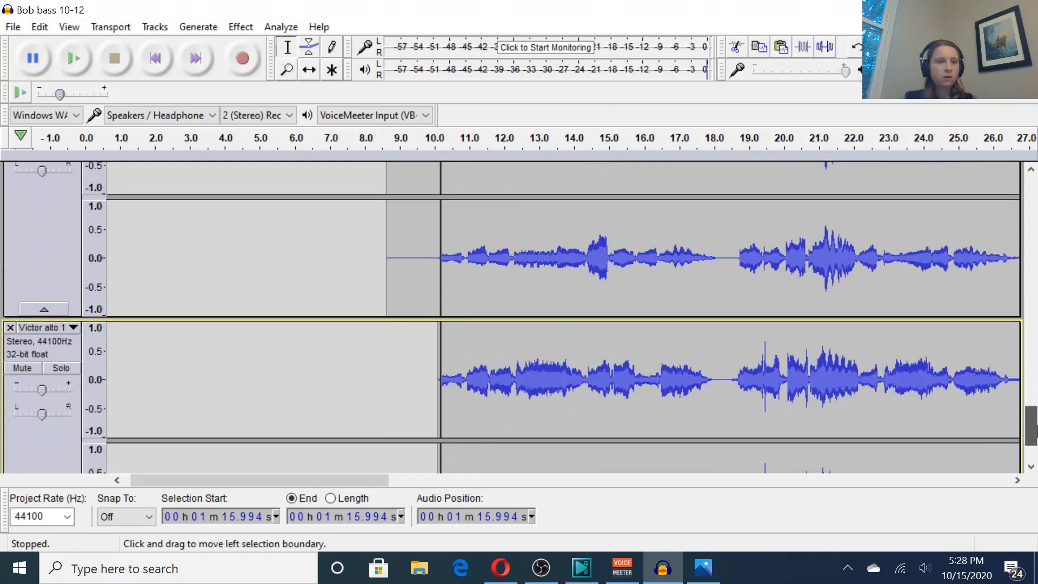
{"action": "scroll", "scroll_direction": "down", "scroll_amount": 3}
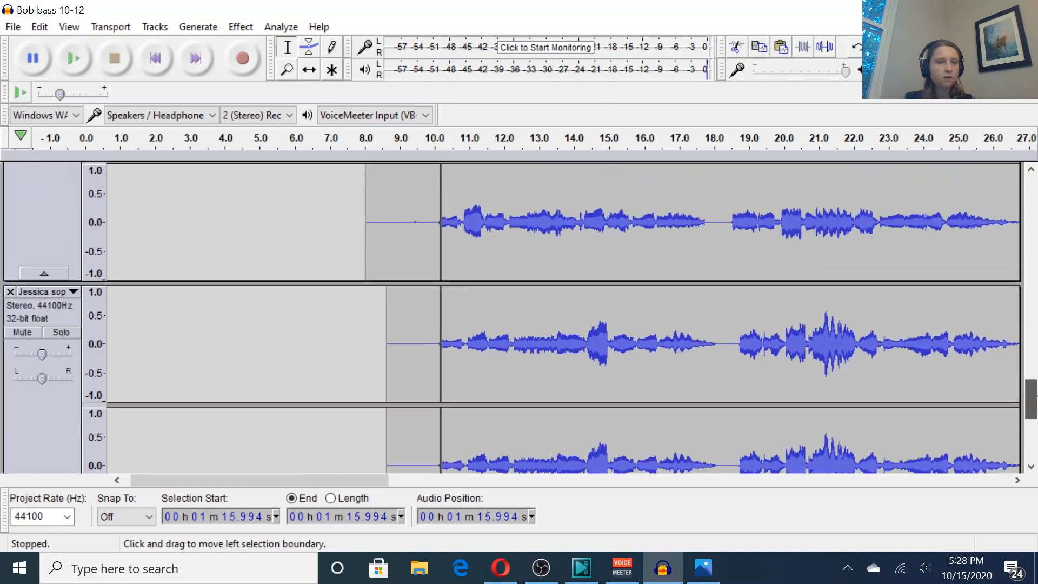
{"action": "scroll", "scroll_direction": "down", "scroll_amount": 3}
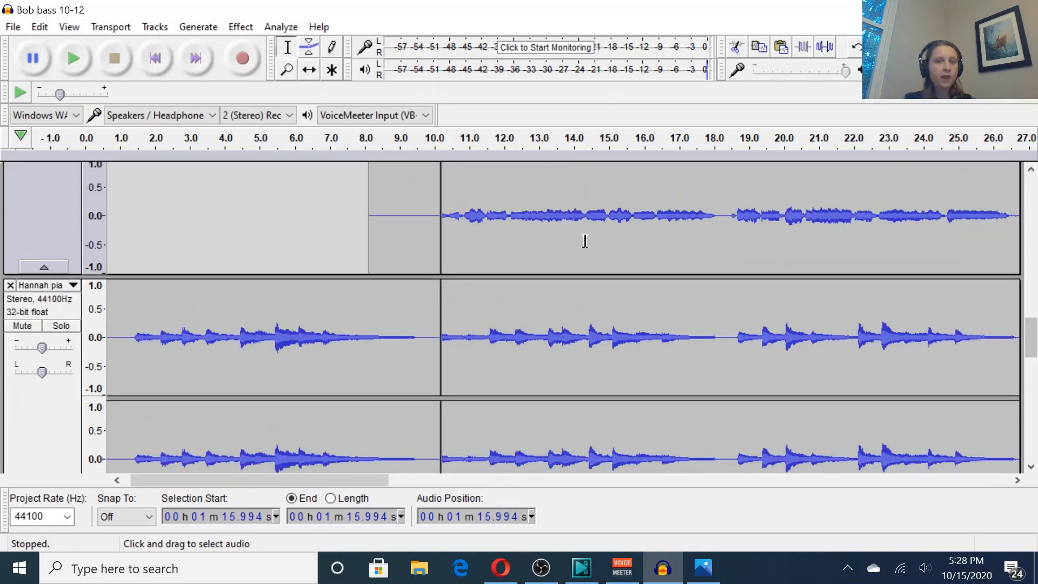
Amplify the mix by -7.0 dB and listen back to about 18.7 seconds
{"action": "left_click", "coordinate": [240, 26]}
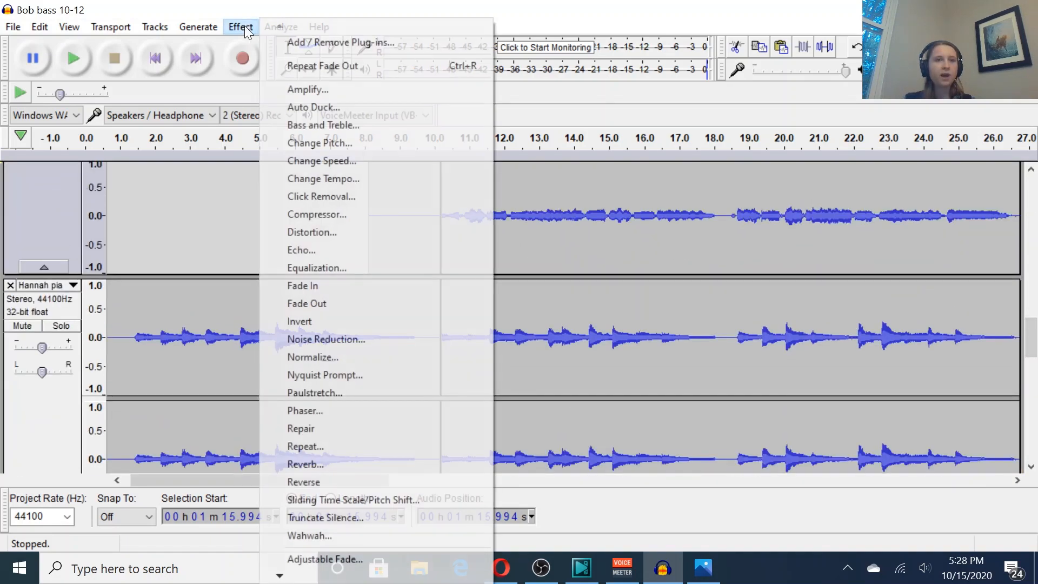
{"action": "left_click", "coordinate": [307, 90]}
{"action": "type", "text": "-7"}
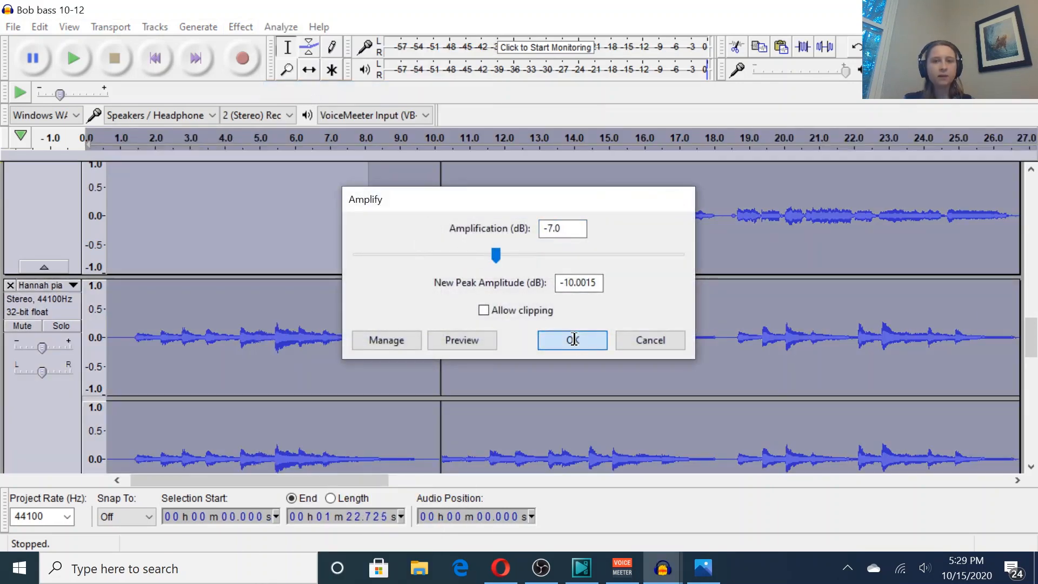
{"action": "left_click", "coordinate": [571, 340]}
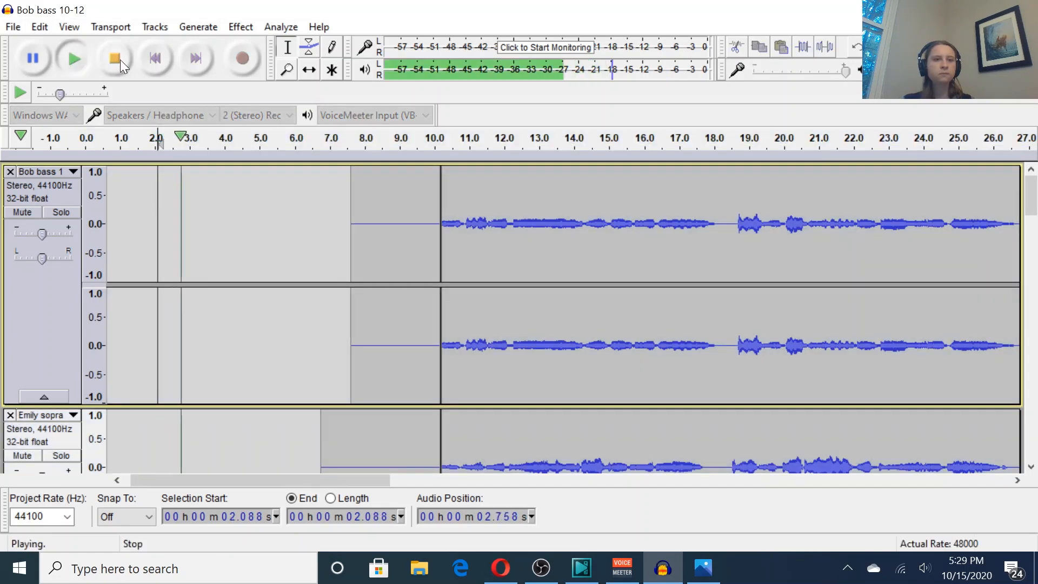
{"action": "mouse_move", "coordinate": [118, 59]}
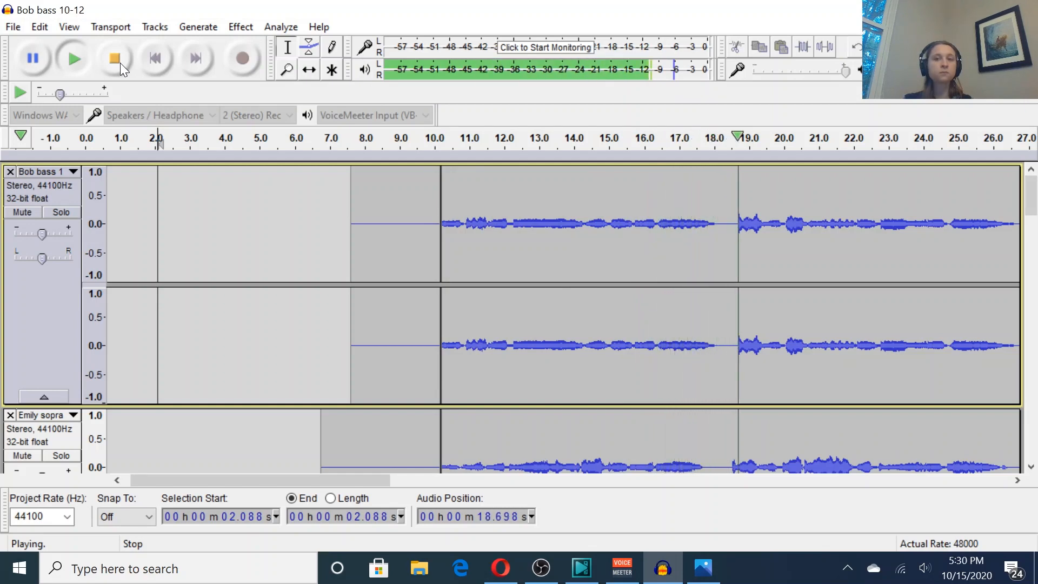
{"action": "left_click", "coordinate": [113, 58]}
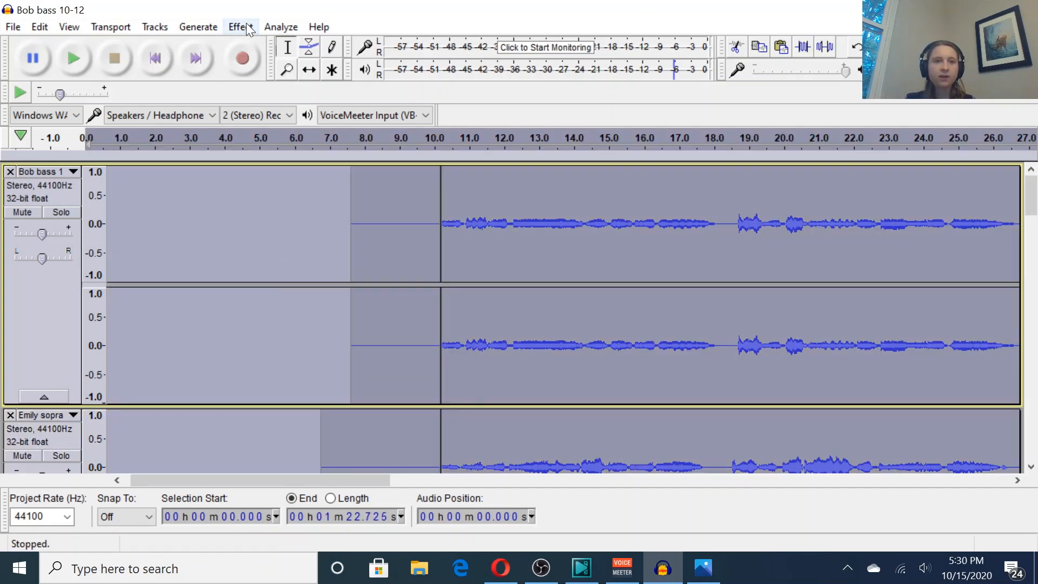
Apply Reverb with defaults: 20% room size, 50% reverberance, 2 dB wet gain
{"action": "left_click", "coordinate": [239, 27]}
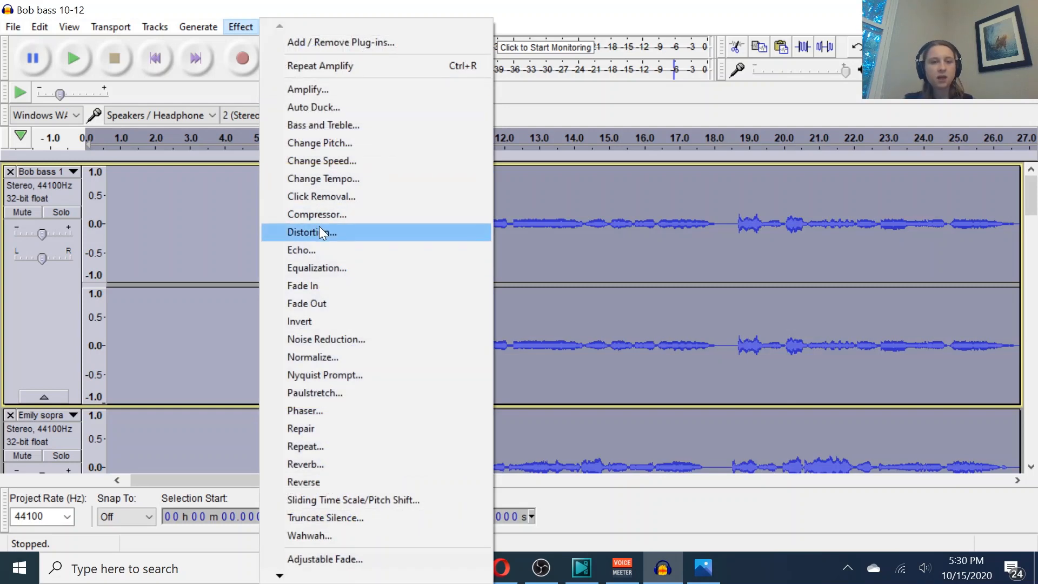
{"action": "mouse_move", "coordinate": [324, 464]}
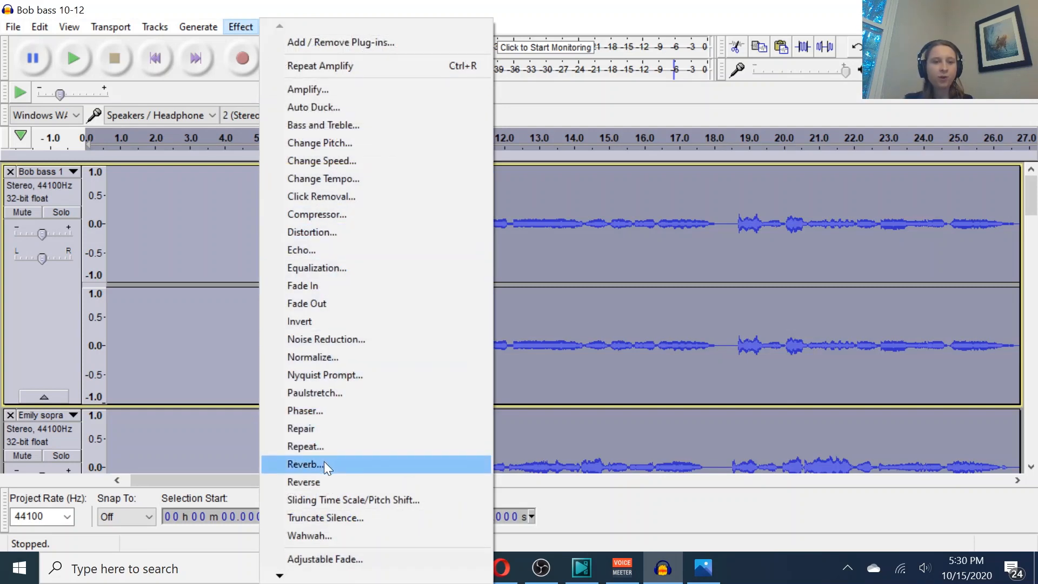
{"action": "left_click", "coordinate": [304, 464]}
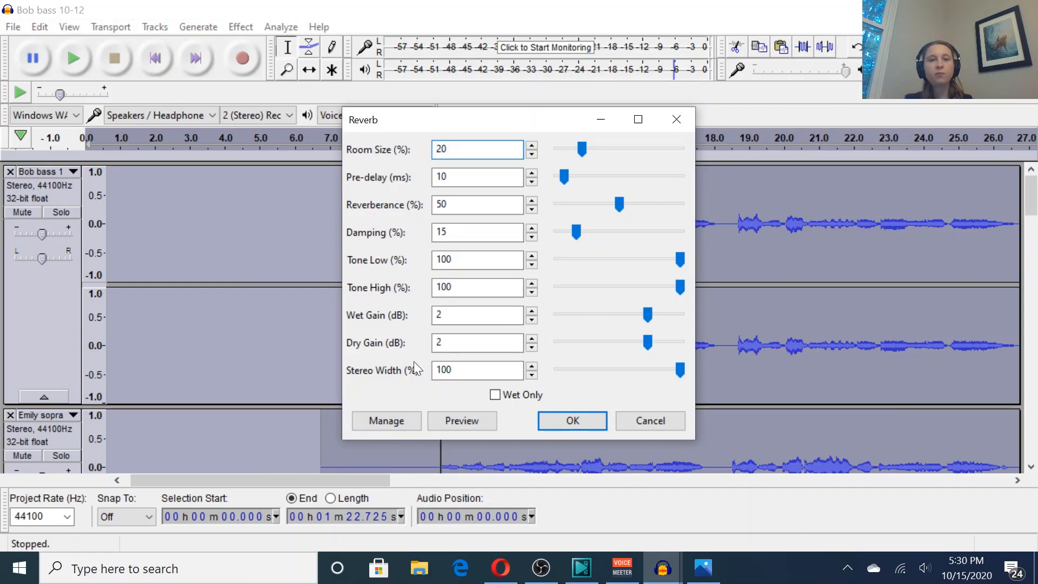
{"action": "left_click", "coordinate": [477, 149]}
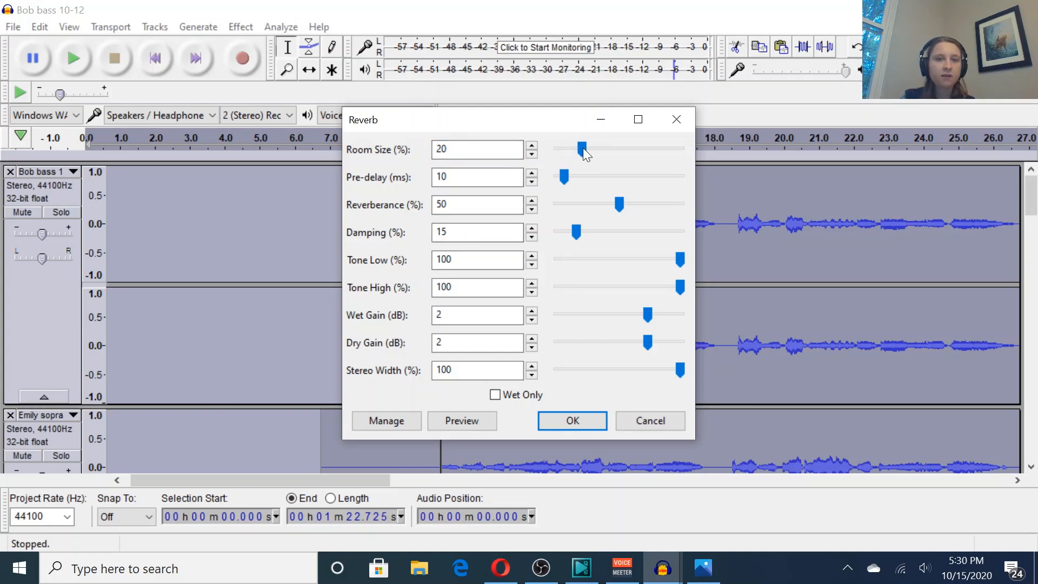
{"action": "mouse_move", "coordinate": [590, 361]}
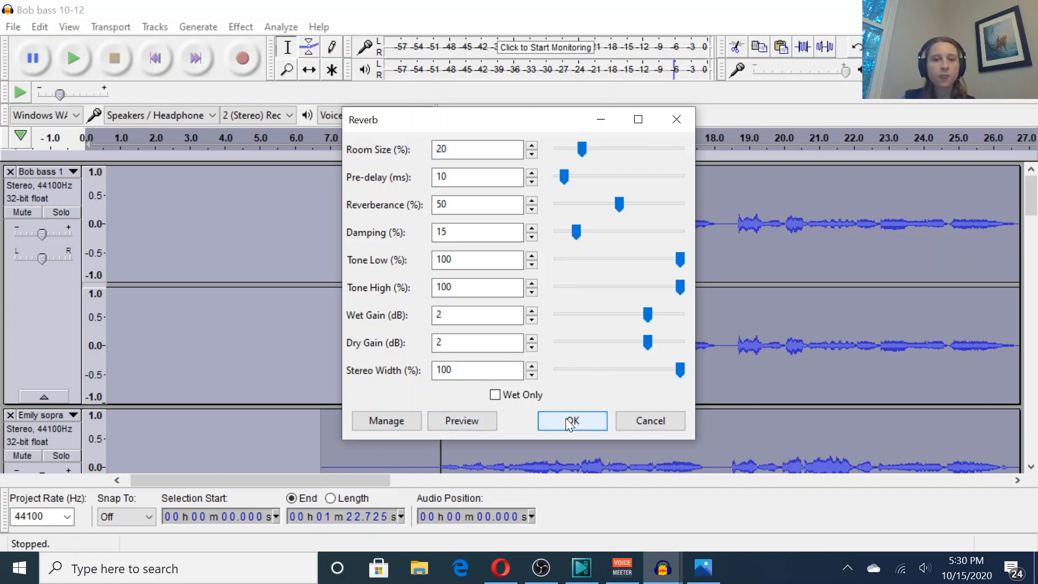
{"action": "left_click", "coordinate": [572, 421]}
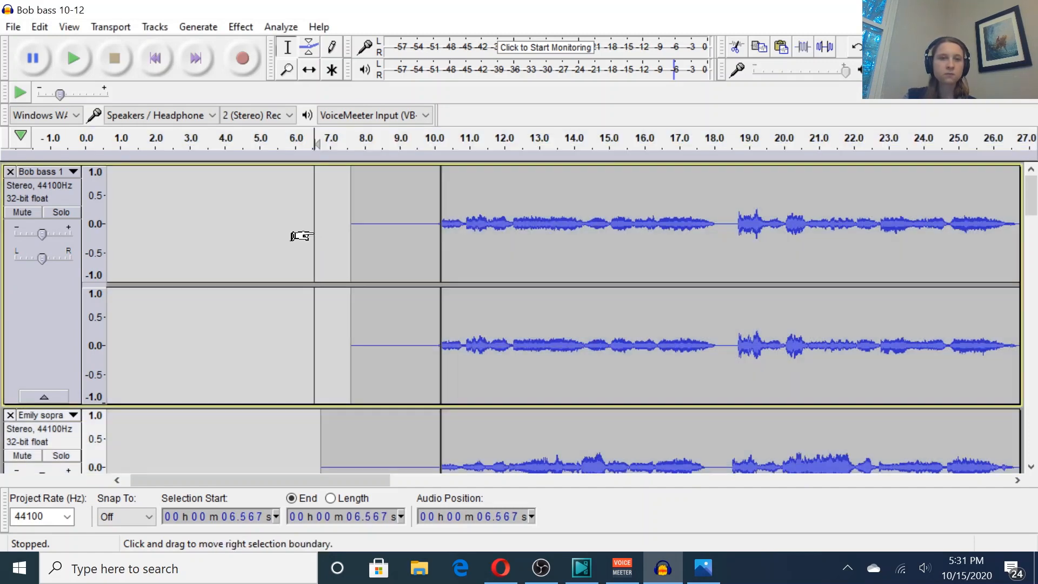
{"action": "left_click", "coordinate": [73, 58]}
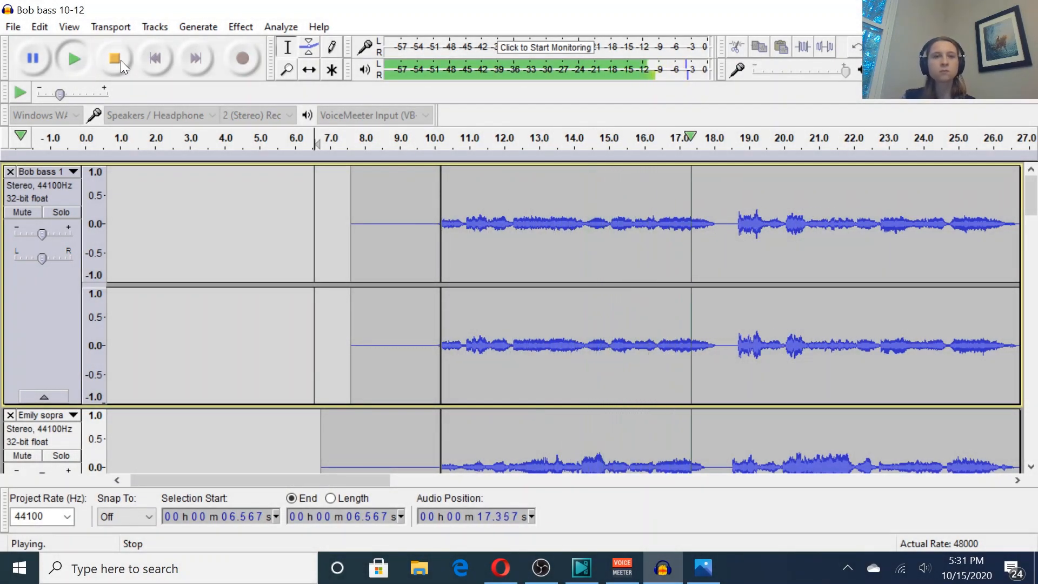
{"action": "left_click", "coordinate": [240, 27]}
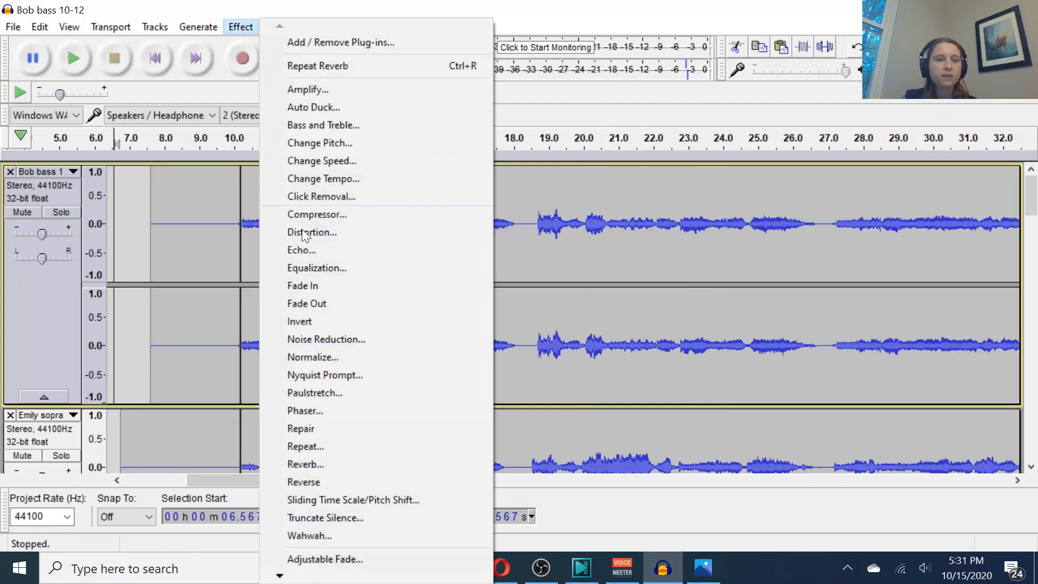
{"action": "mouse_move", "coordinate": [311, 464]}
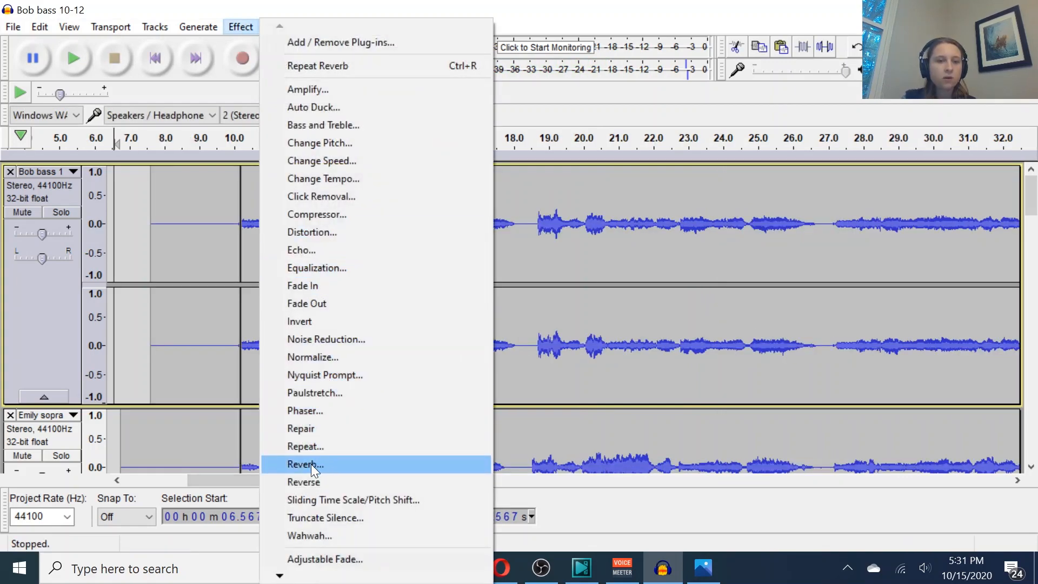
{"action": "left_click", "coordinate": [305, 464]}
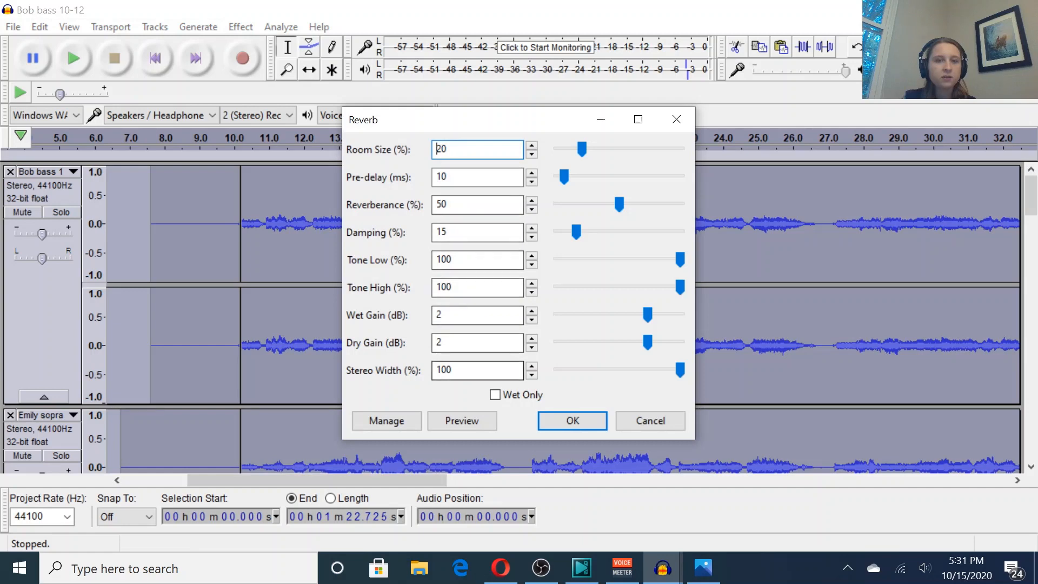
{"action": "mouse_move", "coordinate": [609, 420]}
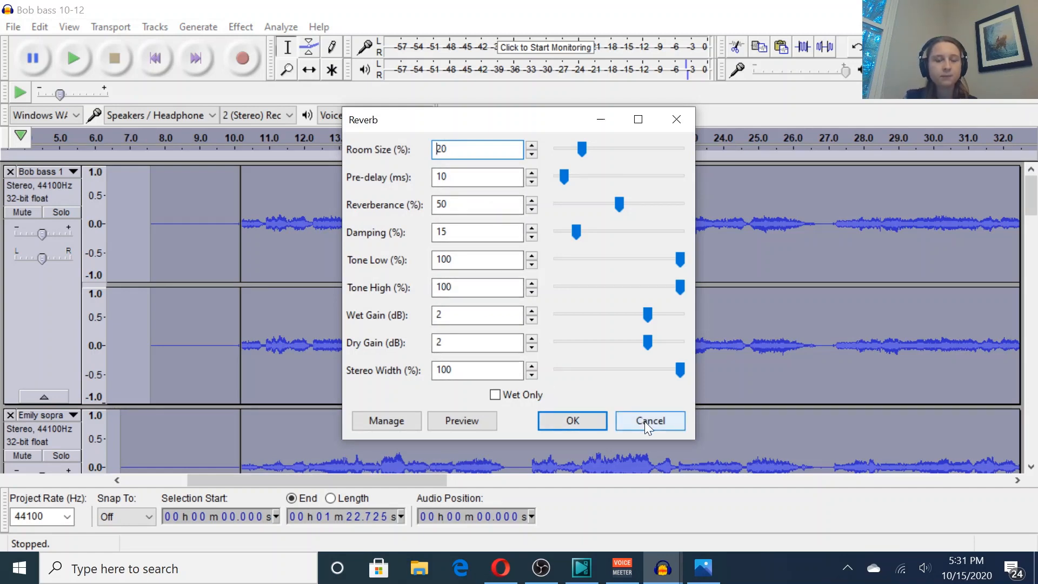
{"action": "left_click", "coordinate": [649, 421]}
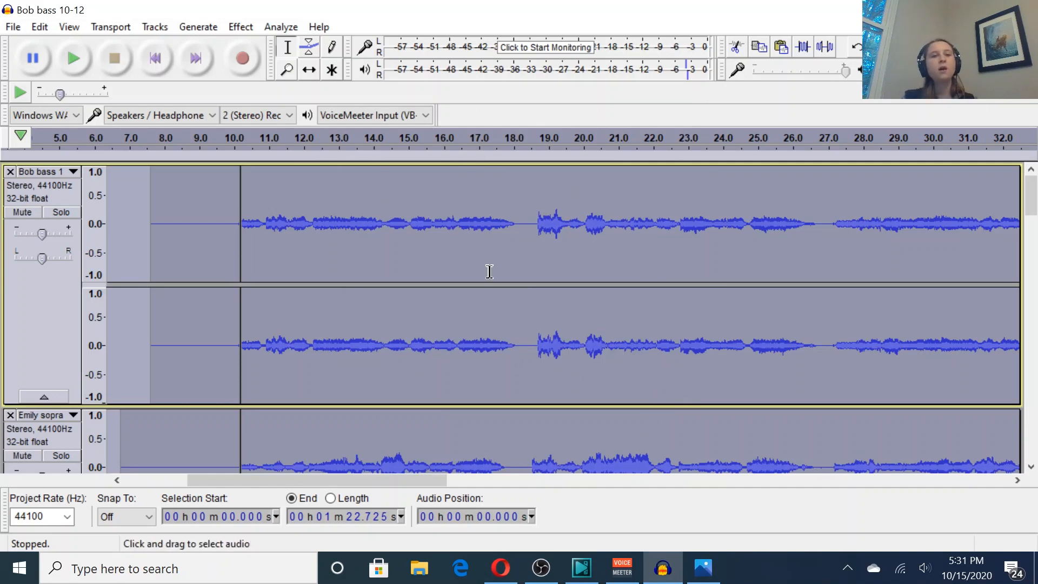
{"action": "mouse_move", "coordinate": [240, 293]}
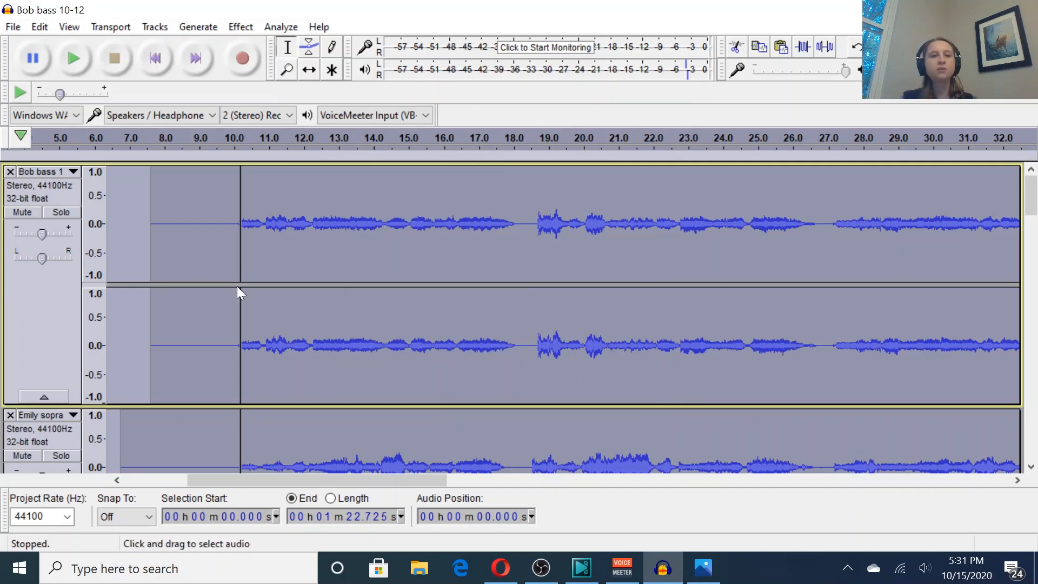
{"action": "mouse_move", "coordinate": [933, 536]}
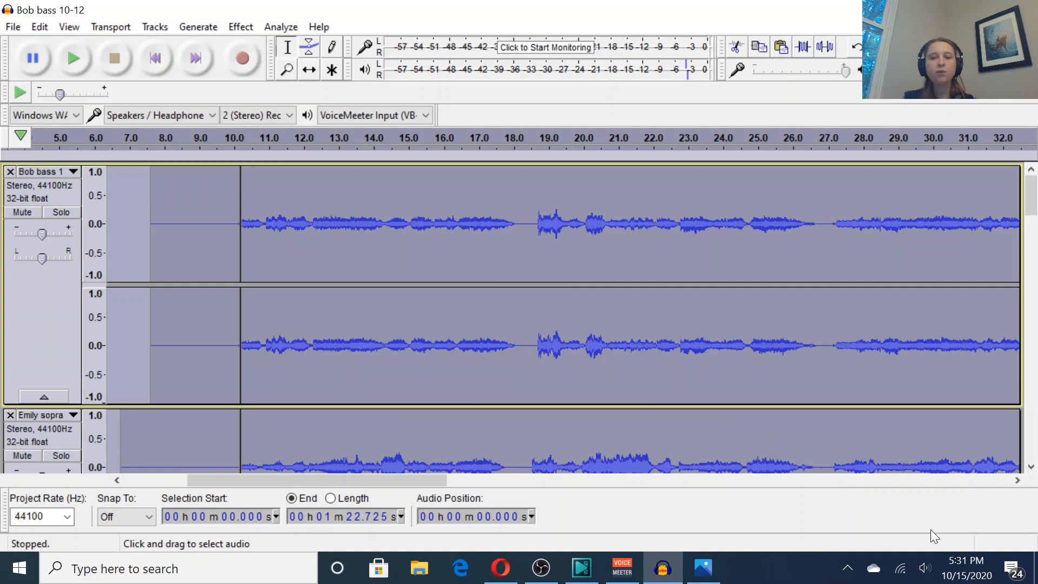
{"action": "mouse_move", "coordinate": [856, 508]}
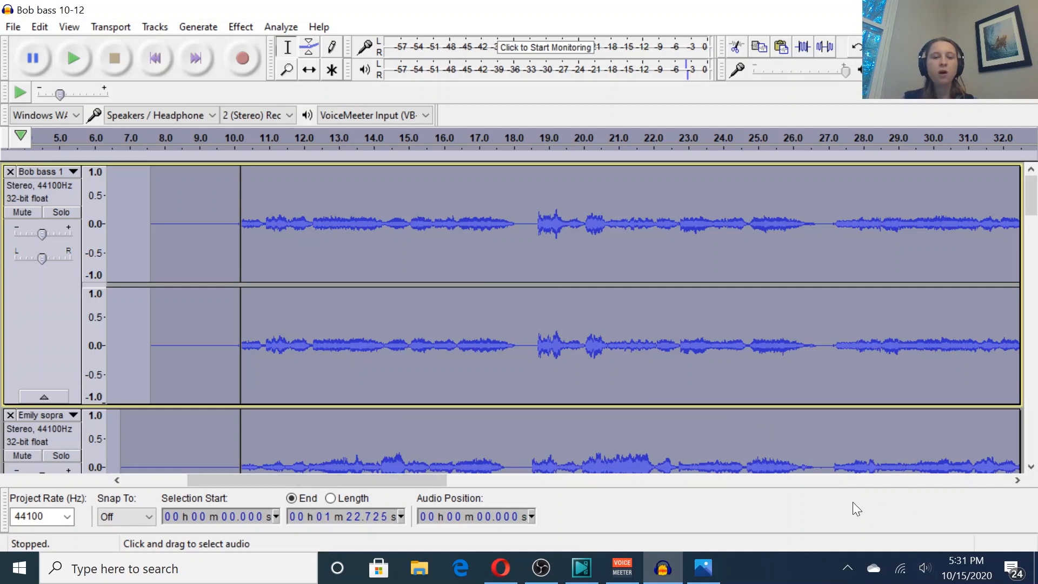
{"action": "mouse_move", "coordinate": [123, 233]}
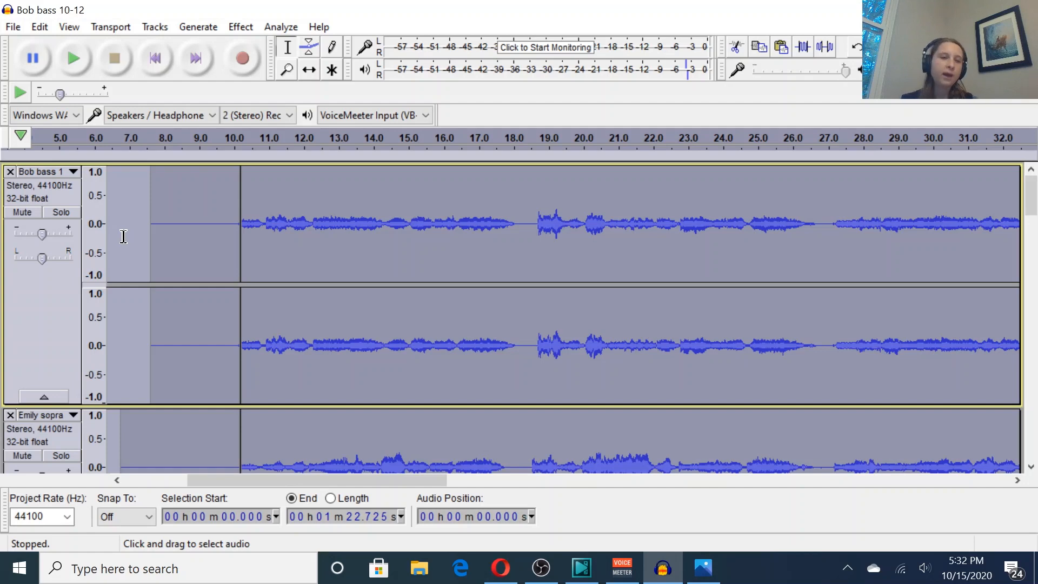
{"action": "mouse_move", "coordinate": [260, 12]}
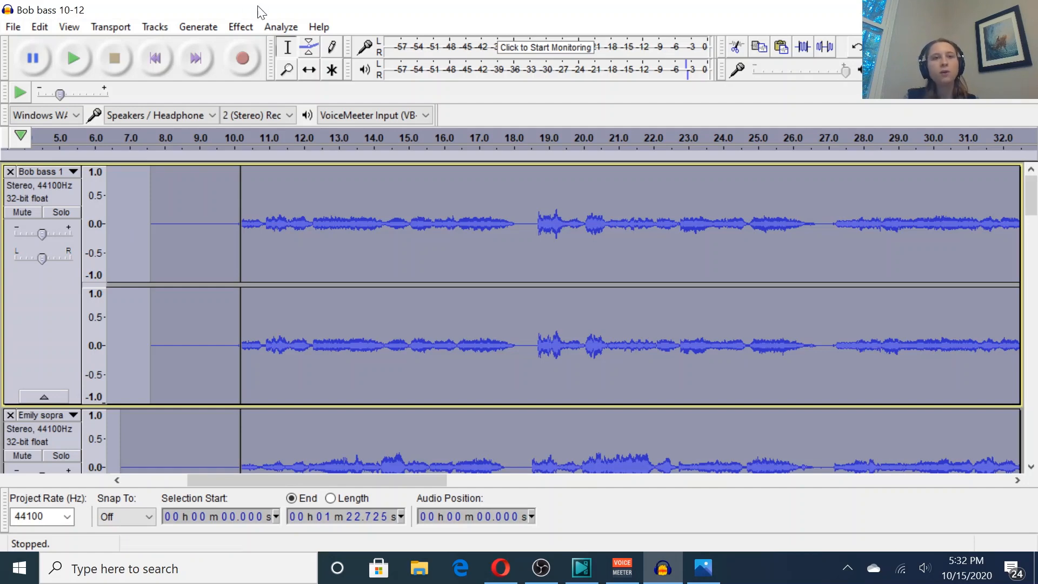
Apply Normalize to -1.0 dB maximum amplitude with DC offset removed
{"action": "left_click", "coordinate": [240, 26]}
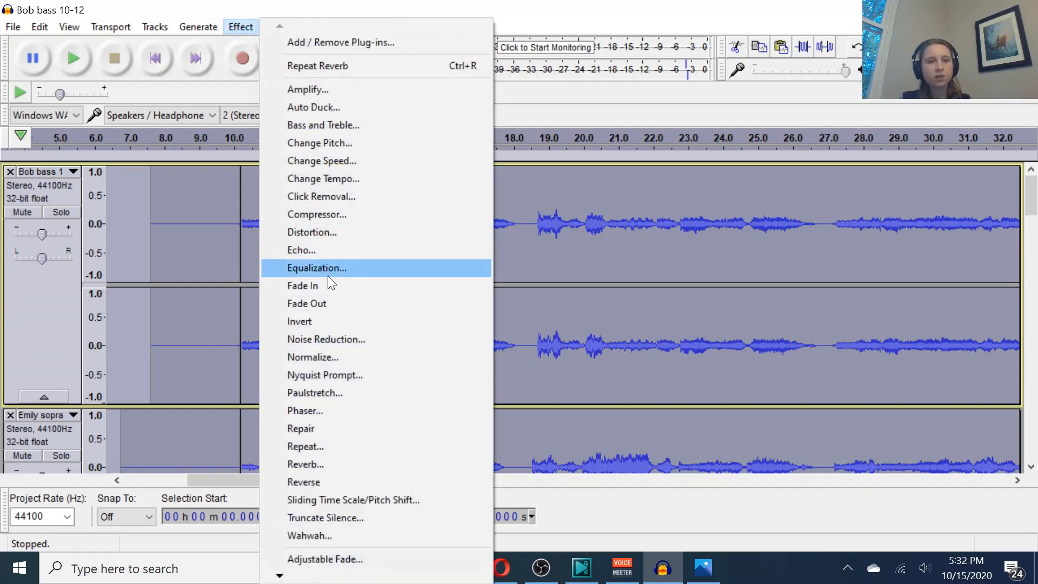
{"action": "left_click", "coordinate": [312, 357]}
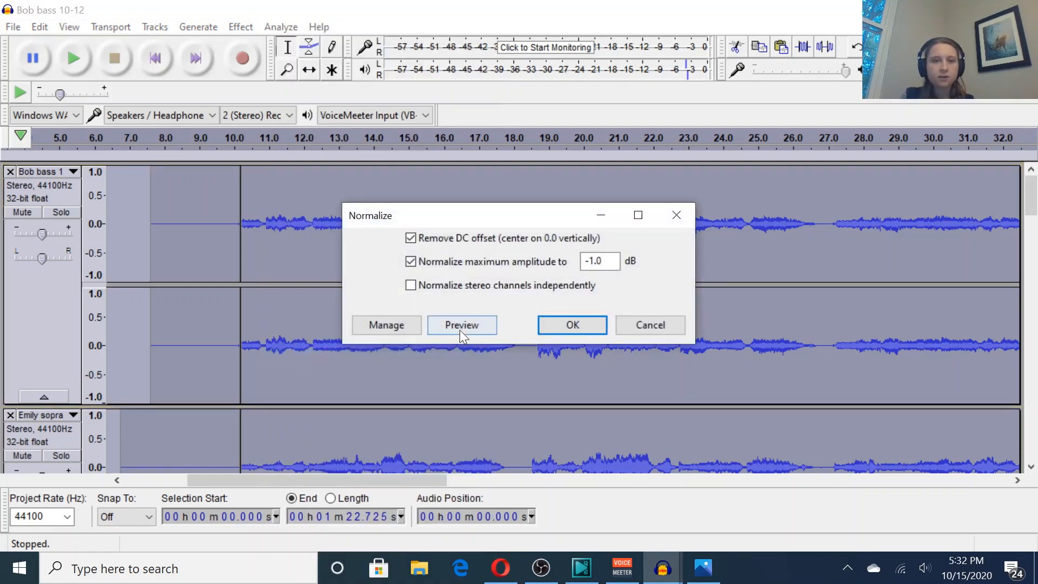
{"action": "left_click", "coordinate": [571, 324]}
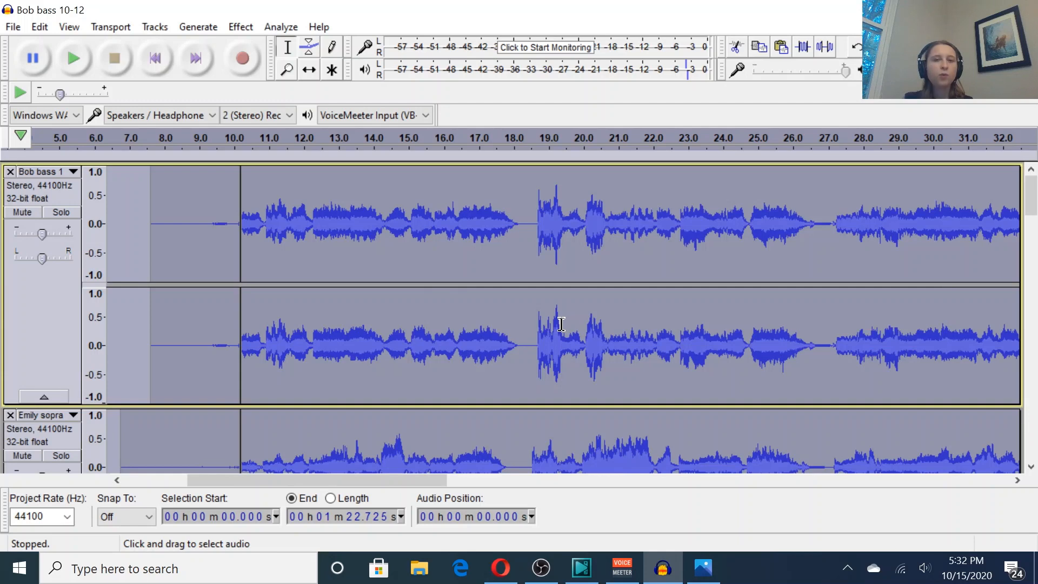
{"action": "mouse_move", "coordinate": [390, 237]}
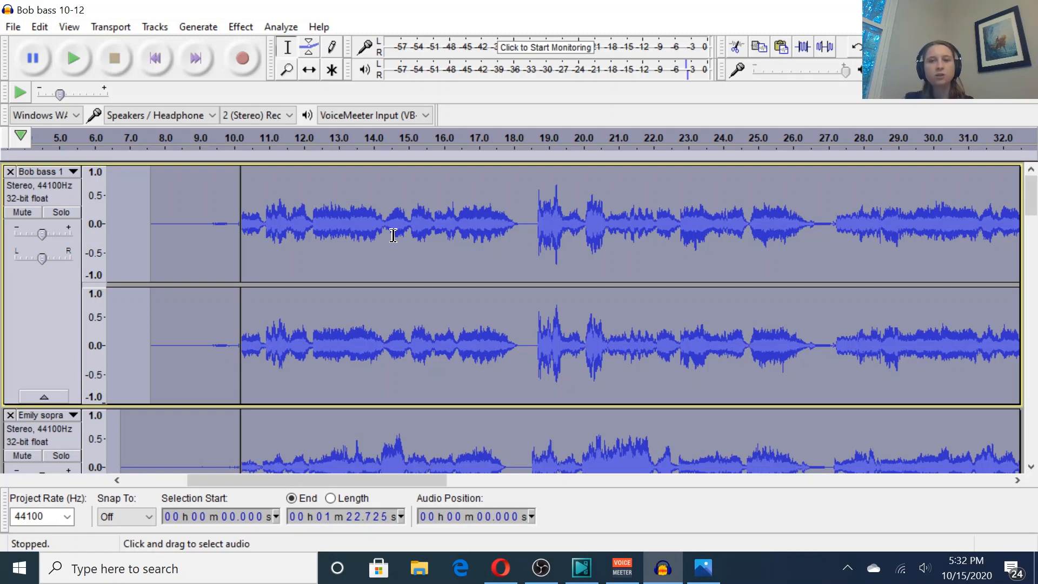
{"action": "left_click", "coordinate": [579, 139]}
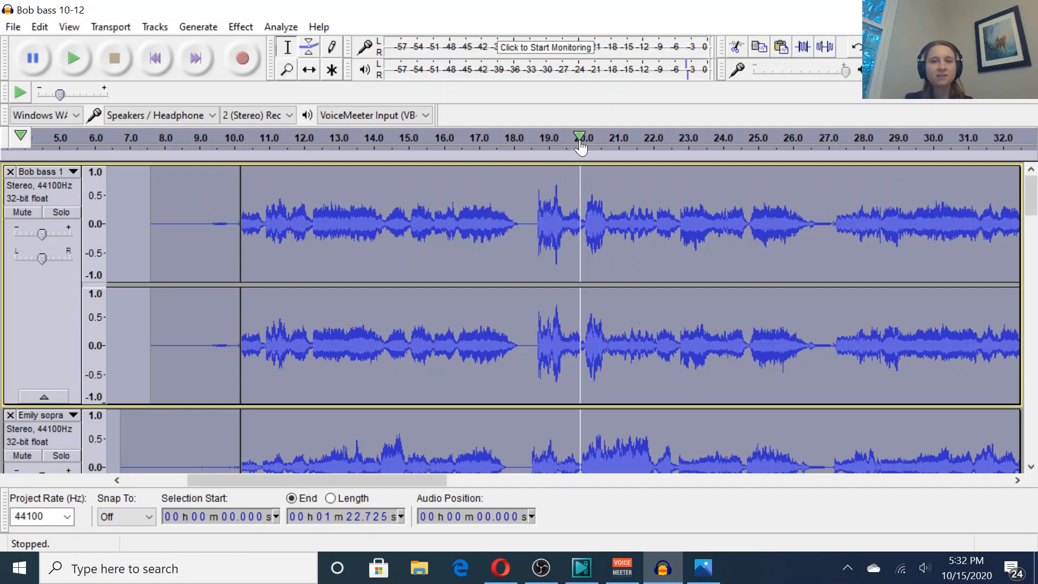
{"action": "mouse_move", "coordinate": [692, 72]}
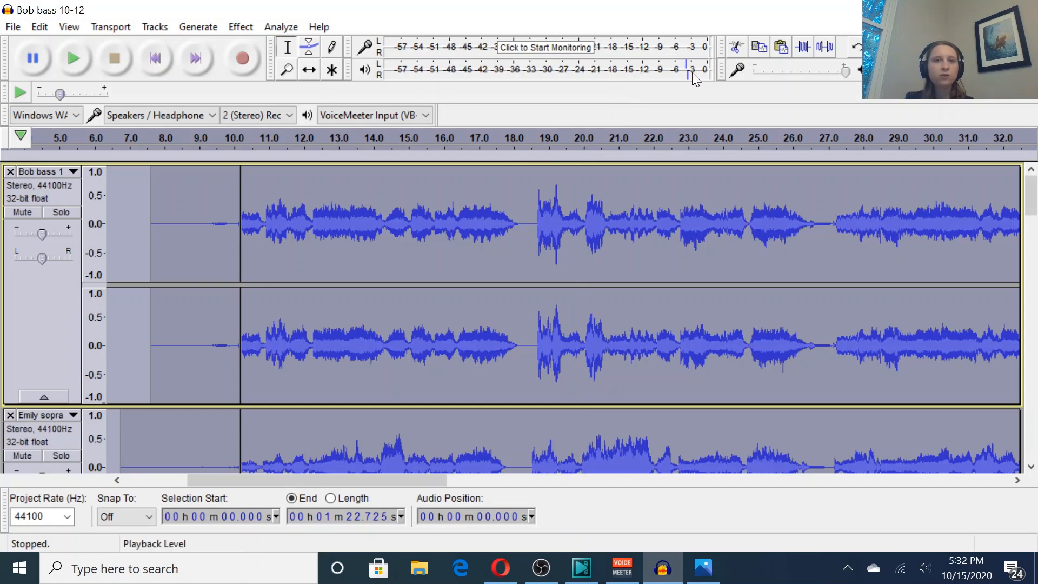
{"action": "mouse_move", "coordinate": [186, 194]}
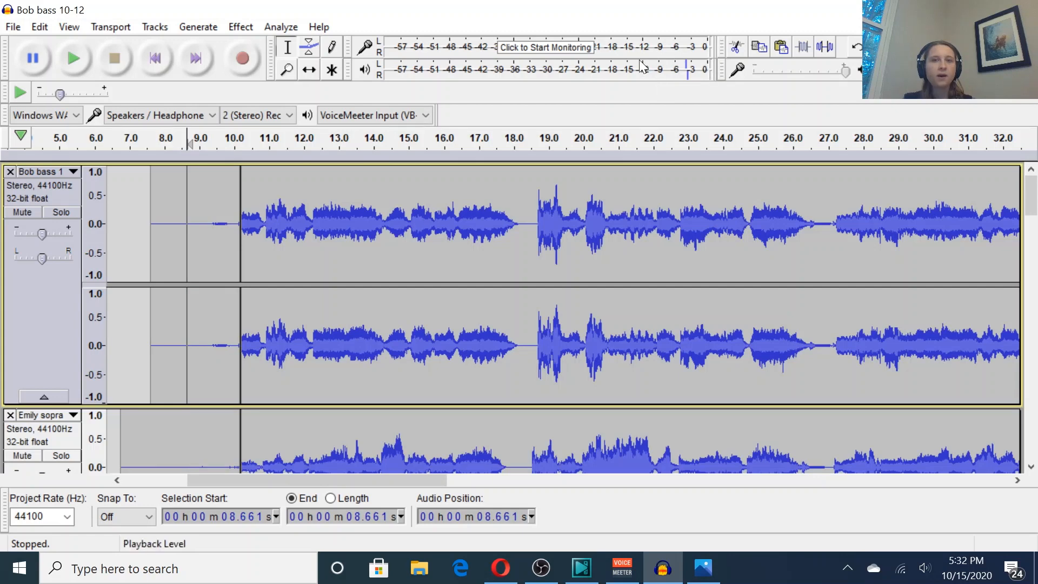
{"action": "mouse_move", "coordinate": [618, 73]}
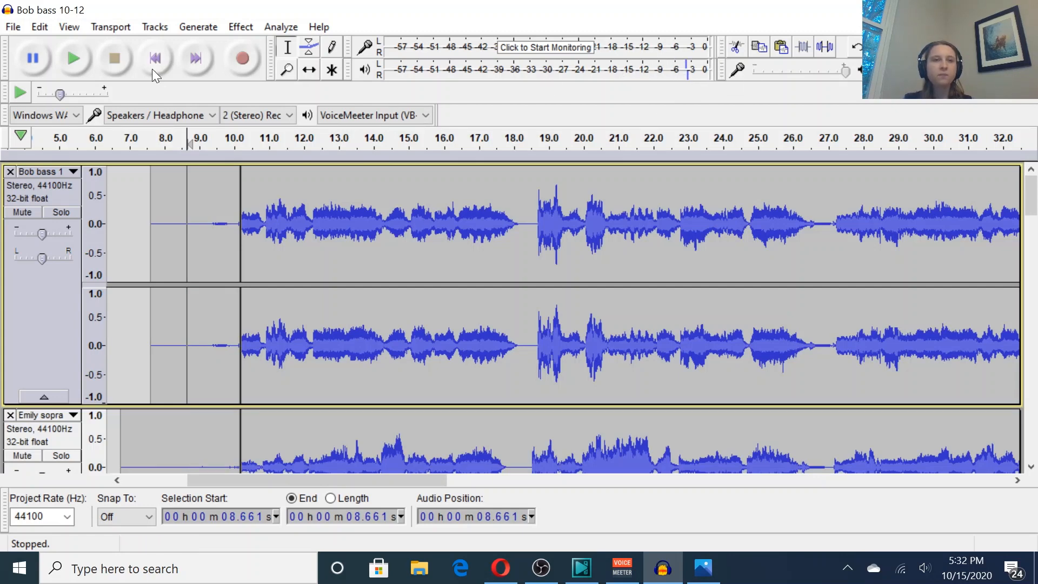
{"action": "mouse_move", "coordinate": [74, 58]}
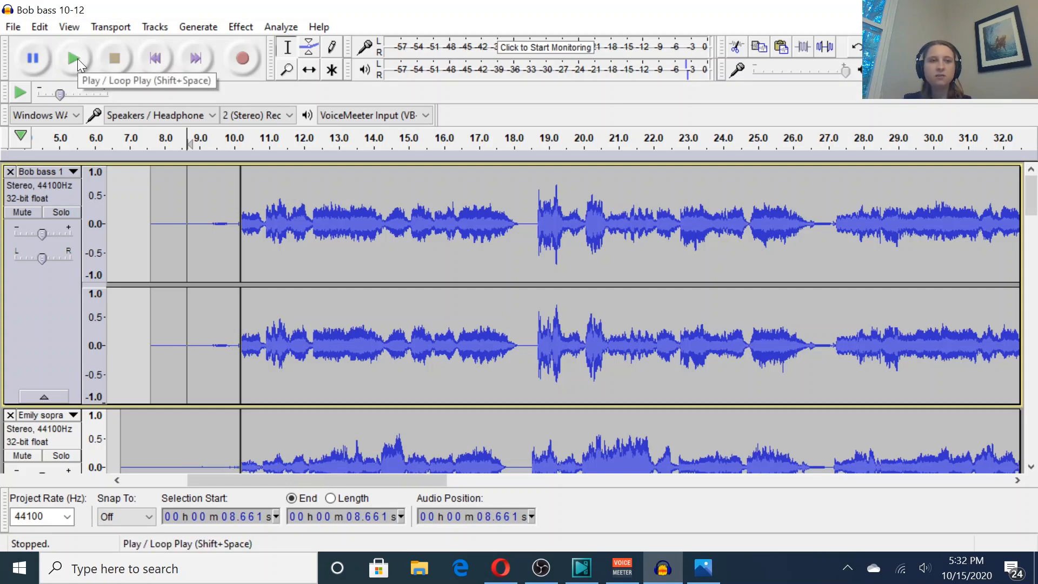
{"action": "left_click", "coordinate": [74, 59]}
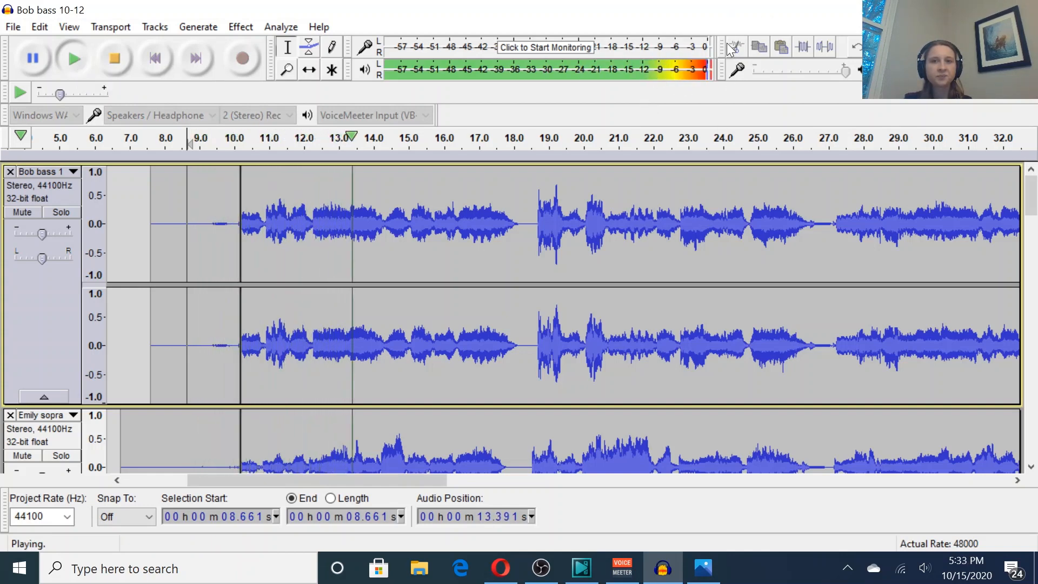
{"action": "left_click", "coordinate": [113, 59]}
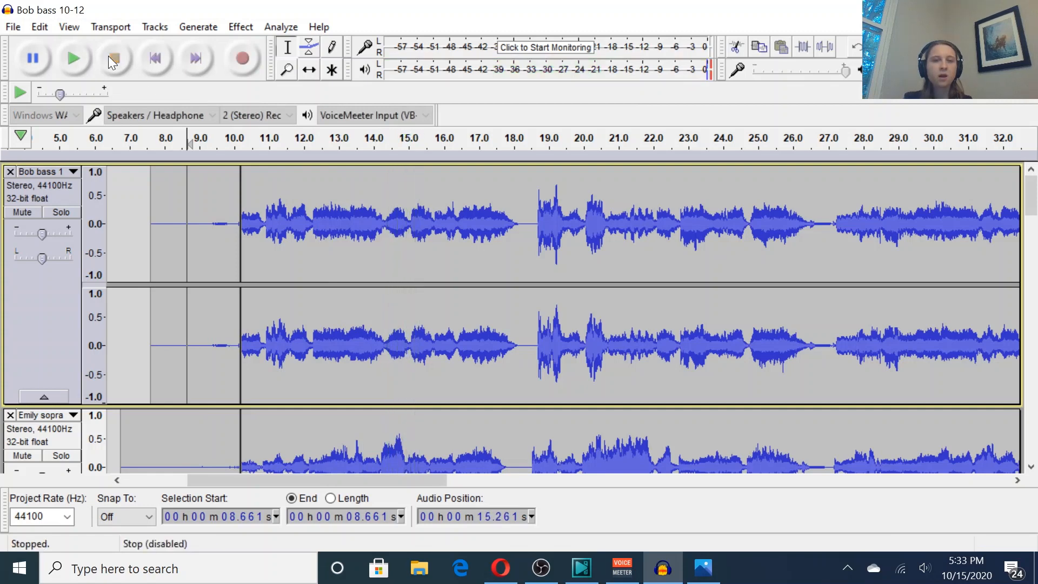
{"action": "left_click", "coordinate": [114, 58]}
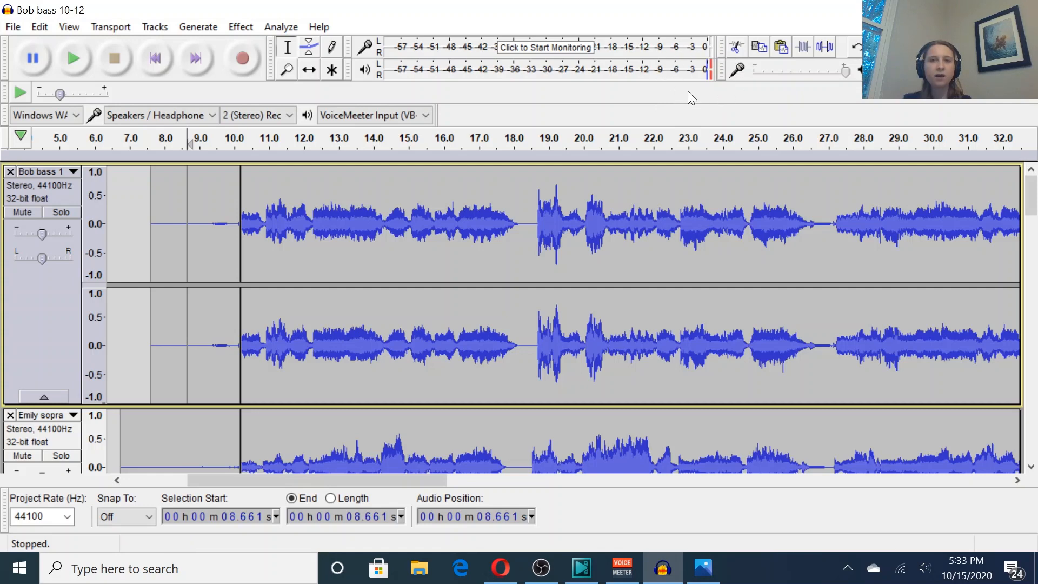
{"action": "mouse_move", "coordinate": [655, 73]}
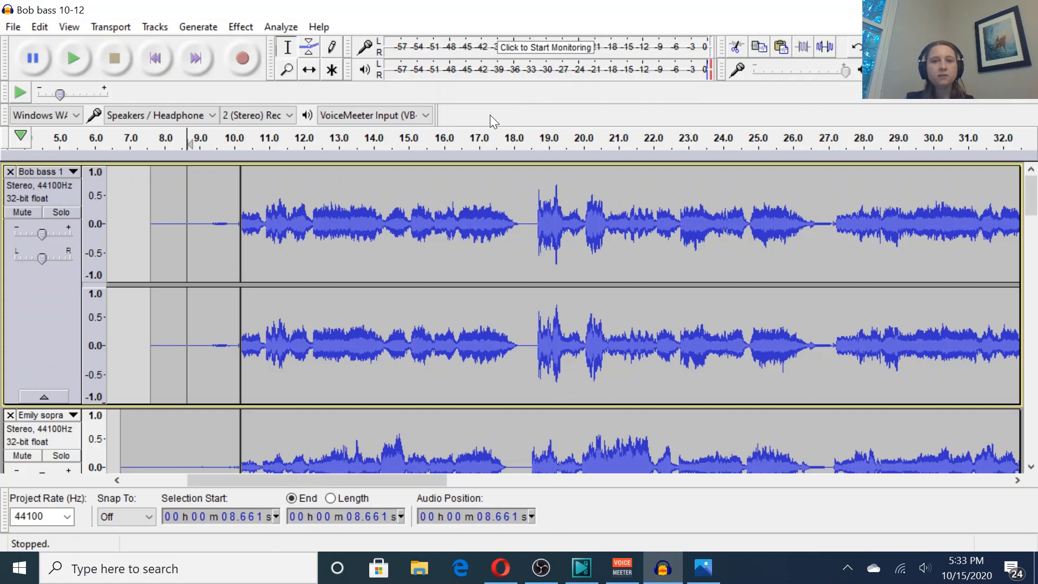
{"action": "mouse_move", "coordinate": [558, 117]}
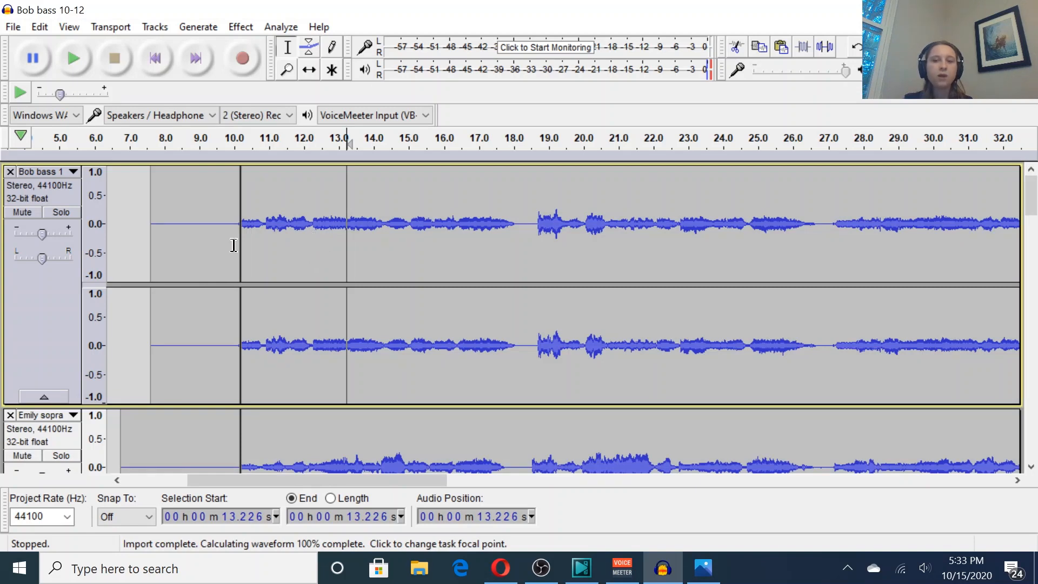
{"action": "mouse_move", "coordinate": [268, 267]}
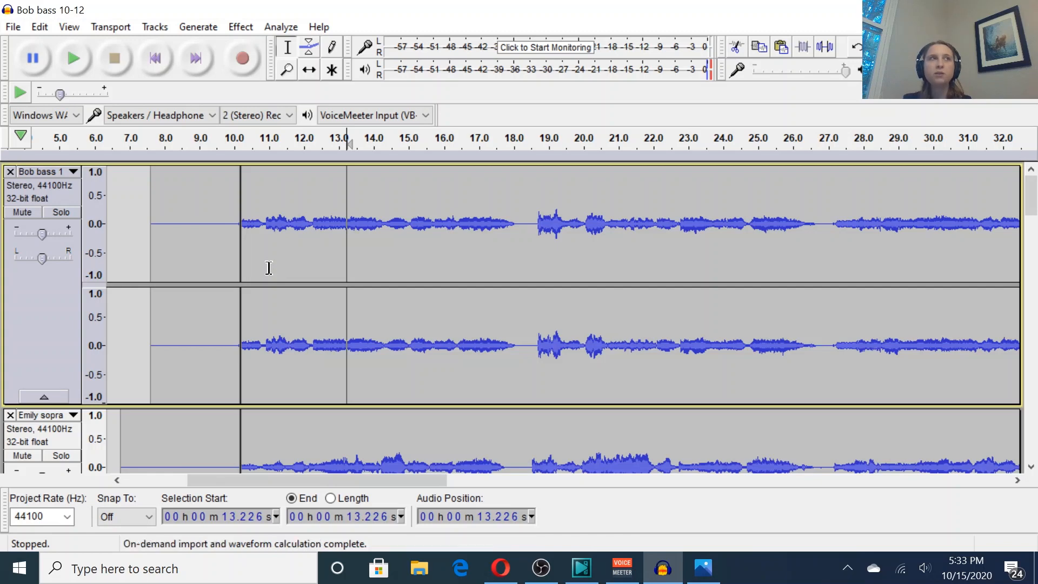
{"action": "mouse_move", "coordinate": [500, 199]}
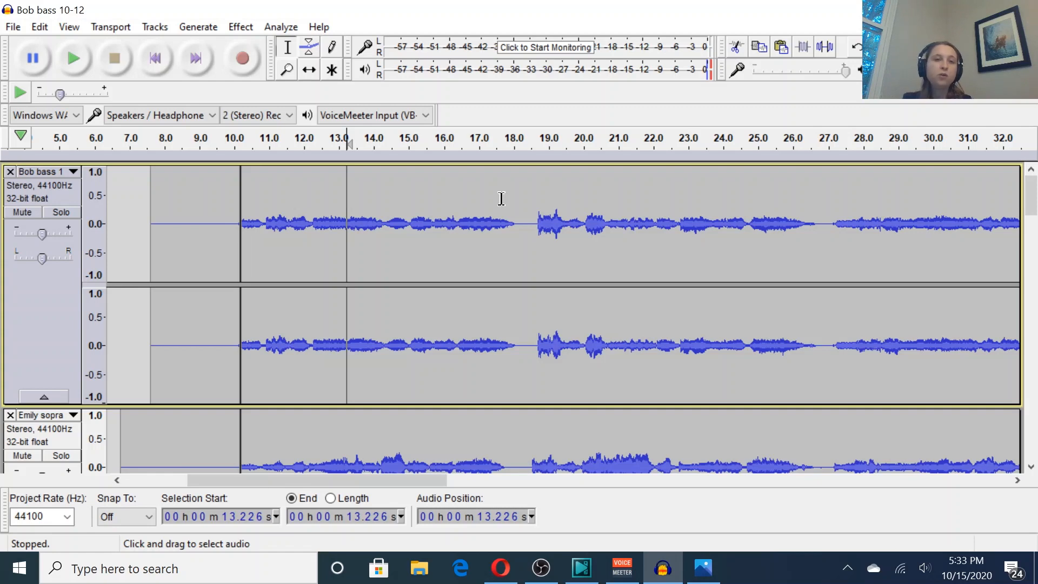
{"action": "mouse_move", "coordinate": [29, 36]}
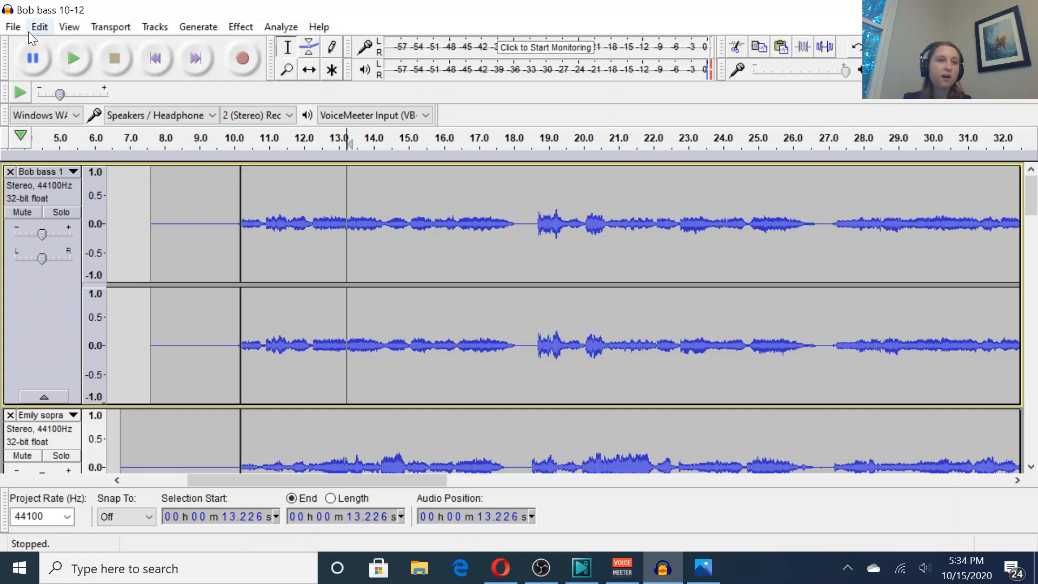
Export the mix as 'tcma anthem 10-15 audio.wav', replacing the old file, then minimize Audacity
{"action": "left_click", "coordinate": [12, 26]}
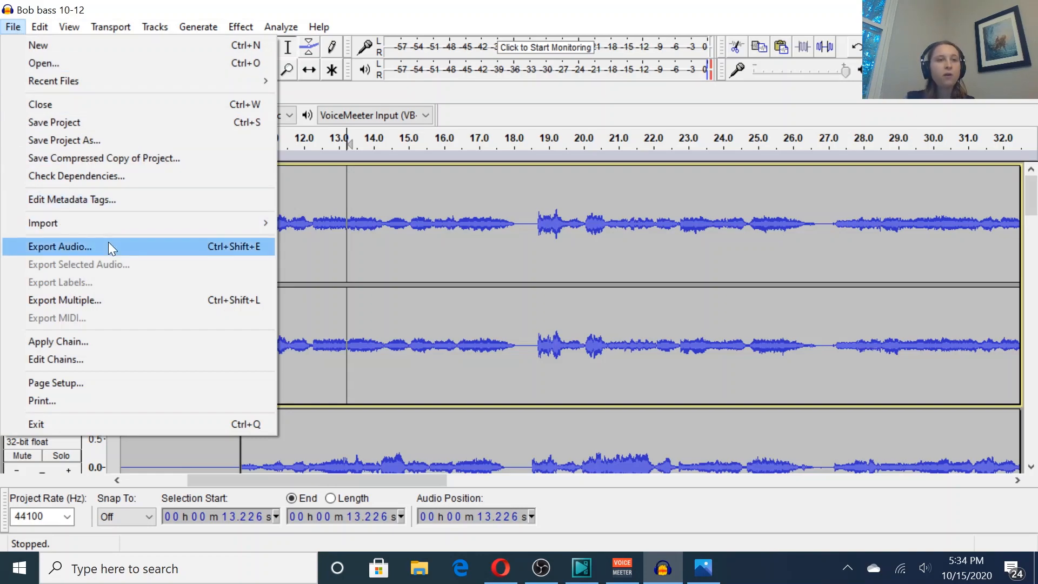
{"action": "left_click", "coordinate": [60, 246]}
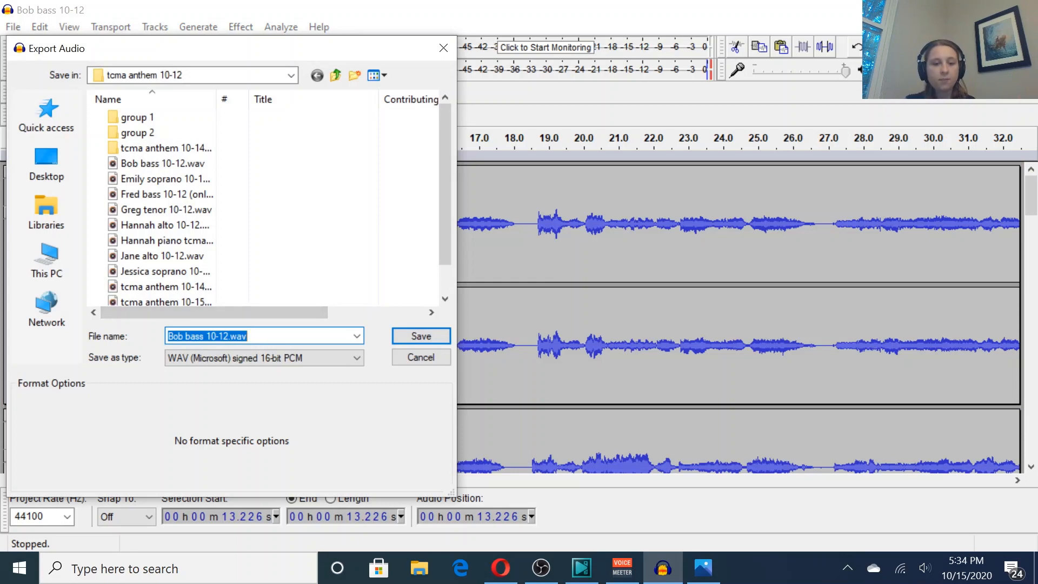
{"action": "type", "text": "tcma anthem 10-14.aup"}
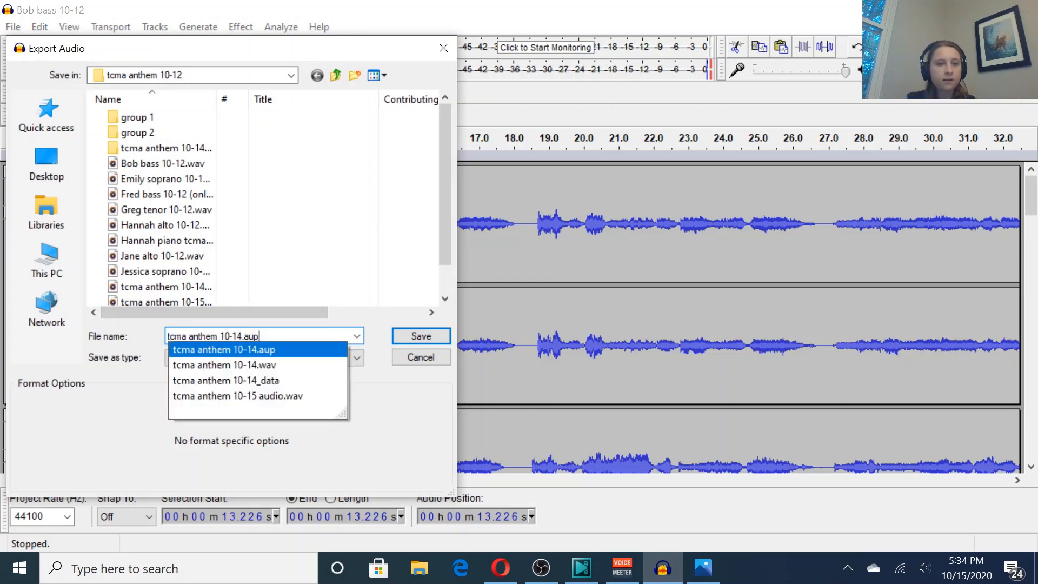
{"action": "left_click", "coordinate": [237, 395]}
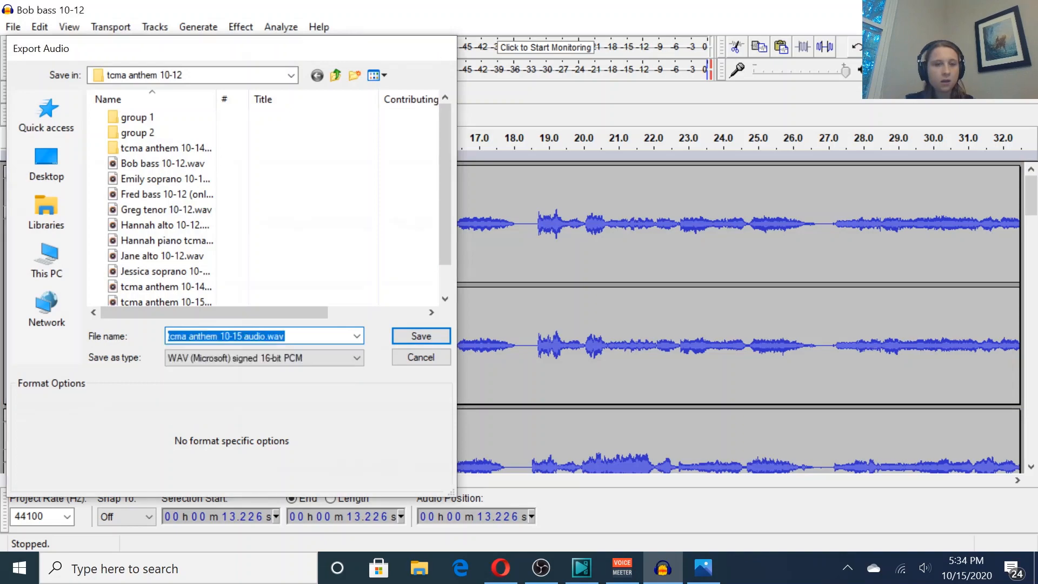
{"action": "left_click", "coordinate": [419, 336]}
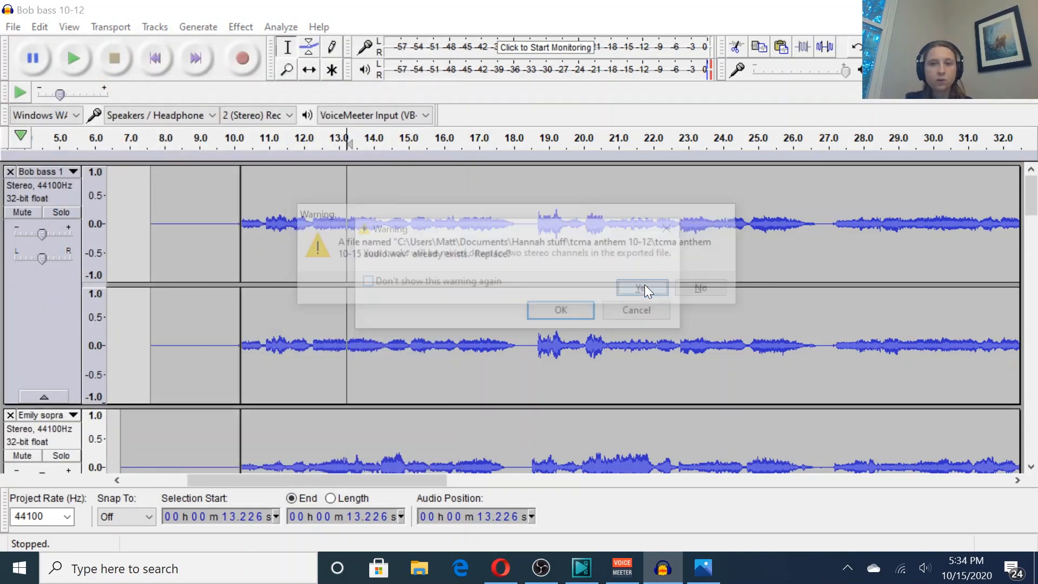
{"action": "left_click", "coordinate": [641, 287]}
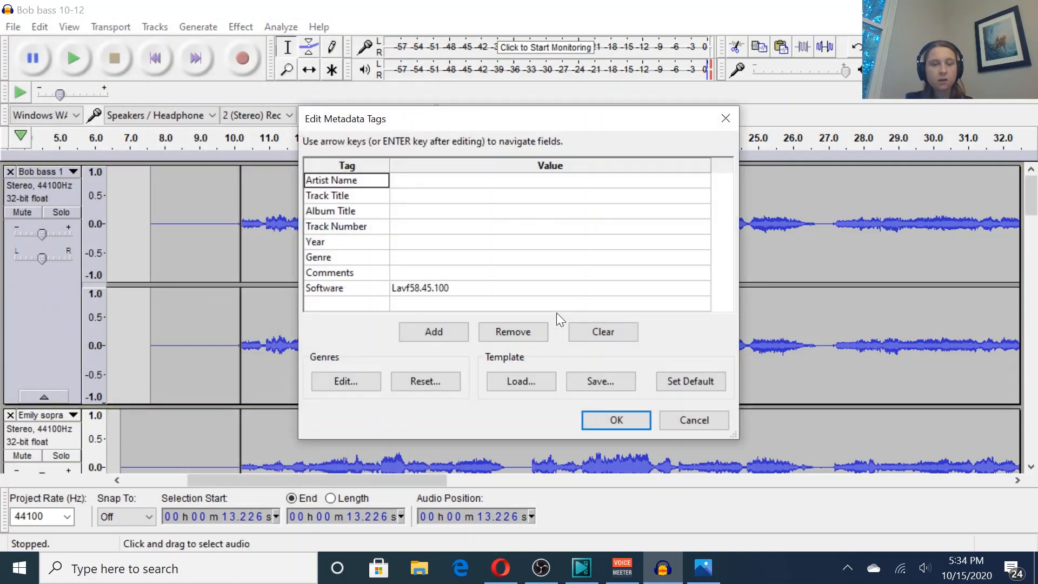
{"action": "left_click", "coordinate": [615, 420]}
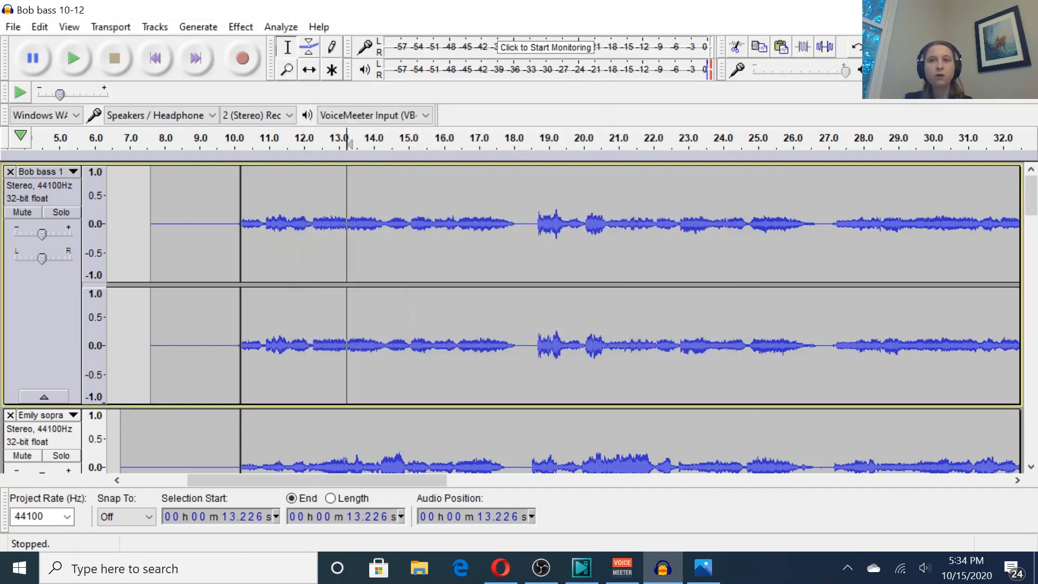
{"action": "left_click", "coordinate": [418, 568]}
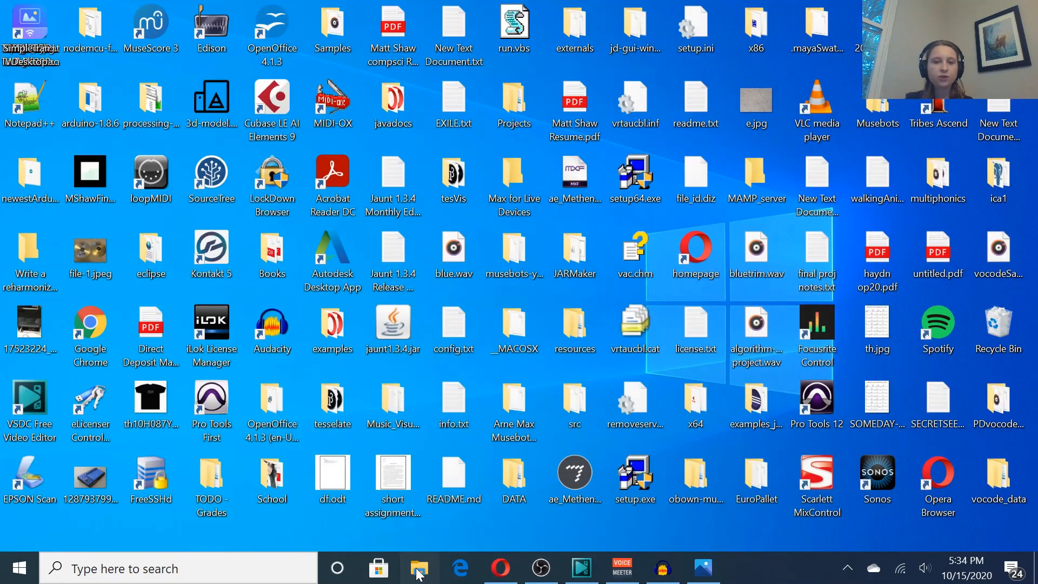
Open File Explorer to the tcma anthem 10-12 folder and scroll to the exported WAV
{"action": "left_click", "coordinate": [419, 568]}
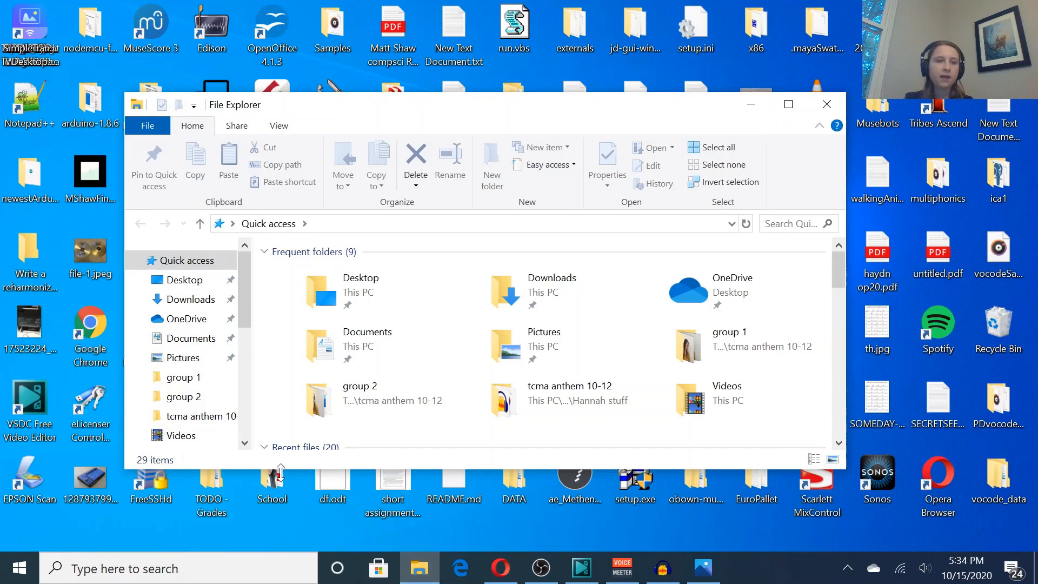
{"action": "mouse_move", "coordinate": [245, 430]}
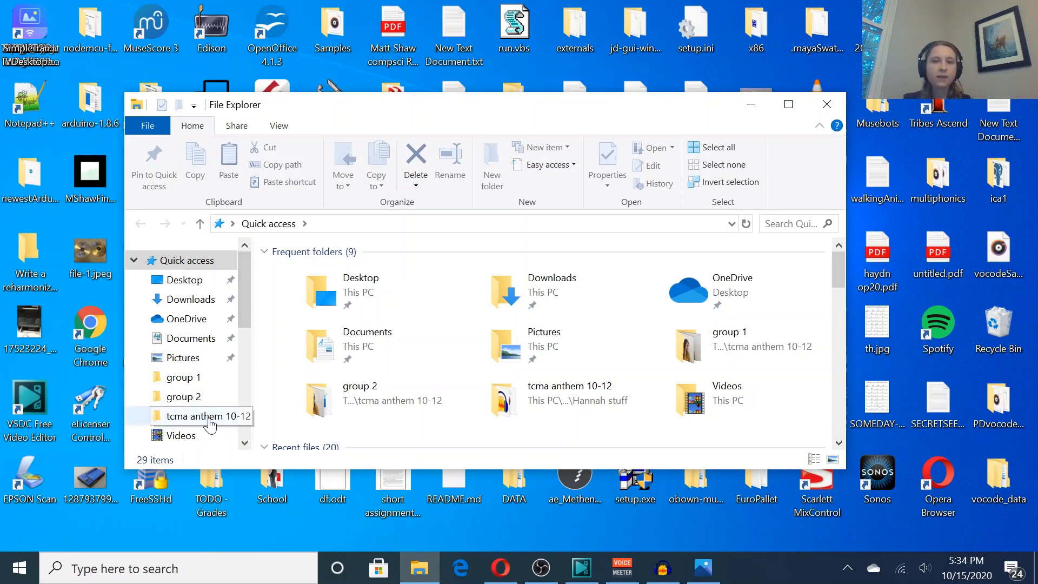
{"action": "left_click", "coordinate": [207, 416]}
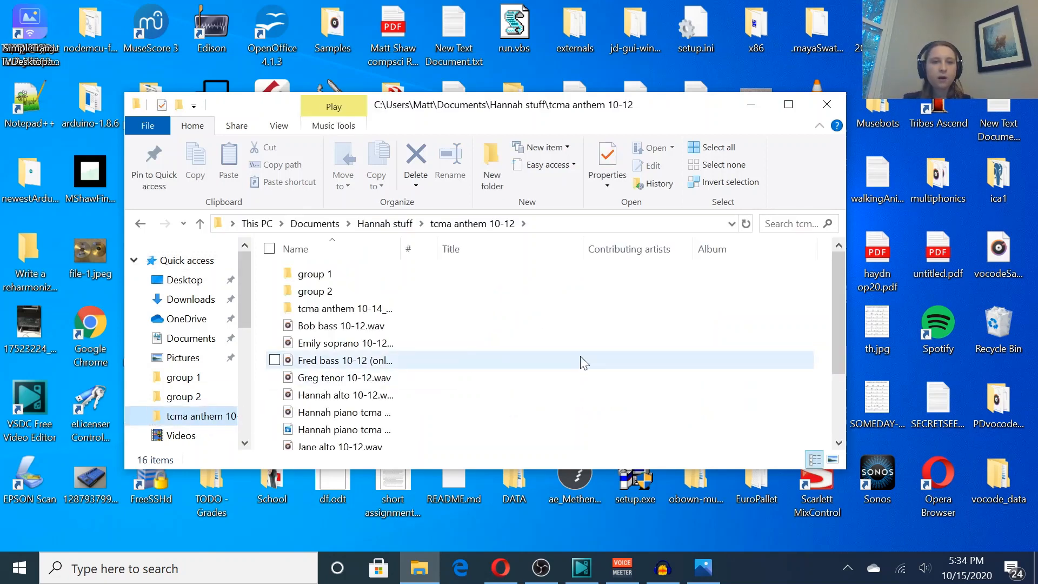
{"action": "scroll", "scroll_direction": "down", "scroll_amount": 3}
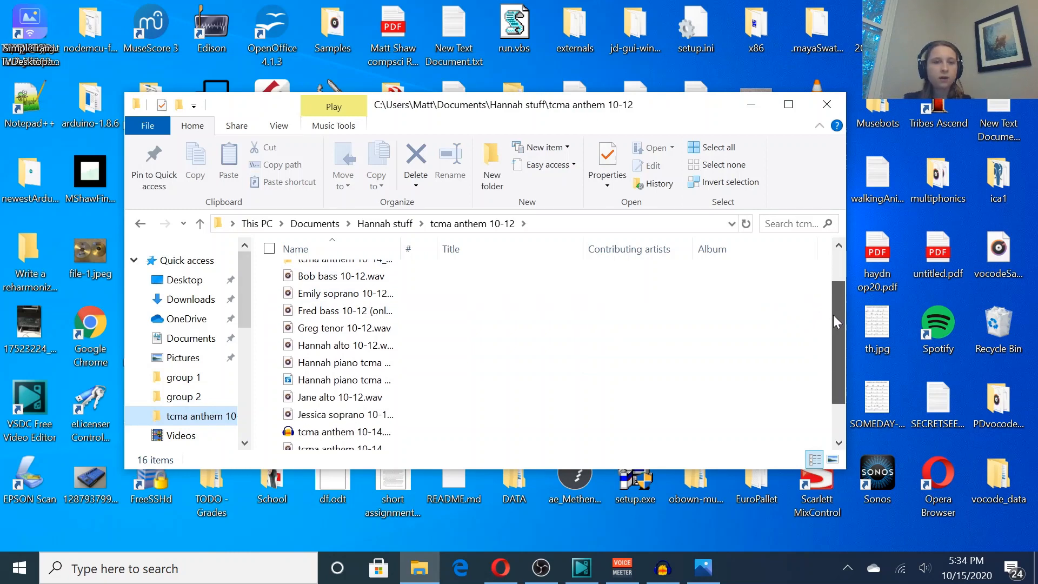
{"action": "scroll", "scroll_direction": "down", "scroll_amount": 3}
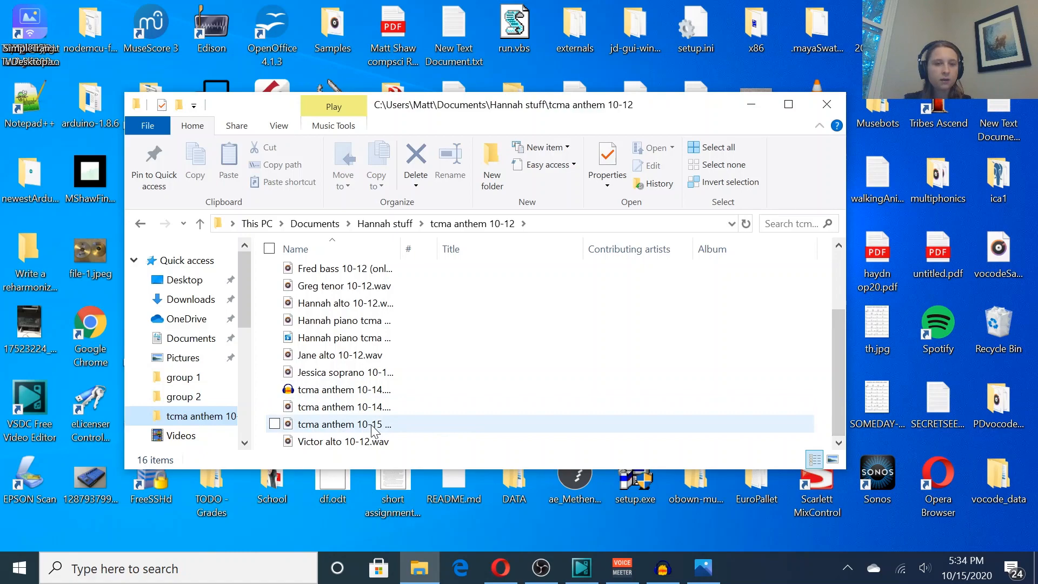
{"action": "mouse_move", "coordinate": [360, 424]}
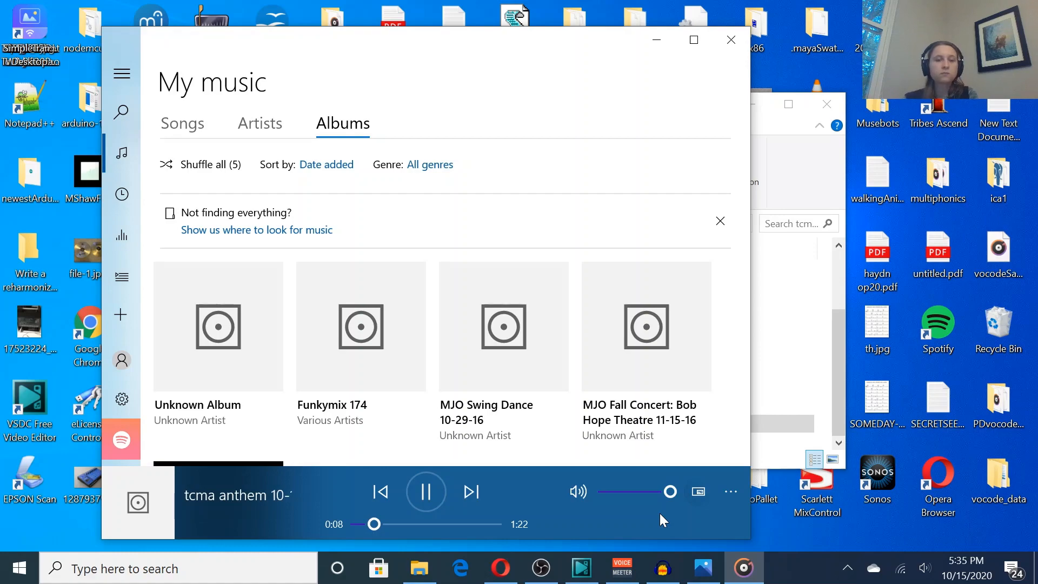
{"action": "mouse_move", "coordinate": [731, 40]}
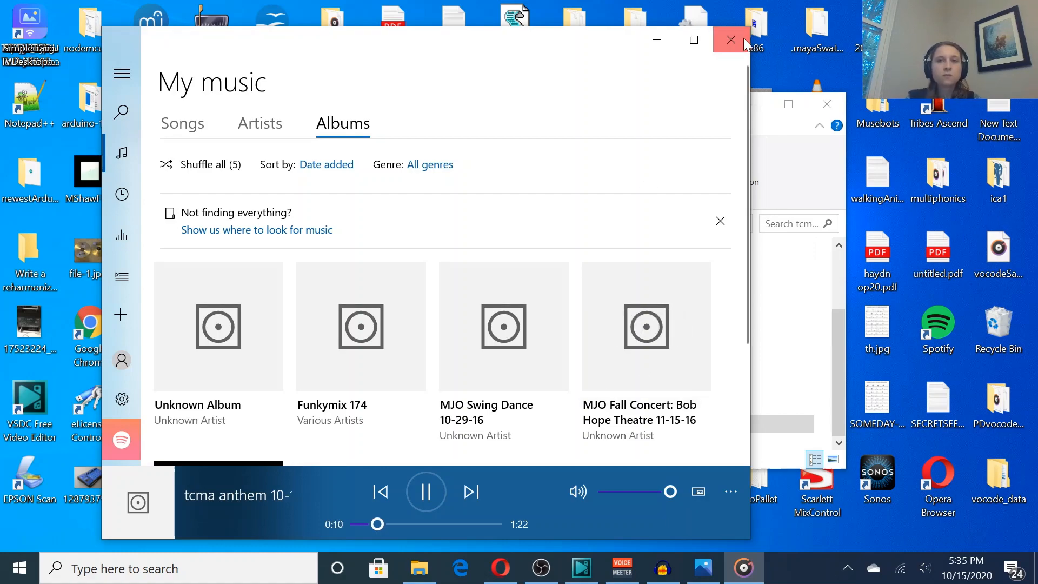
Close Groove Music after the exported mix plays for about ten seconds
{"action": "left_click", "coordinate": [730, 39]}
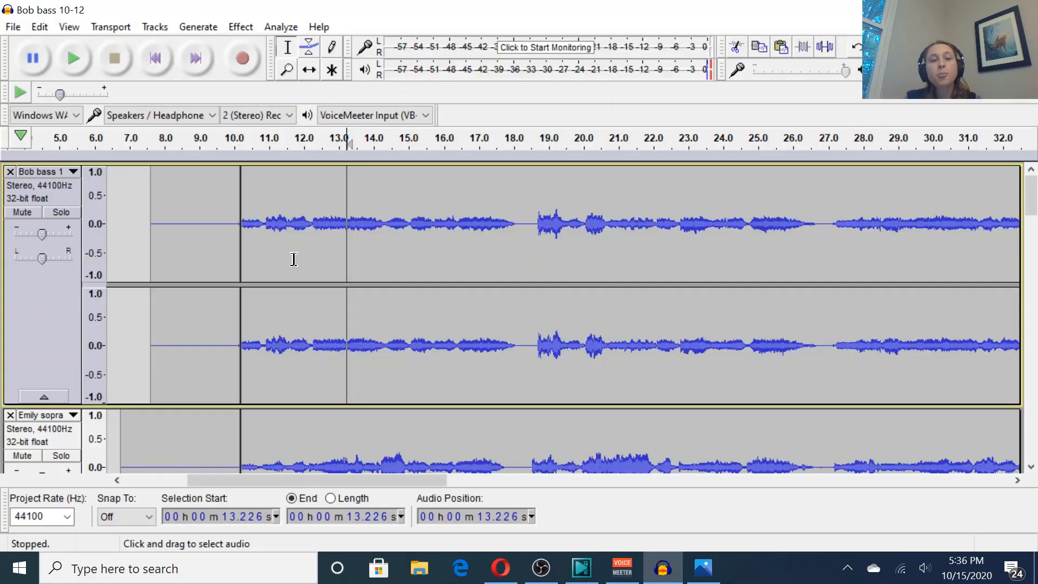